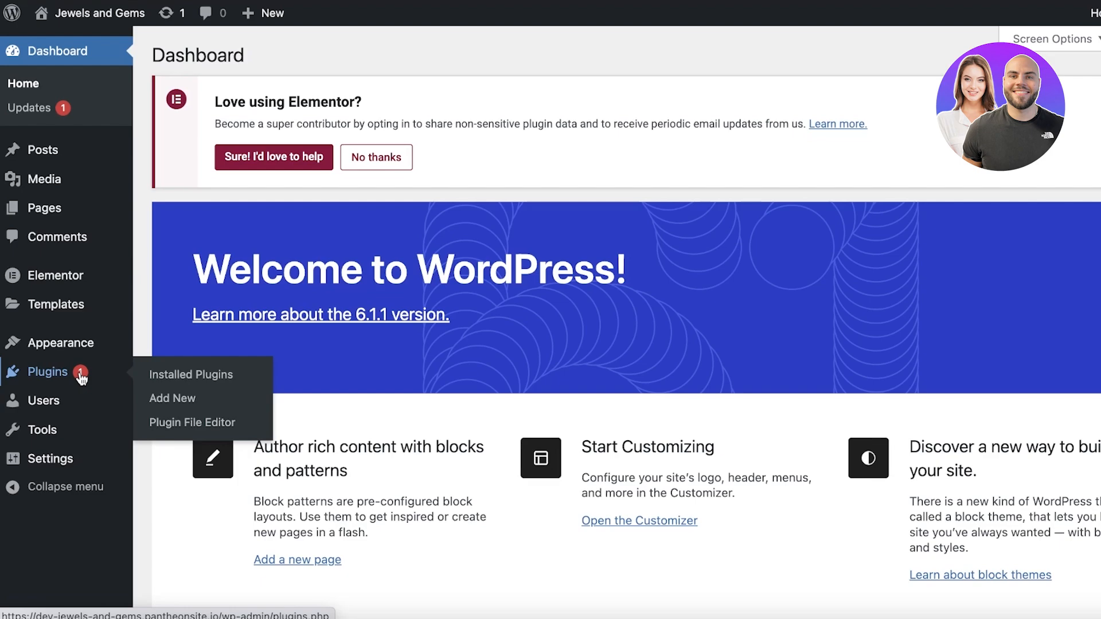
# - Go to the site's Installed Plugins list from the admin sidebar
pyautogui.click(189, 374)
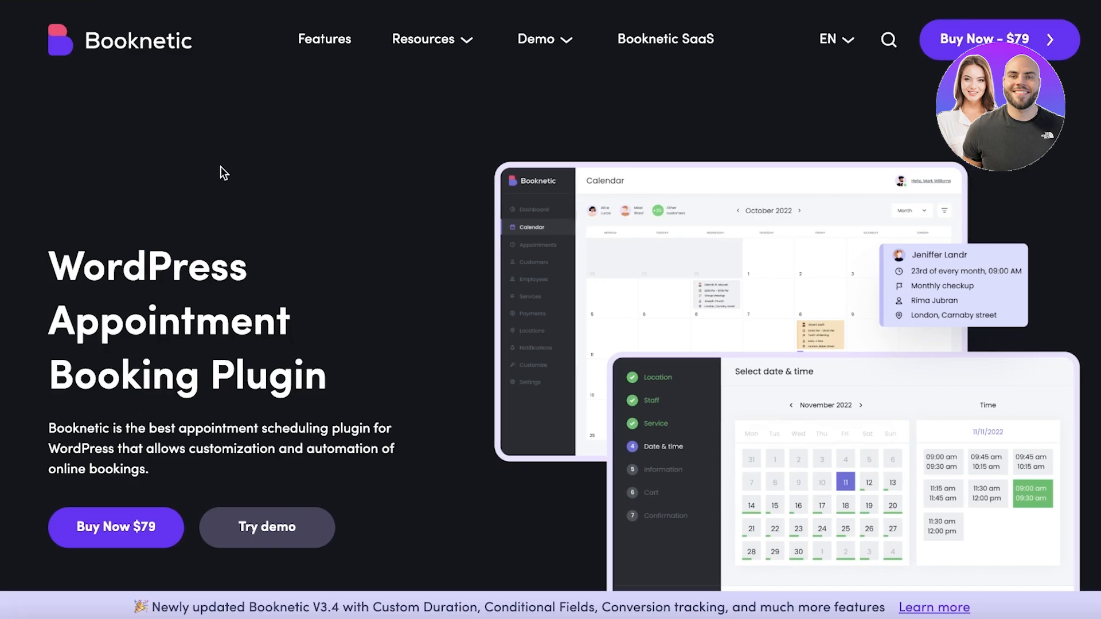
pyautogui.scroll(-3)
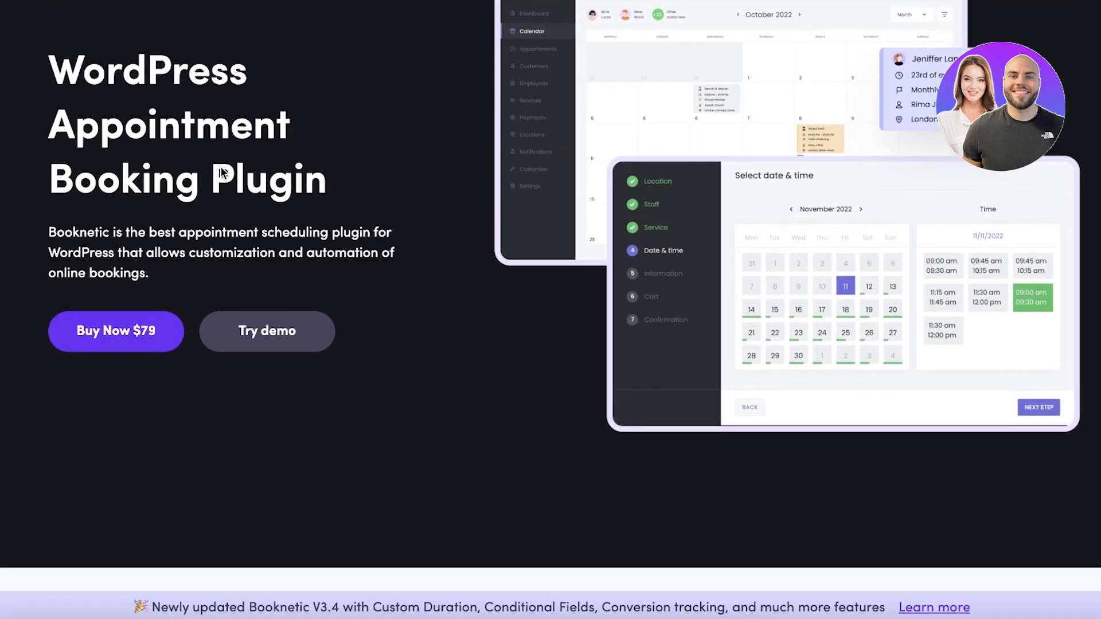
pyautogui.scroll(-3)
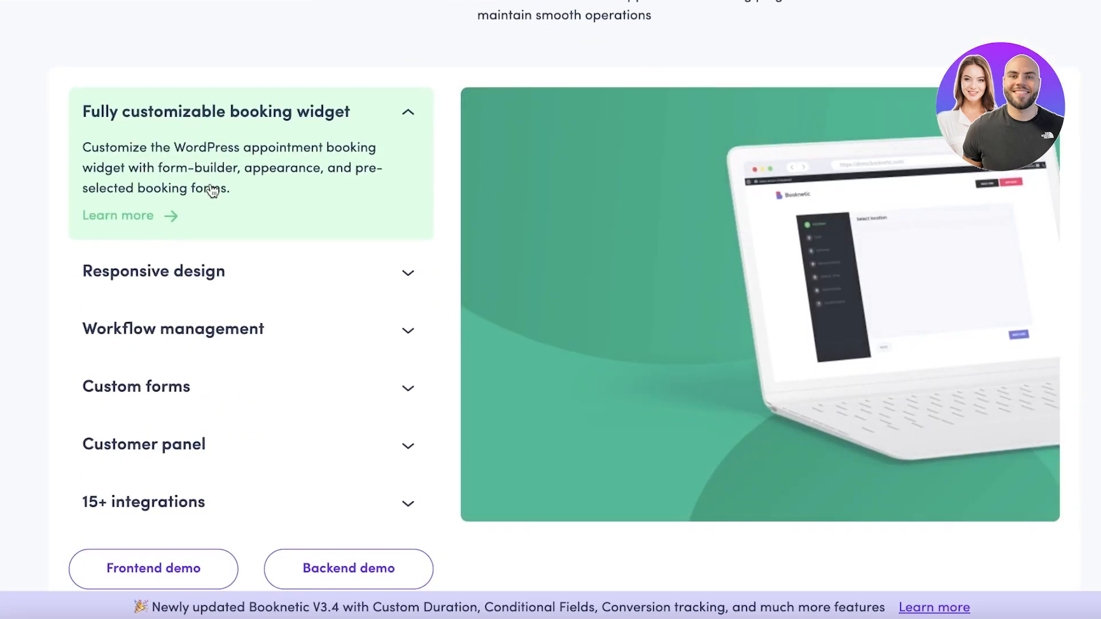
pyautogui.scroll(-3)
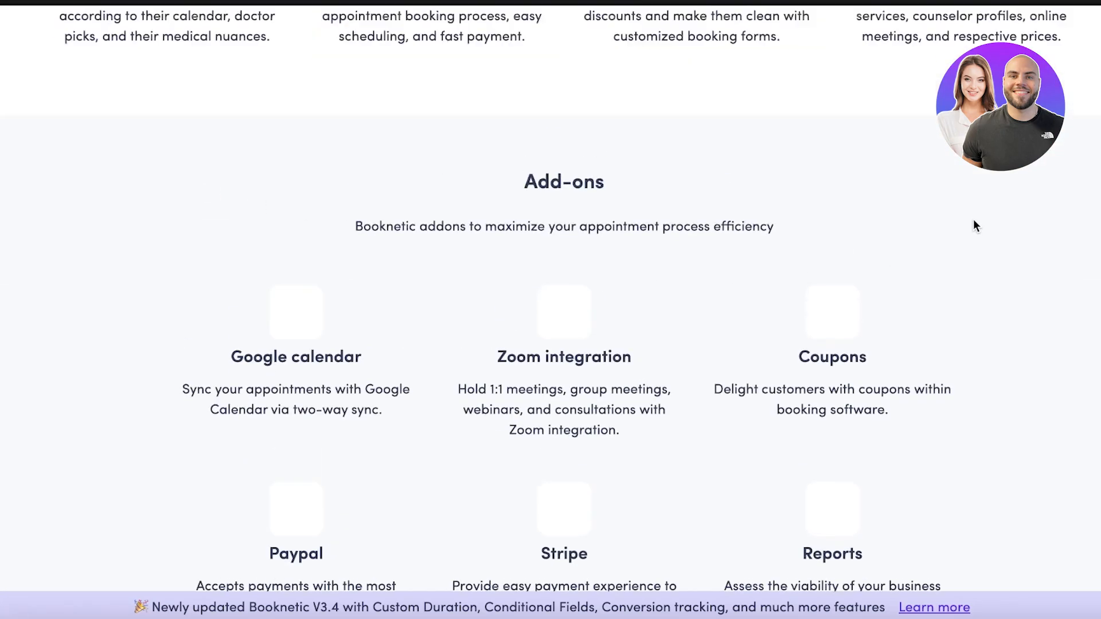
pyautogui.scroll(3)
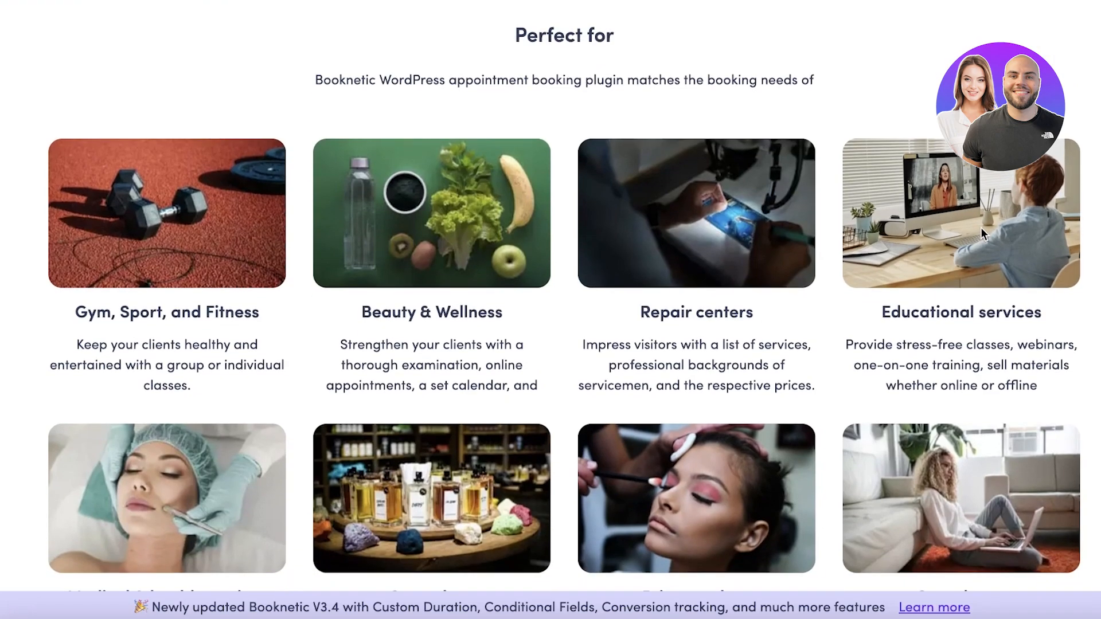
pyautogui.scroll(-3)
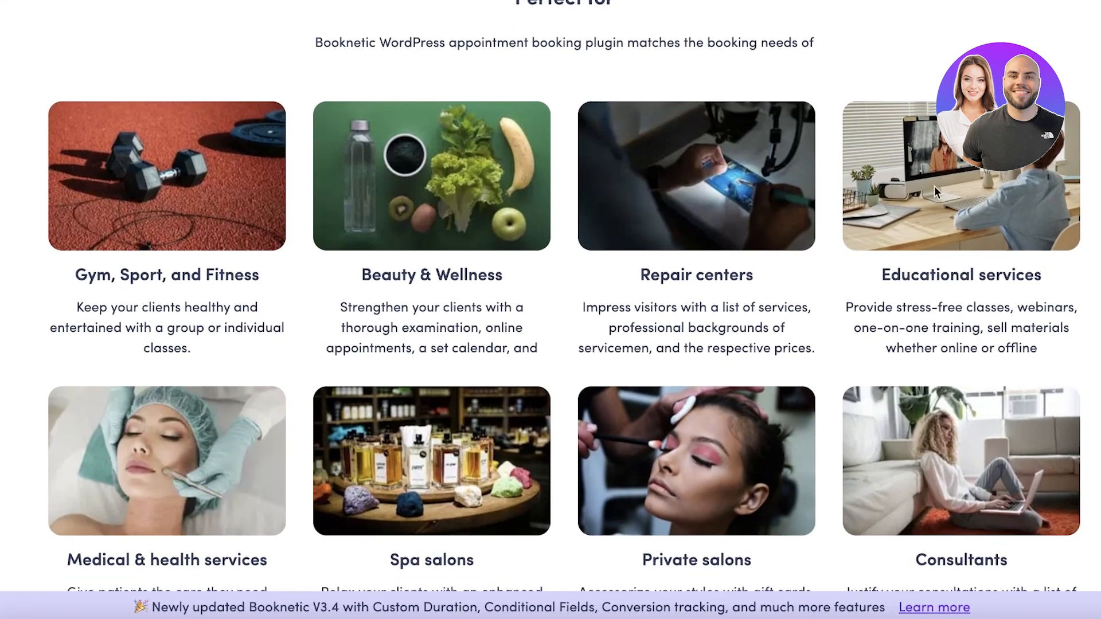
pyautogui.scroll(-3)
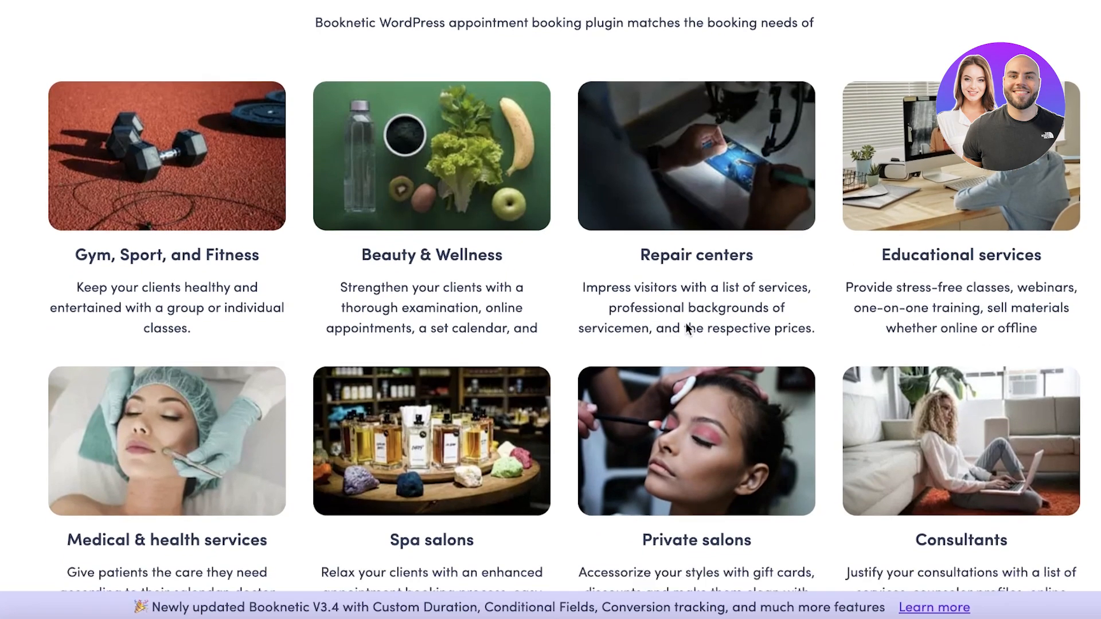
pyautogui.scroll(-3)
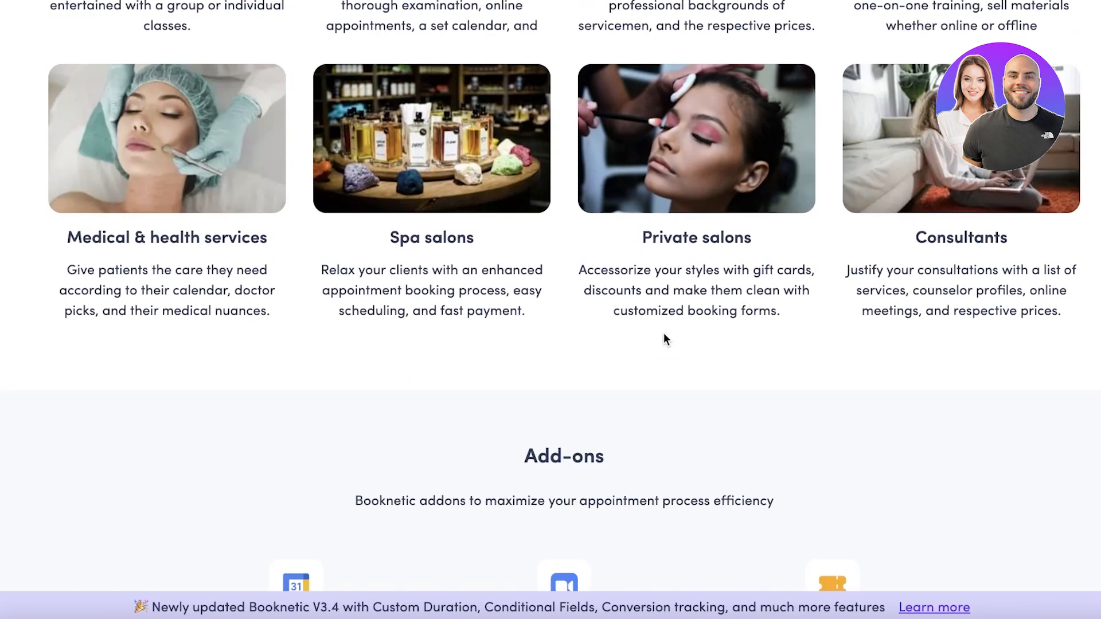
pyautogui.scroll(-3)
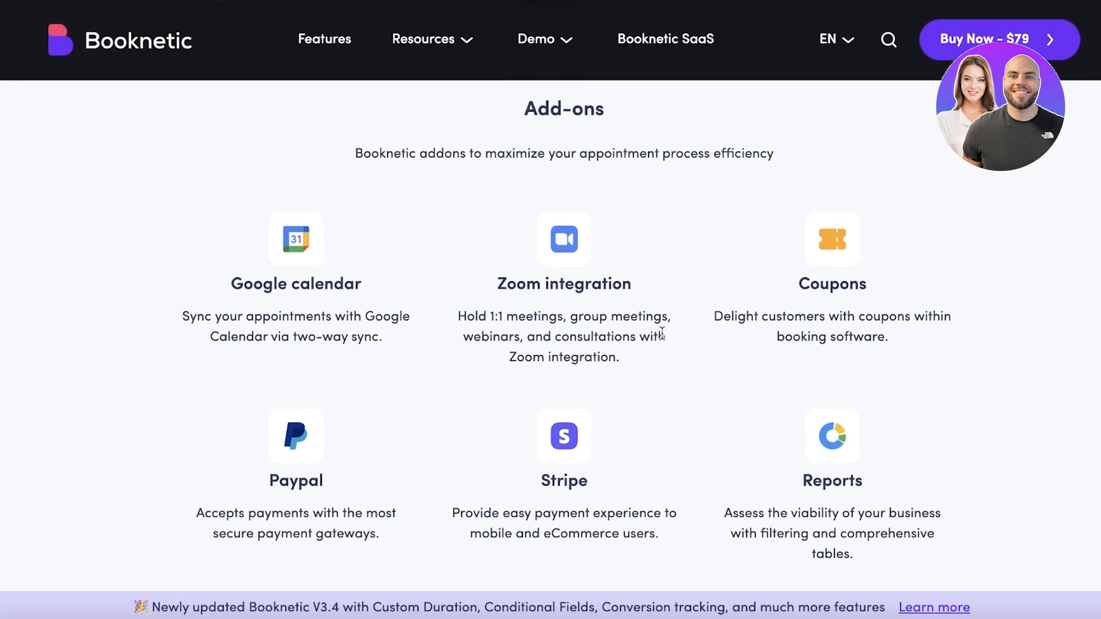
pyautogui.scroll(-3)
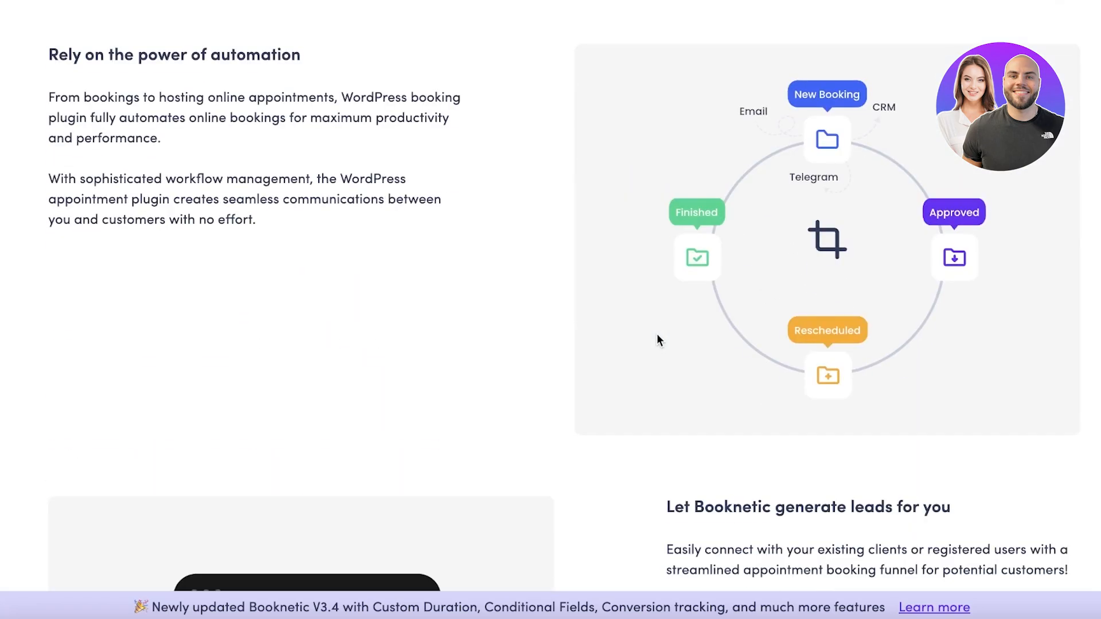
pyautogui.scroll(3)
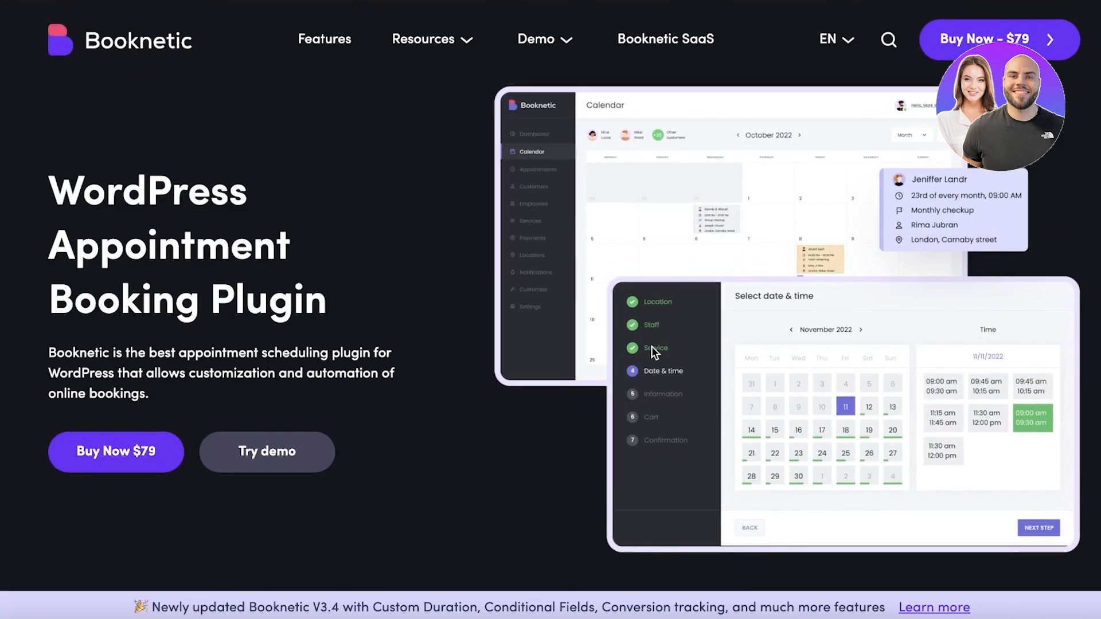
pyautogui.scroll(-3)
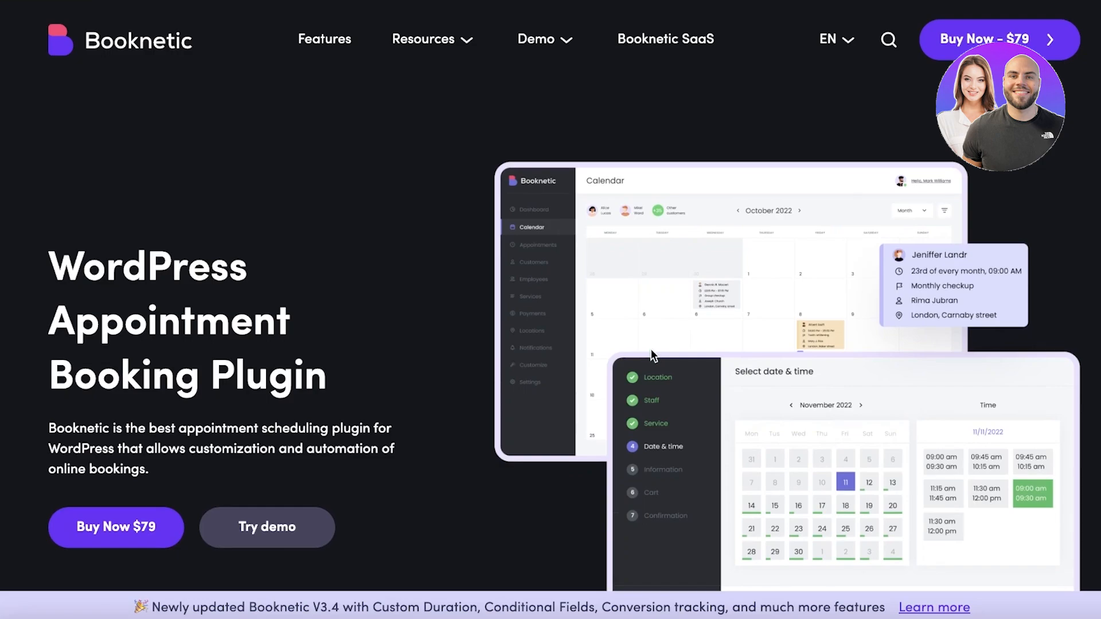
pyautogui.moveTo(635, 371)
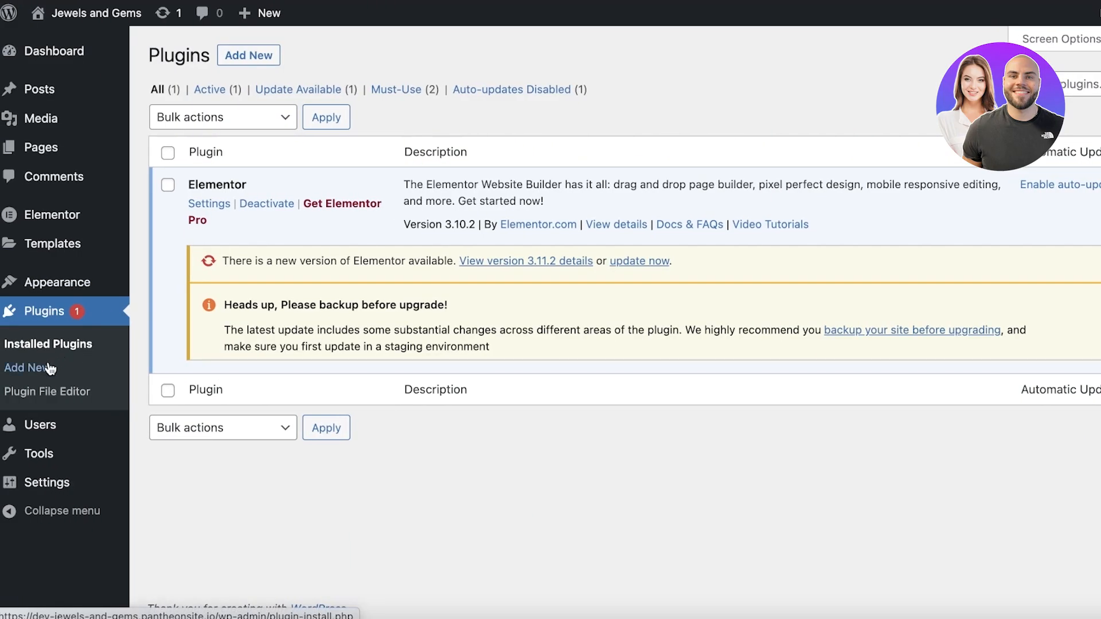
# - Search the Add New plugin directory for 'booknetic', which returns nothing
pyautogui.click(22, 368)
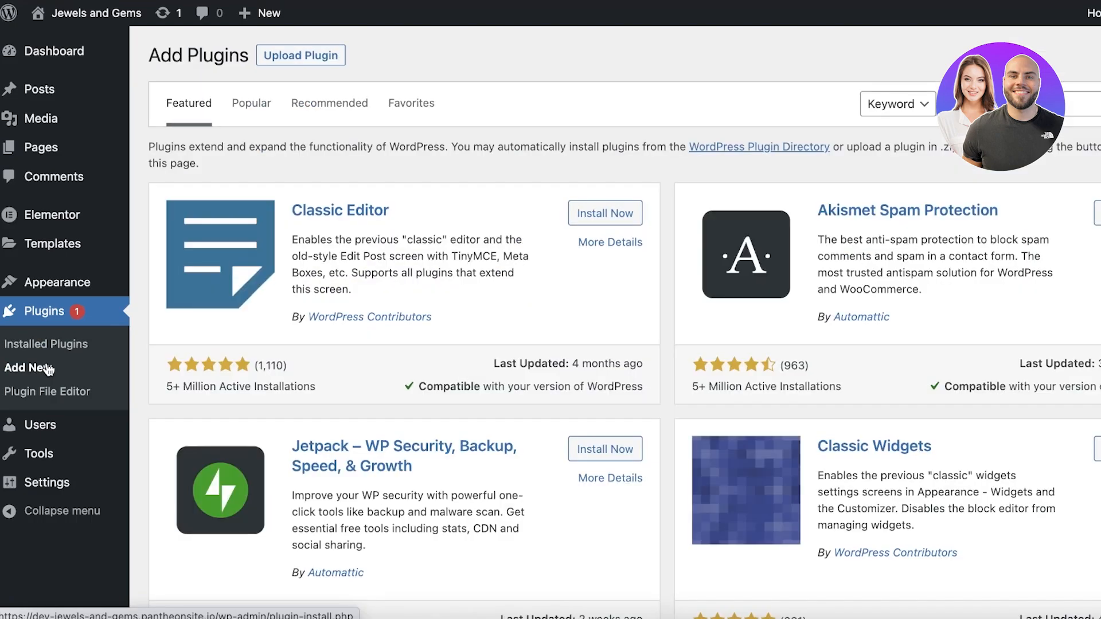
pyautogui.click(899, 104)
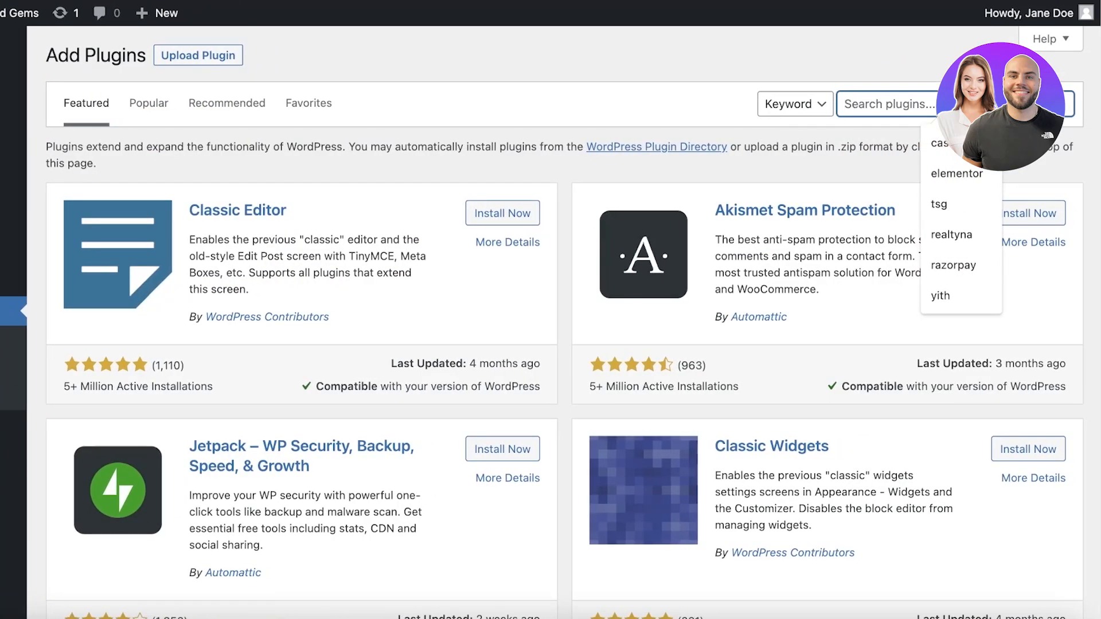
pyautogui.write('booknetic')
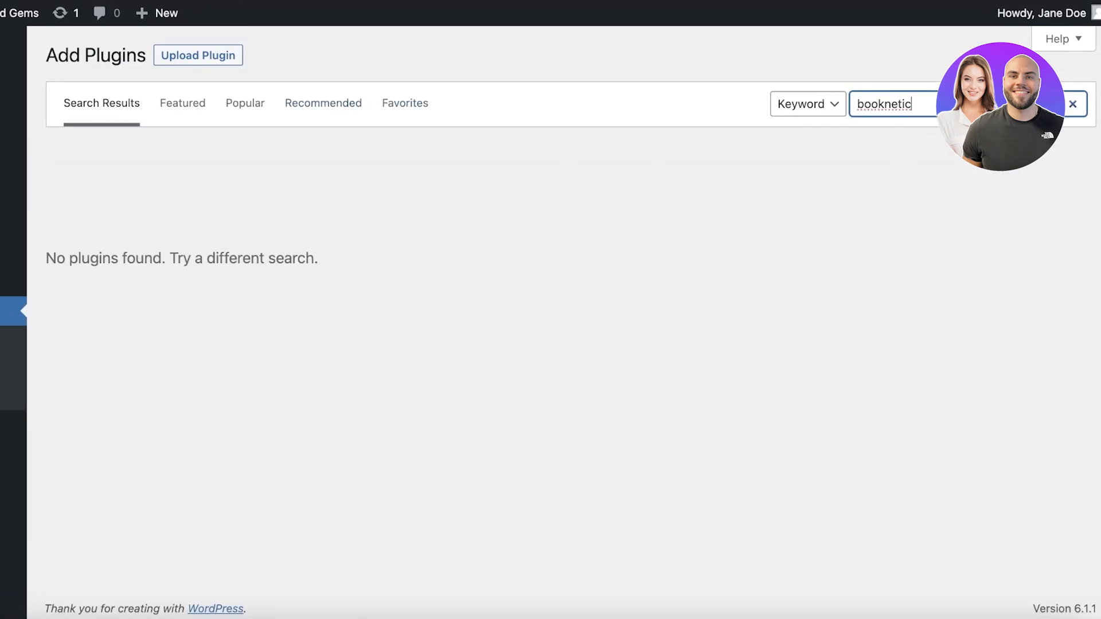
# - Broaden the search to 'booking' (995 results), then start a manual plugin upload
pyautogui.click(1073, 105)
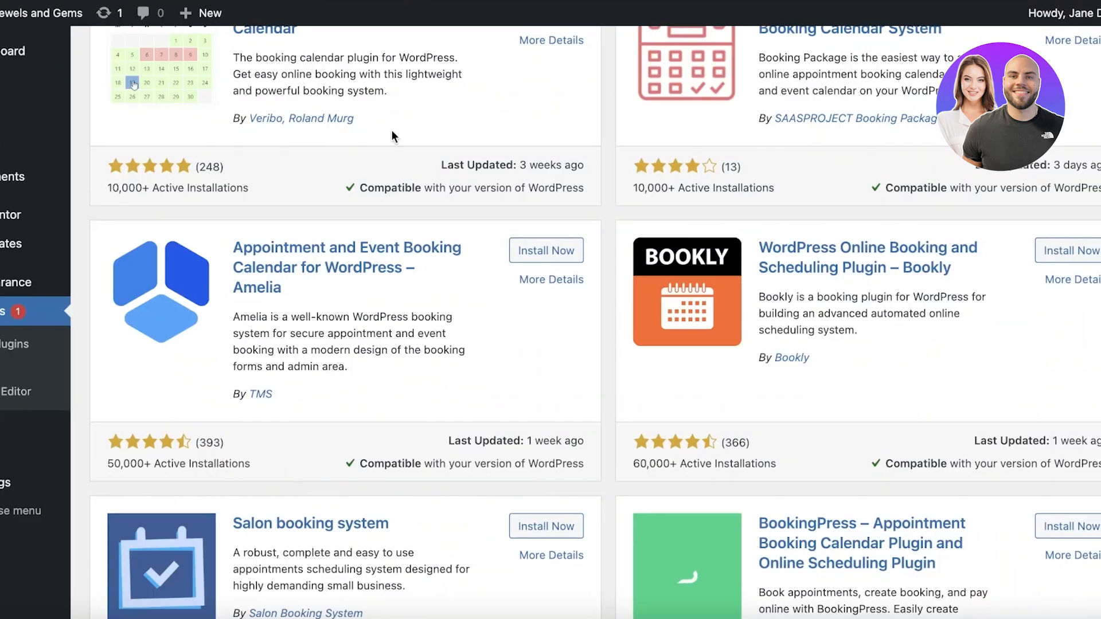
pyautogui.scroll(3)
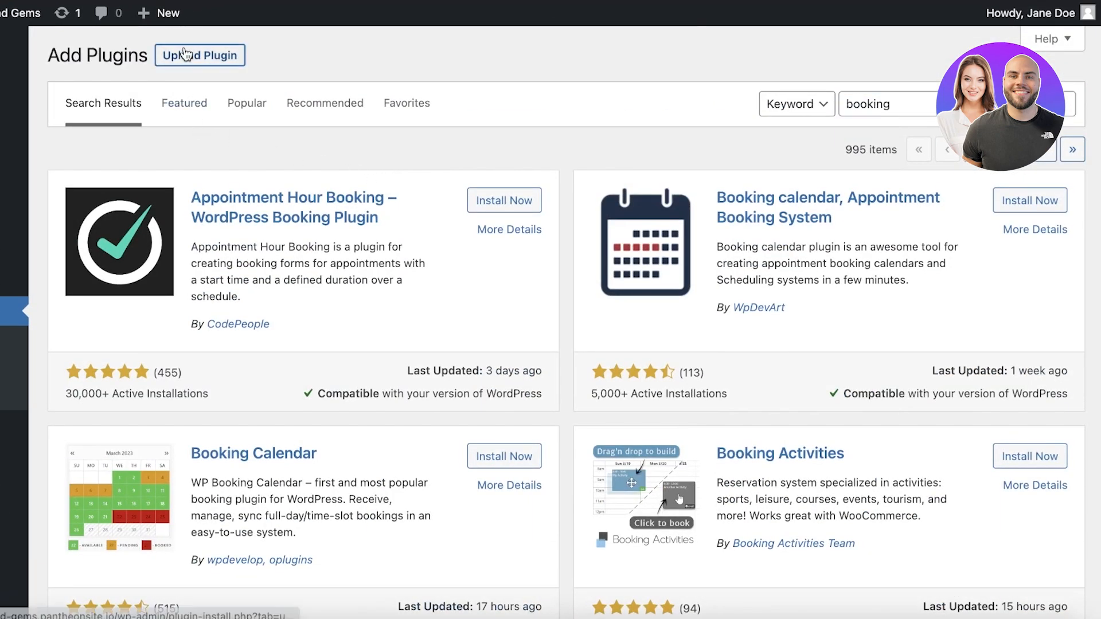
pyautogui.click(199, 56)
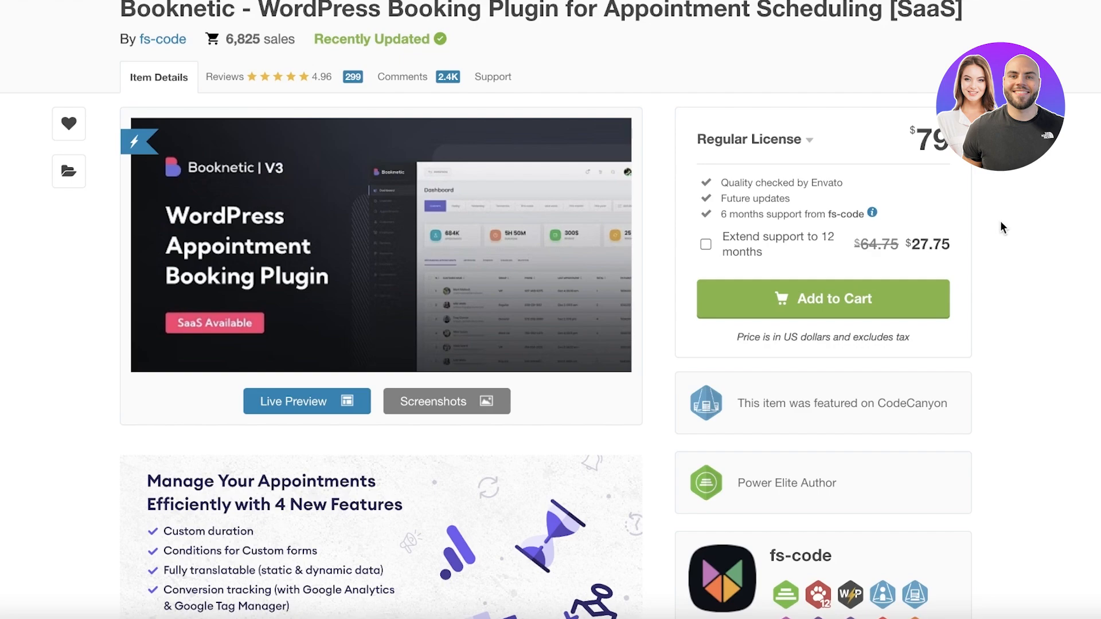
pyautogui.moveTo(995, 233)
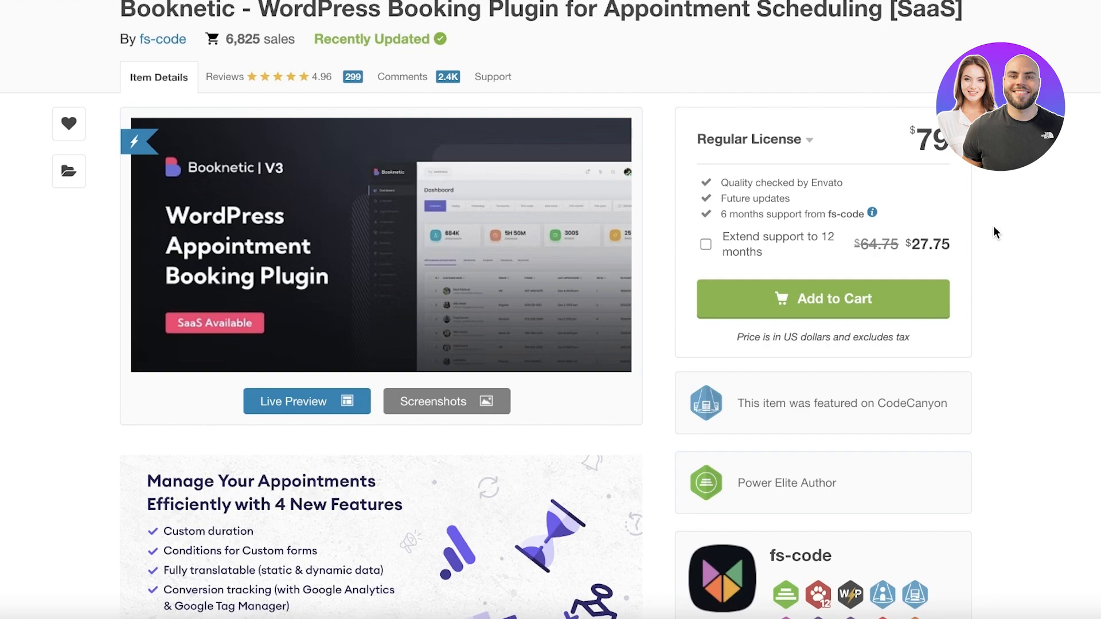
pyautogui.scroll(-3)
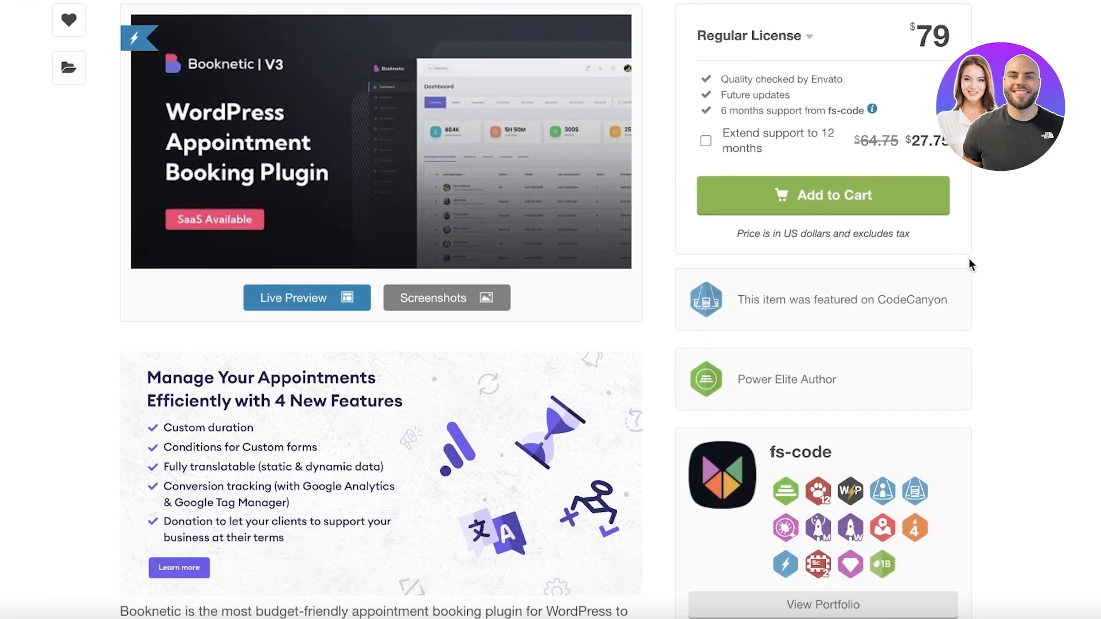
pyautogui.scroll(-3)
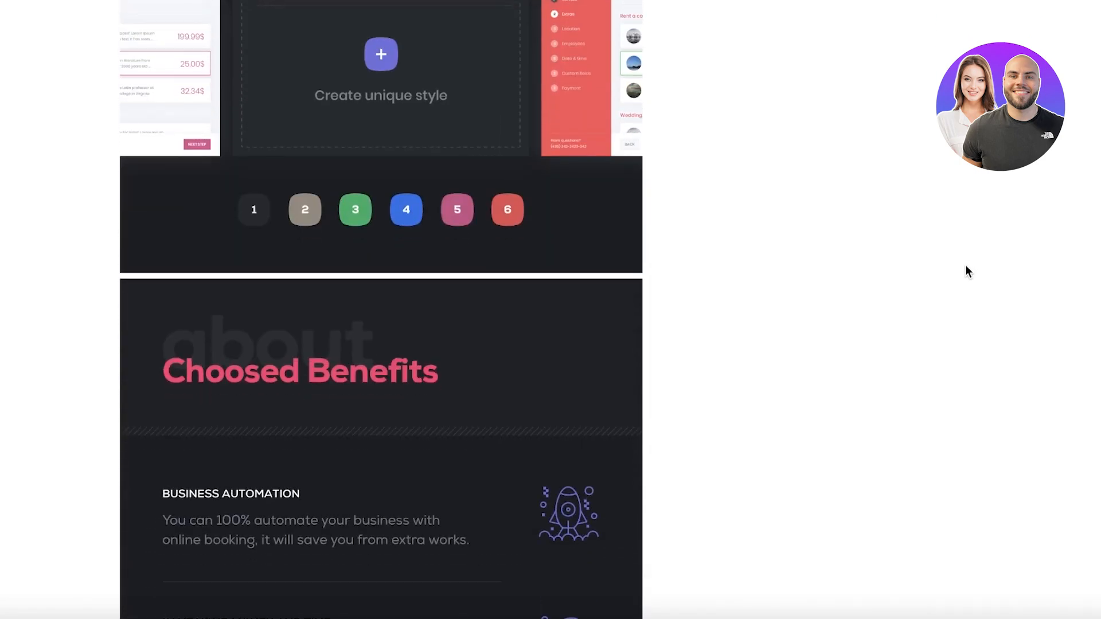
pyautogui.scroll(-3)
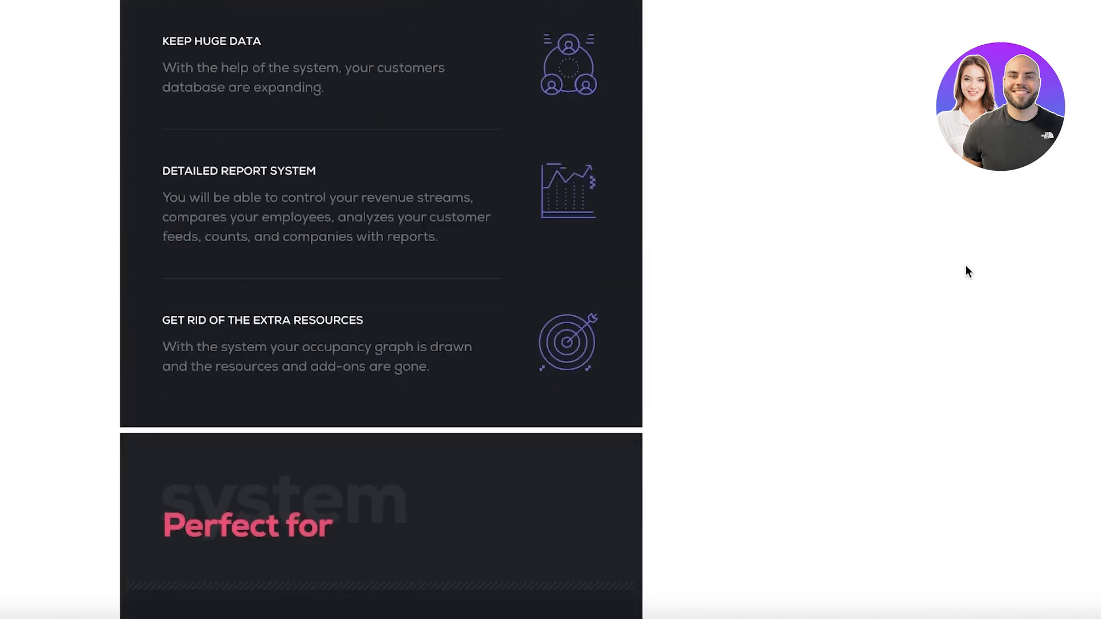
pyautogui.scroll(-3)
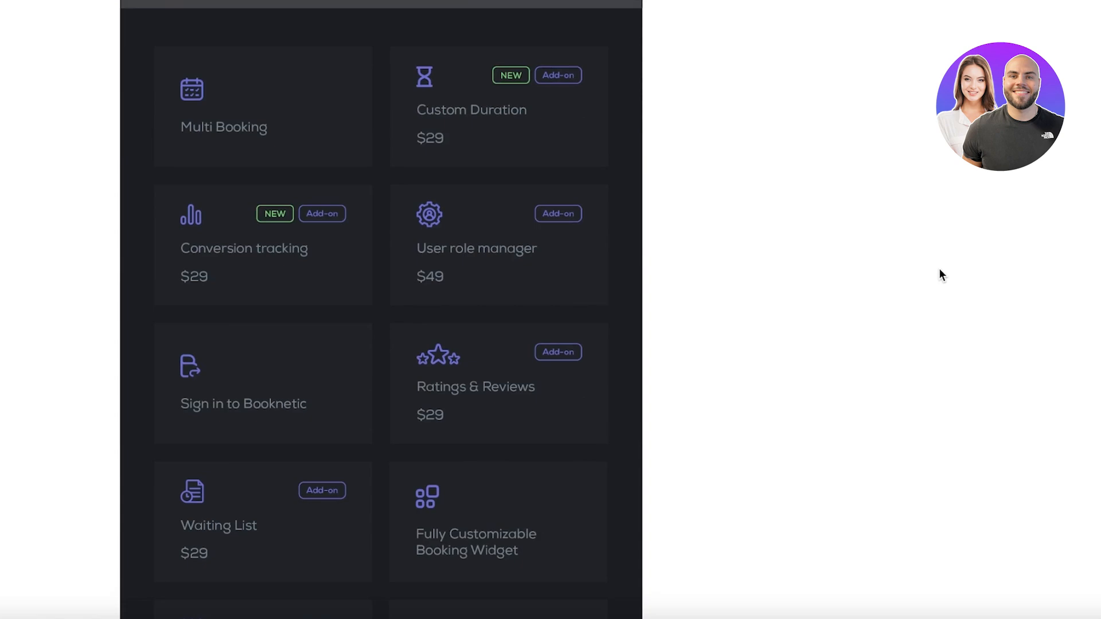
pyautogui.scroll(-3)
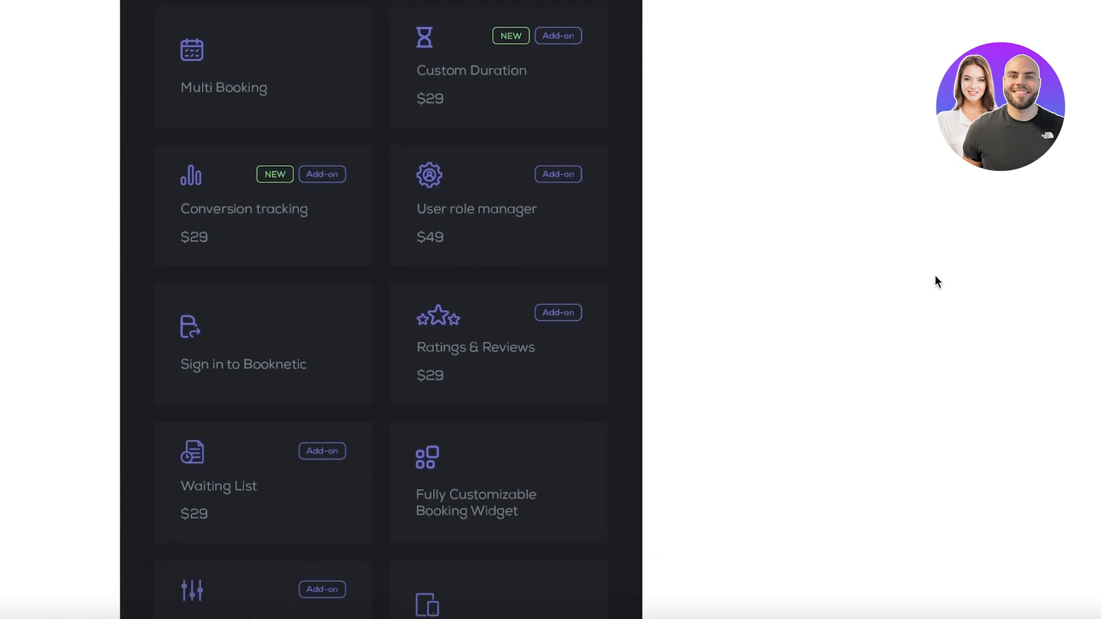
pyautogui.scroll(-3)
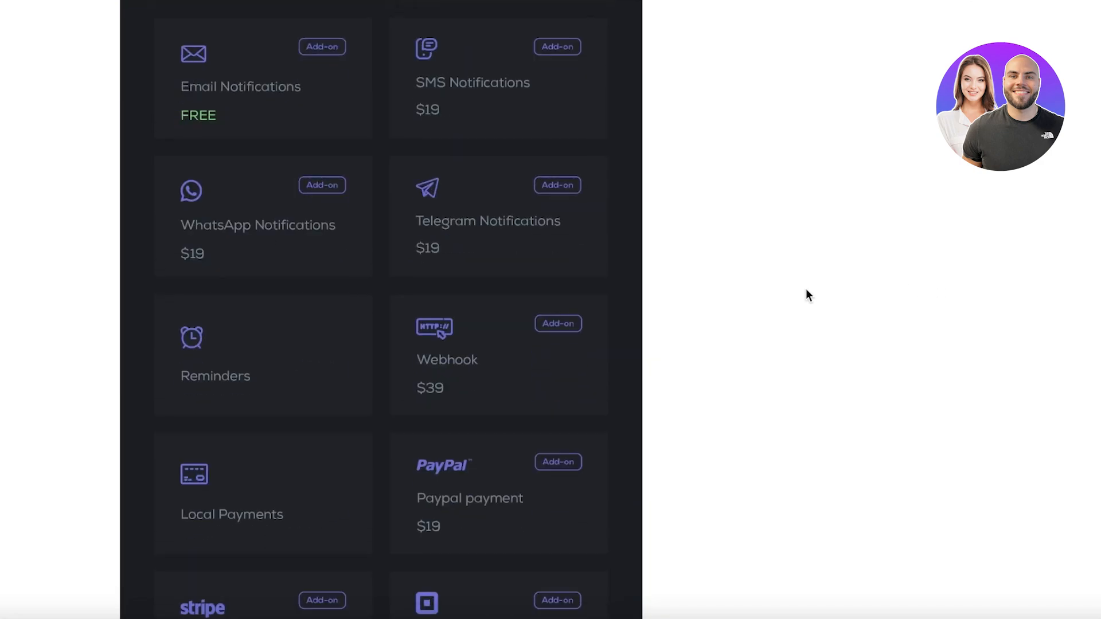
pyautogui.scroll(-3)
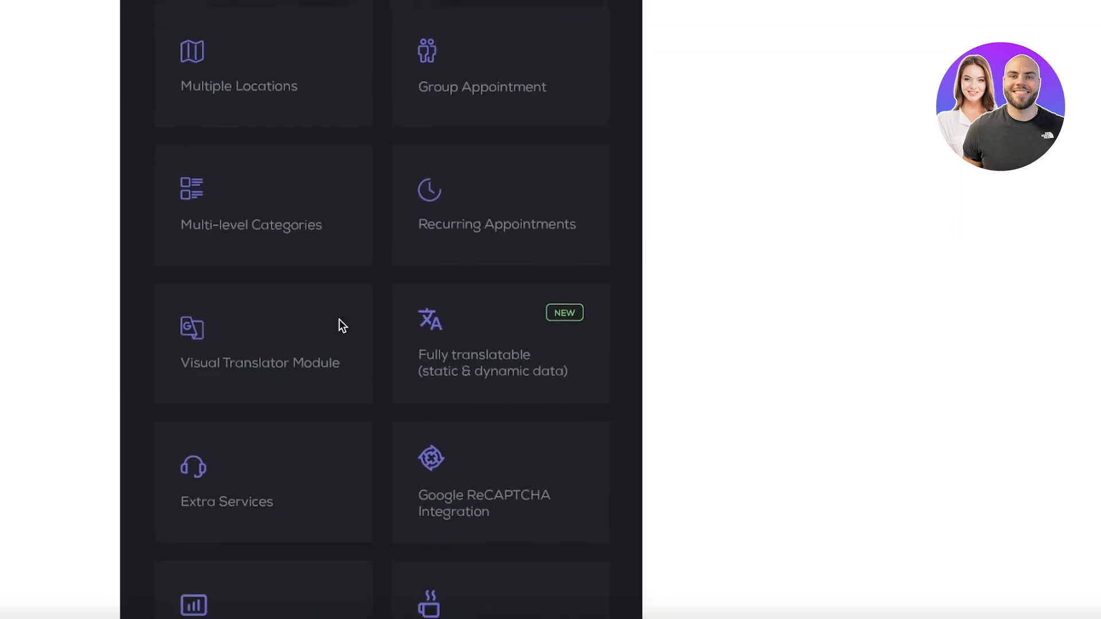
pyautogui.scroll(-3)
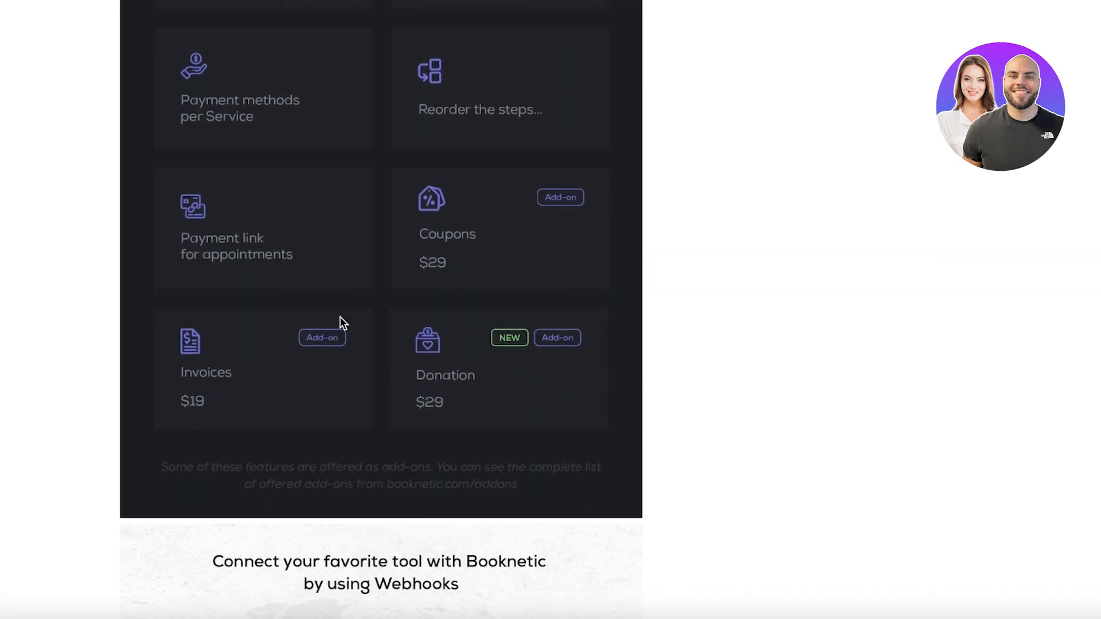
pyautogui.scroll(-3)
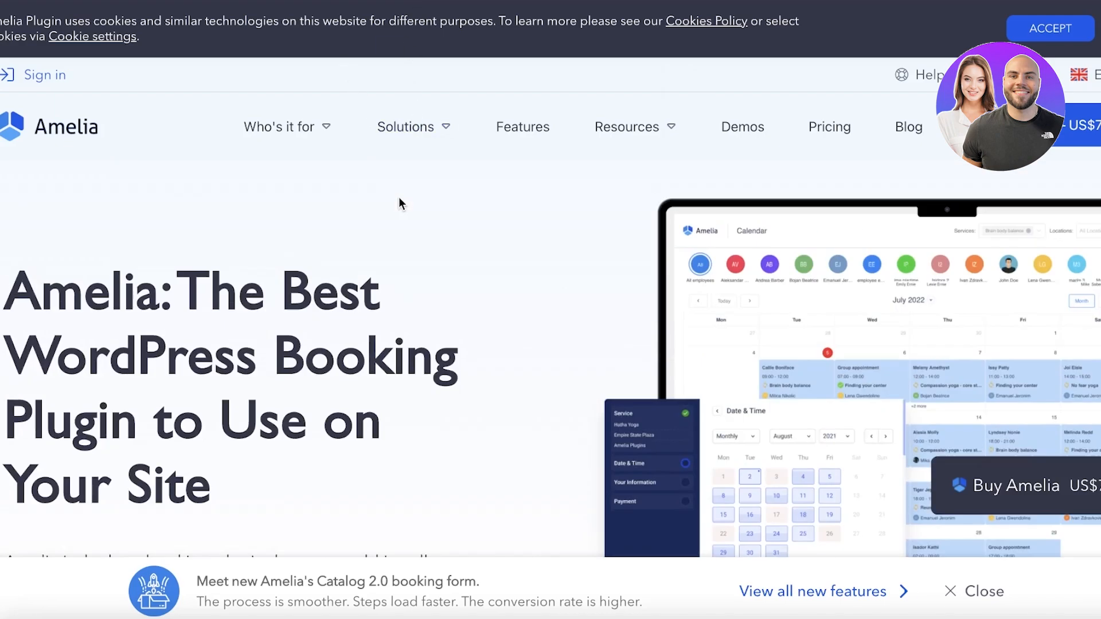
# - Scroll through Amelia's pricing plans into the homepage feature overviews
pyautogui.scroll(-3)
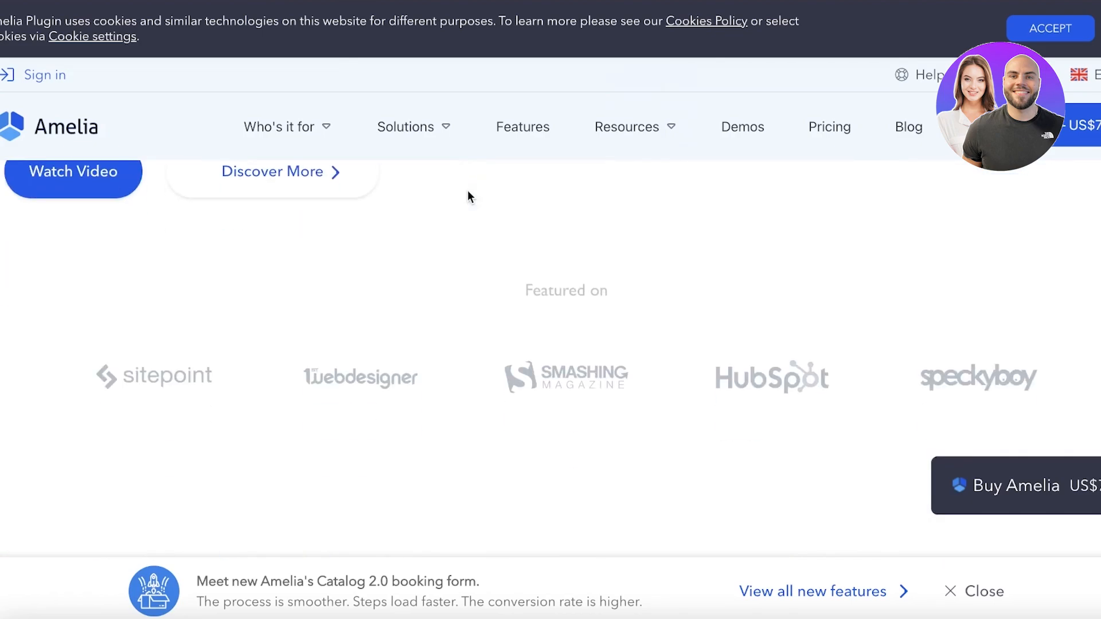
pyautogui.scroll(-3)
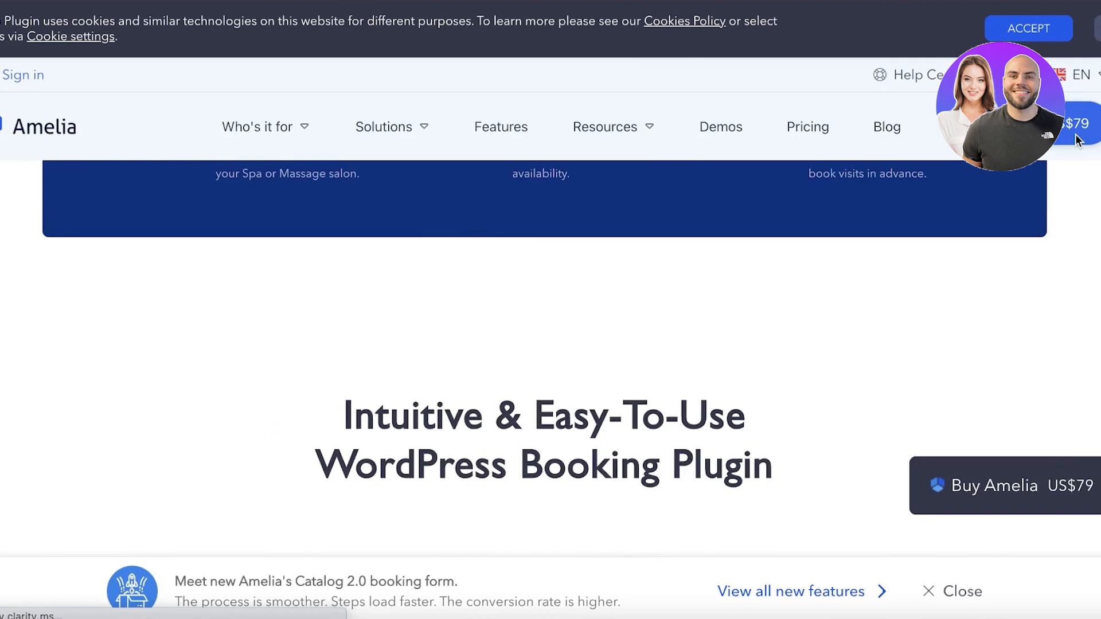
pyautogui.scroll(-3)
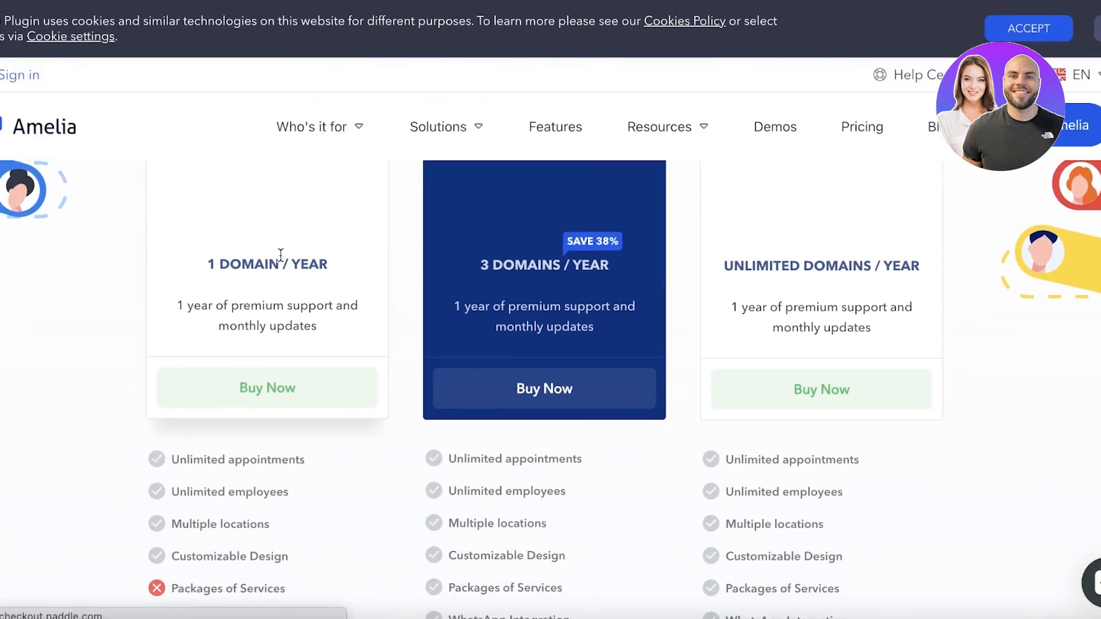
pyautogui.scroll(-3)
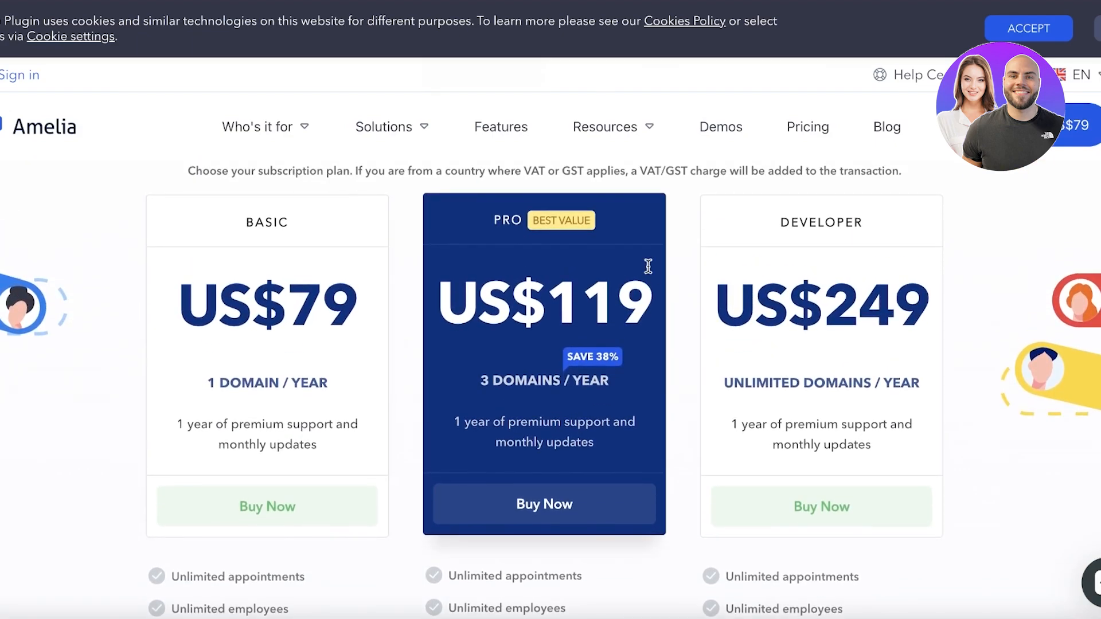
pyautogui.moveTo(585, 268)
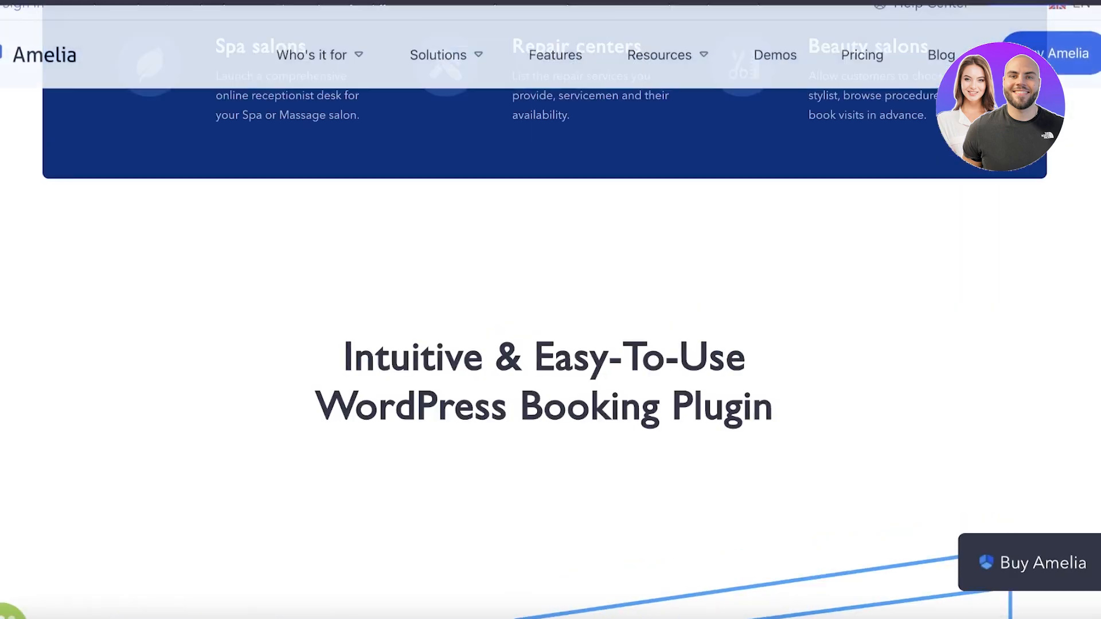
pyautogui.scroll(-3)
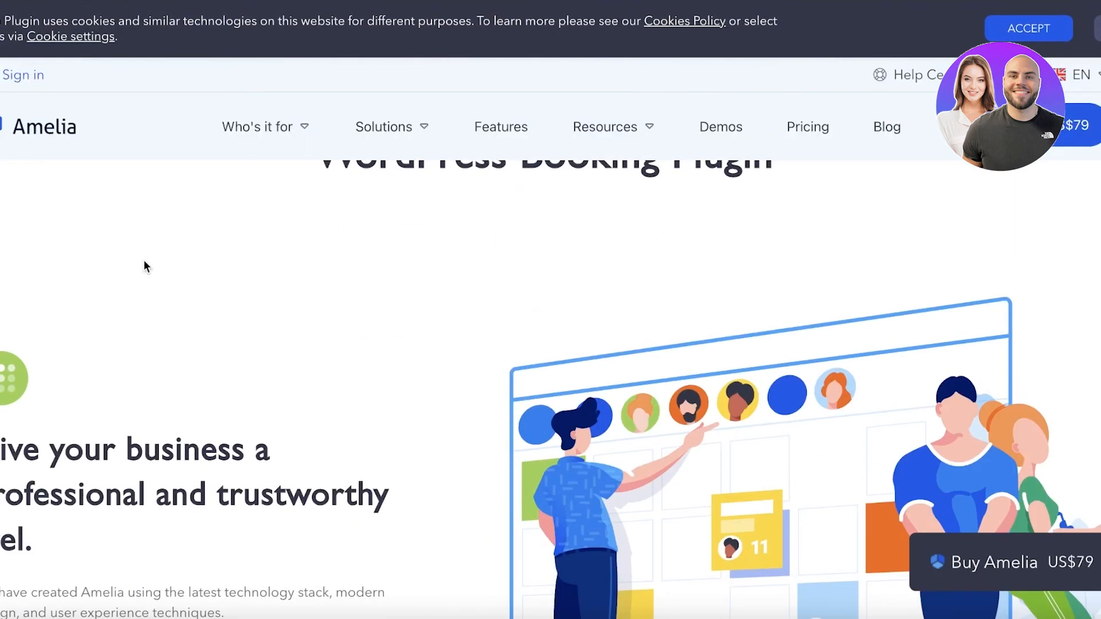
pyautogui.scroll(-3)
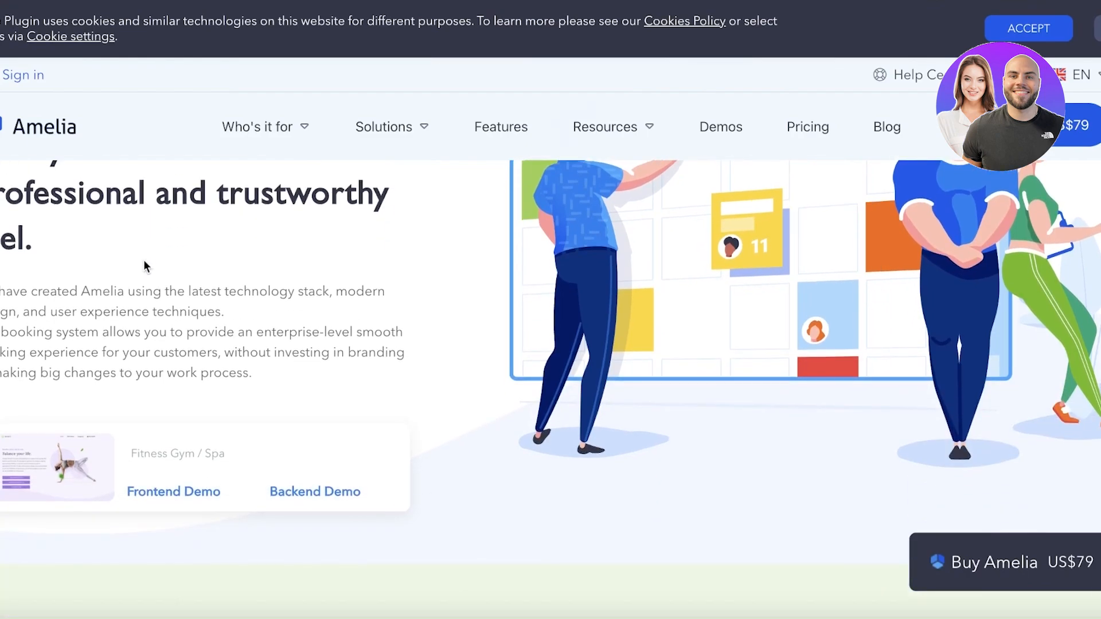
# - Continue through the rest of Amelia's homepage features and testimonials
pyautogui.scroll(-3)
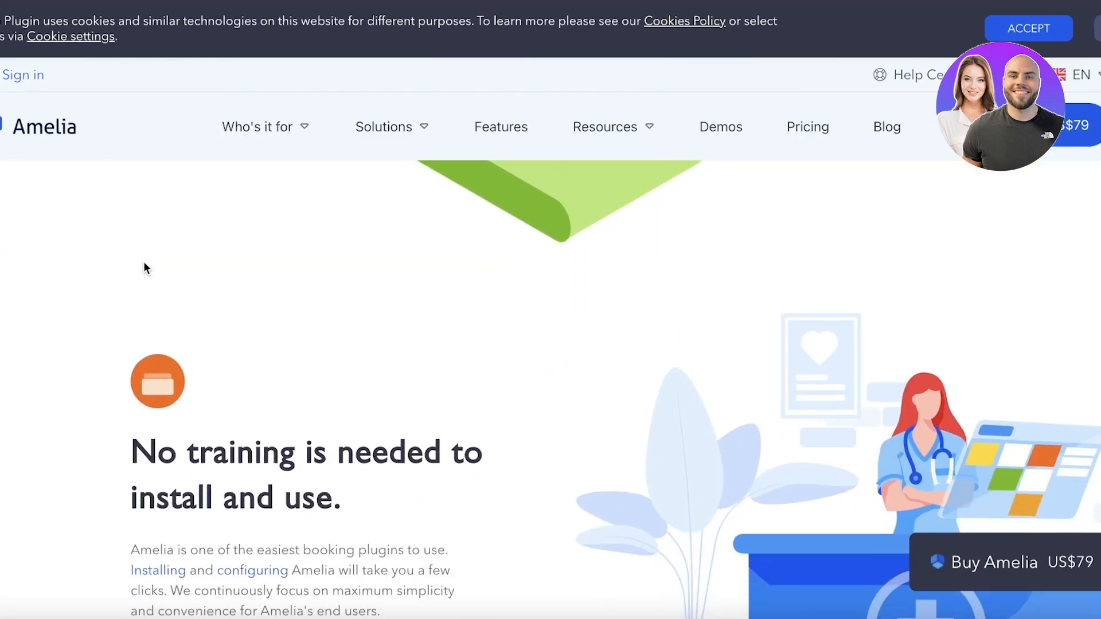
pyautogui.scroll(-3)
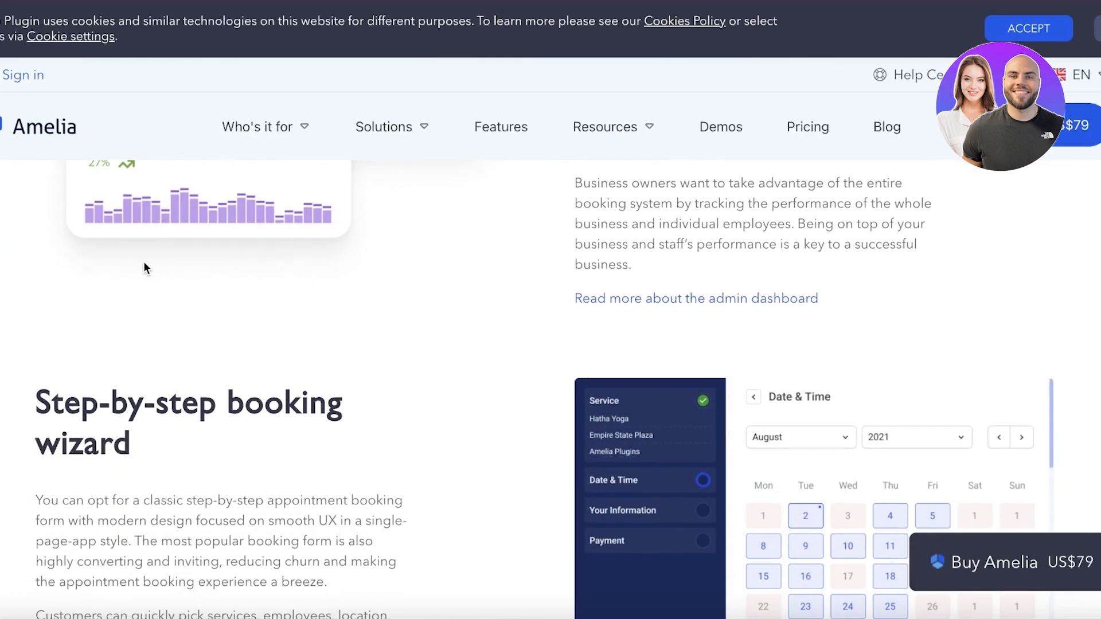
pyautogui.scroll(-3)
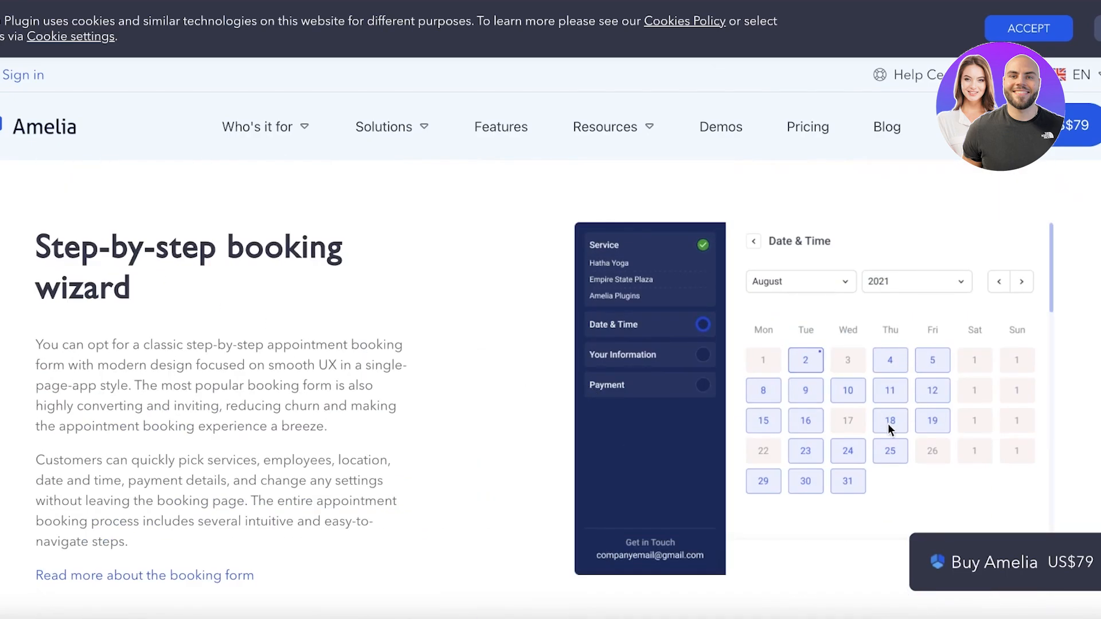
pyautogui.scroll(-3)
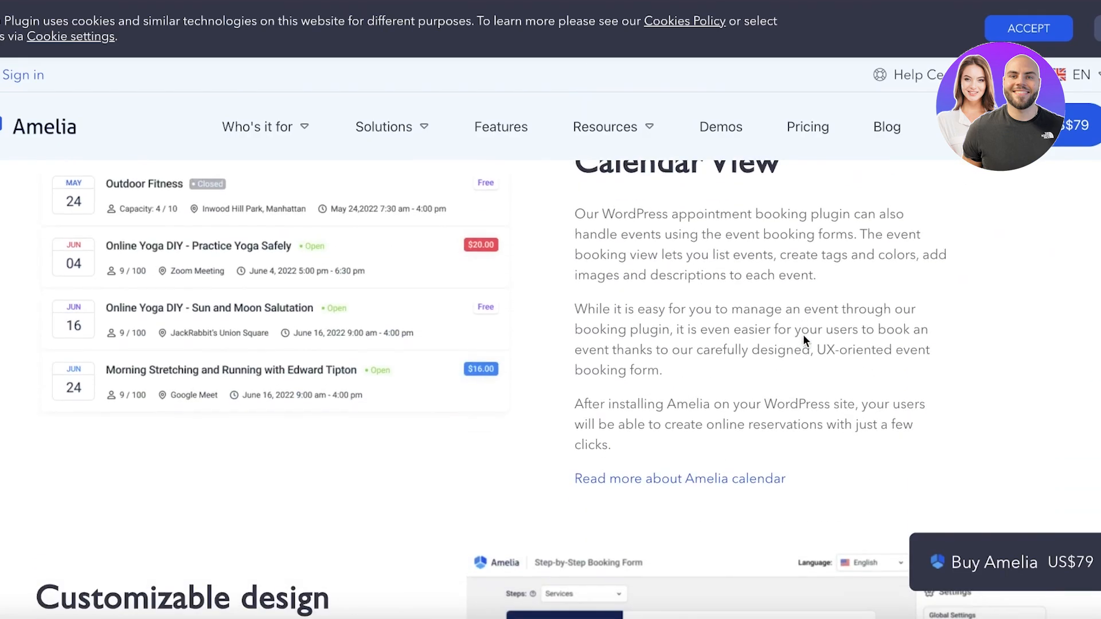
pyautogui.scroll(-3)
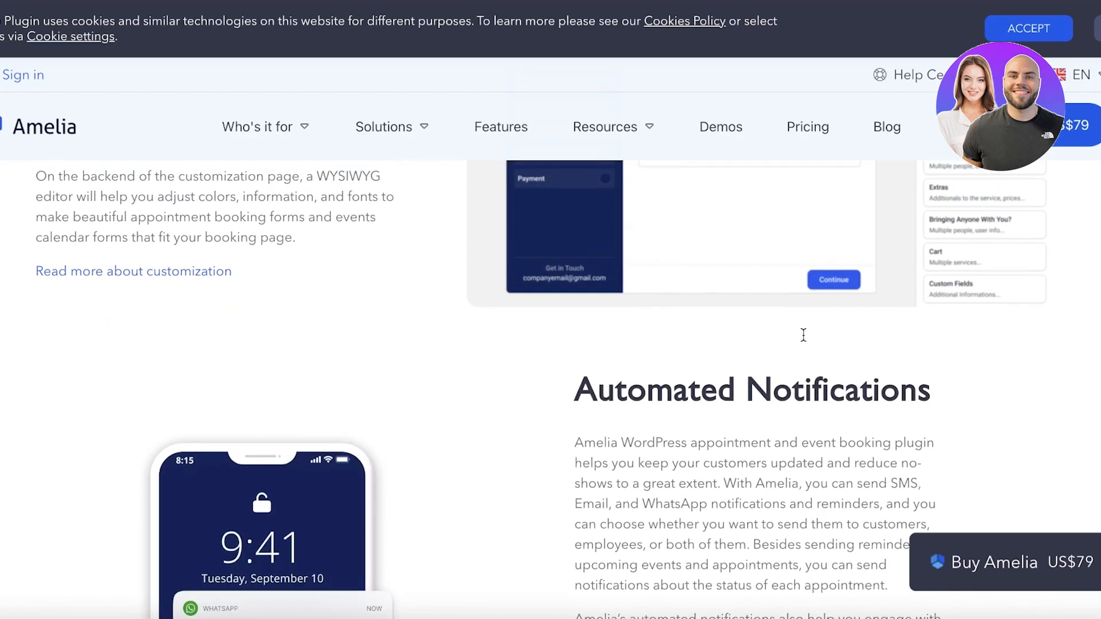
pyautogui.scroll(3)
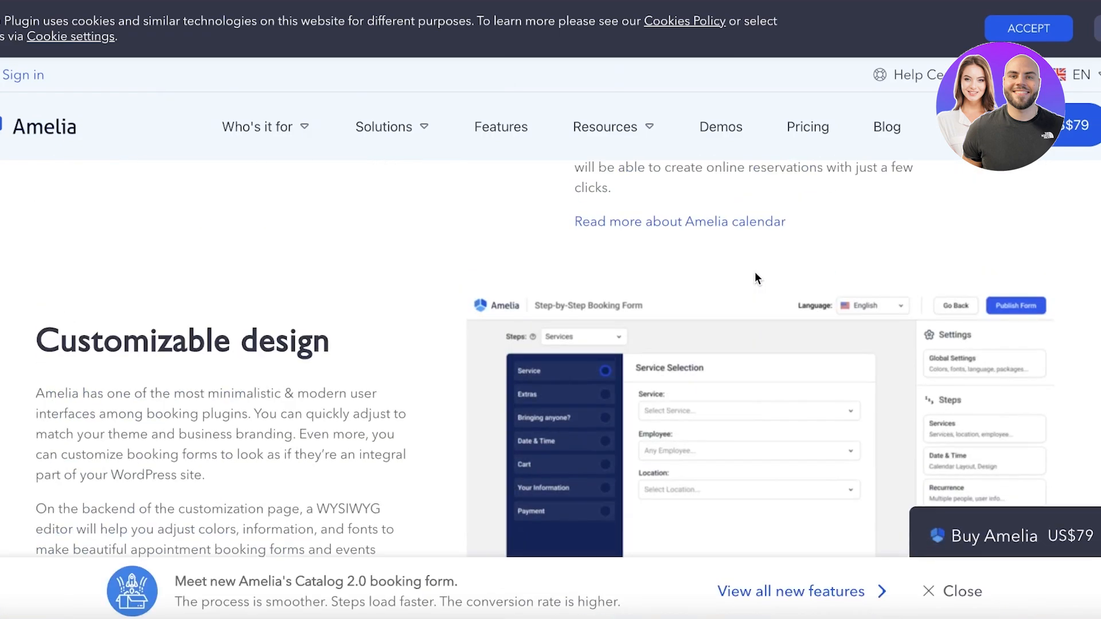
pyautogui.scroll(-3)
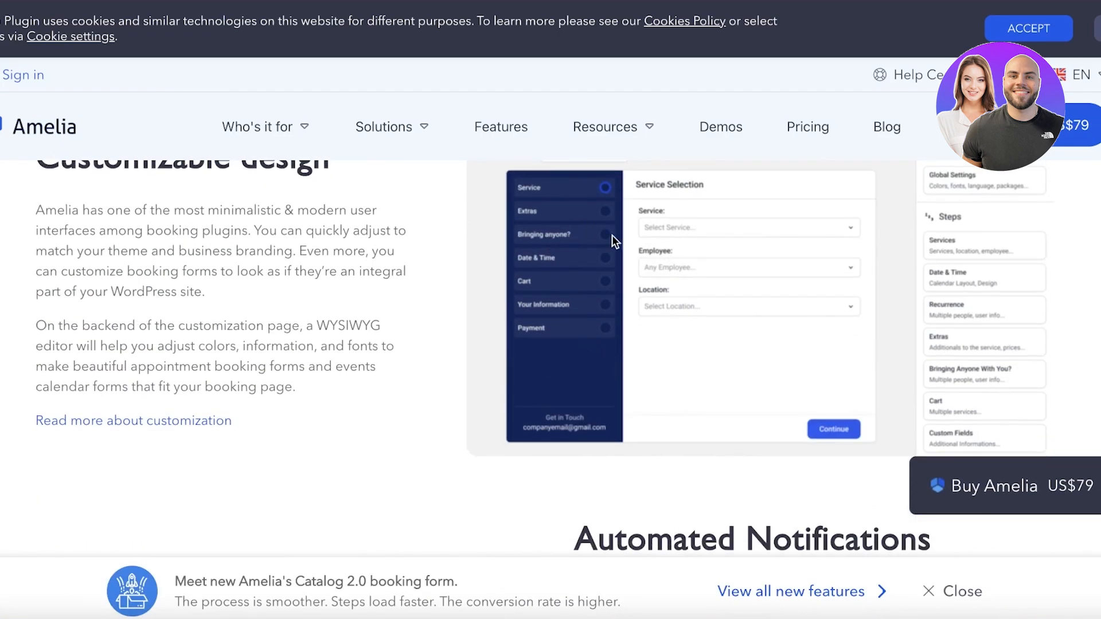
pyautogui.moveTo(542, 294)
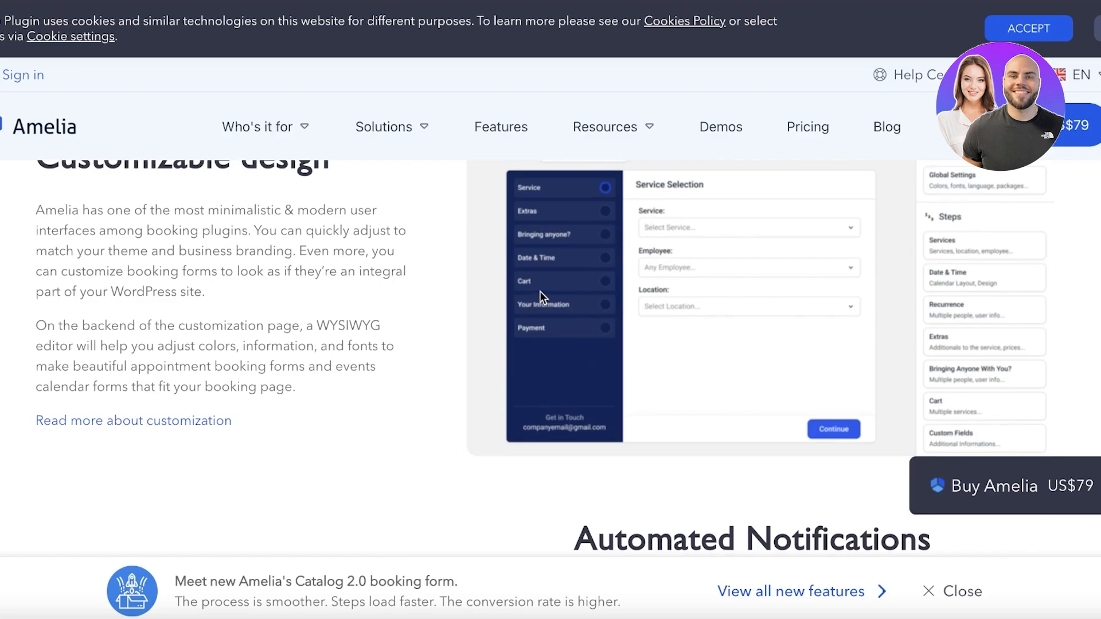
# - Go to Amelia's Demos section and browse the list of demo sites
pyautogui.click(720, 128)
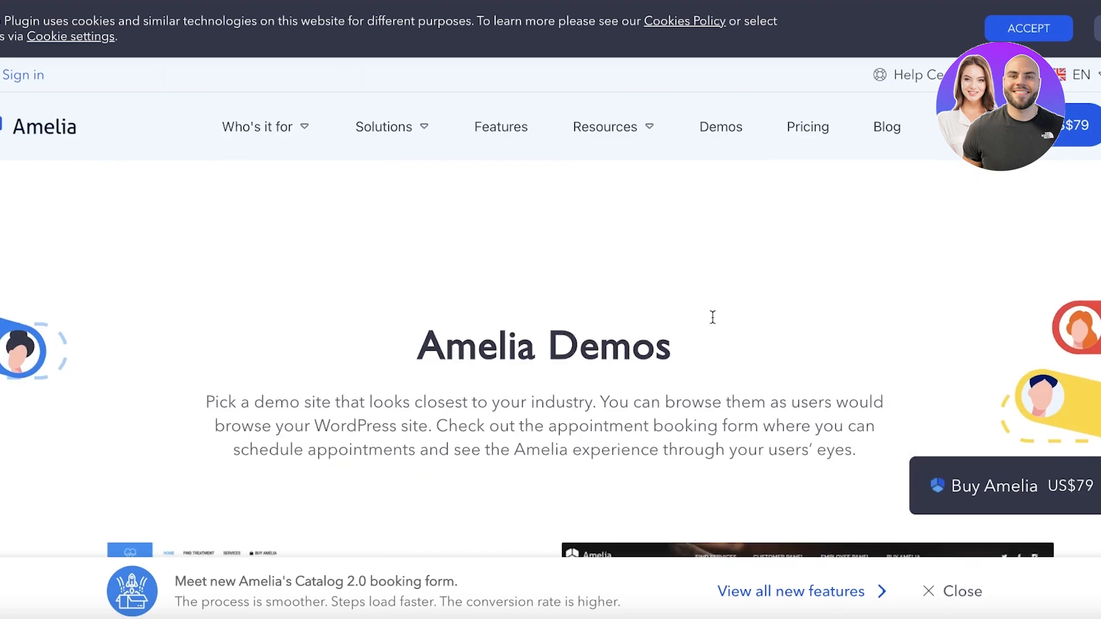
pyautogui.scroll(-3)
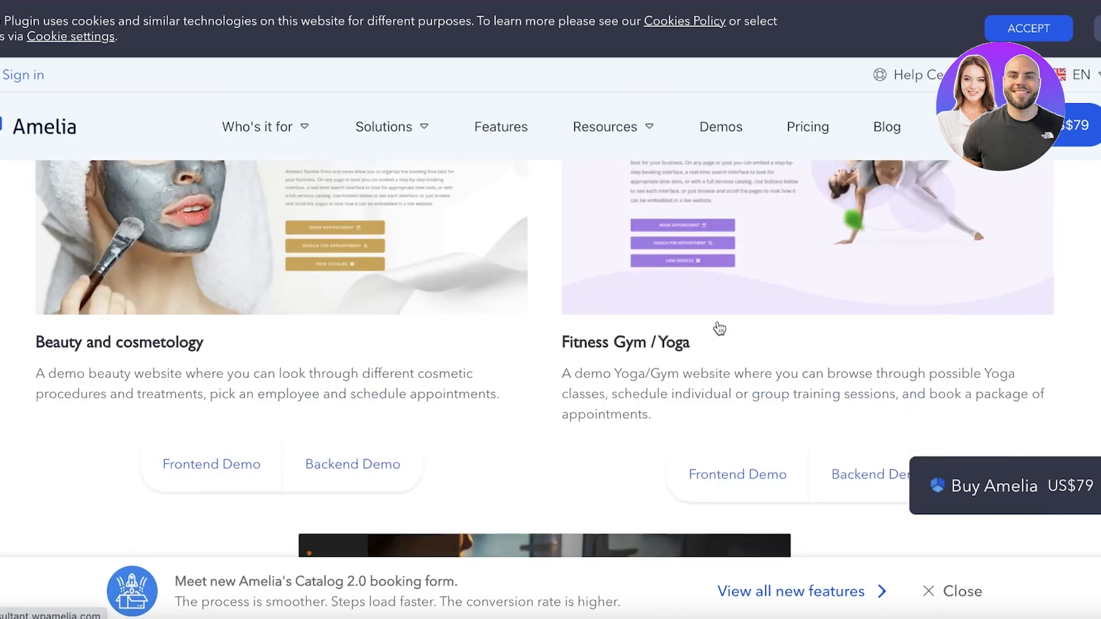
pyautogui.scroll(-3)
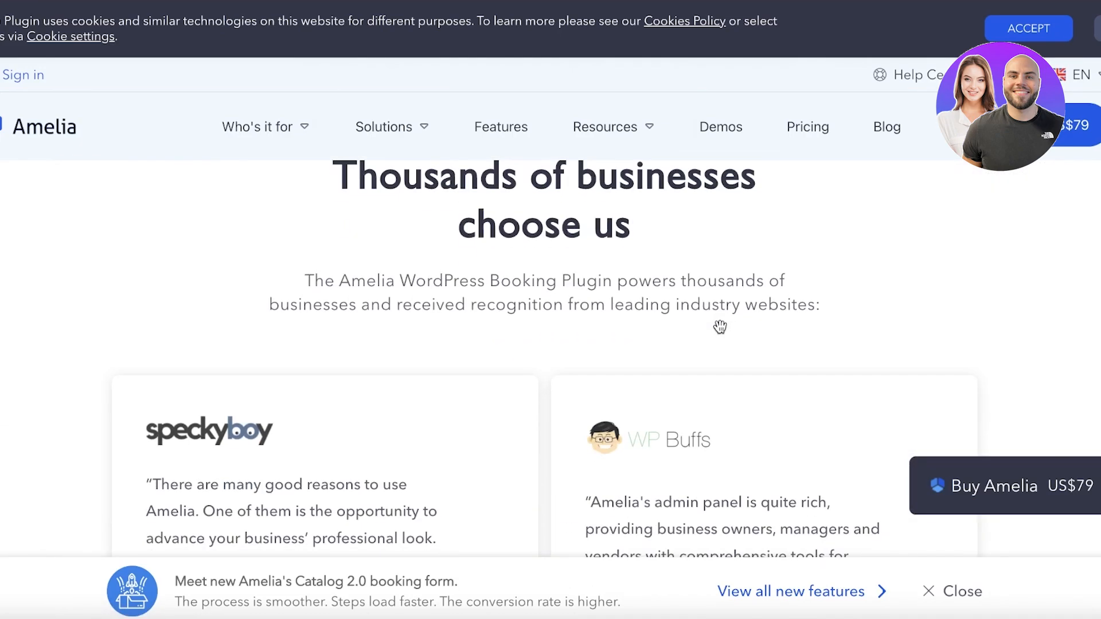
pyautogui.scroll(-3)
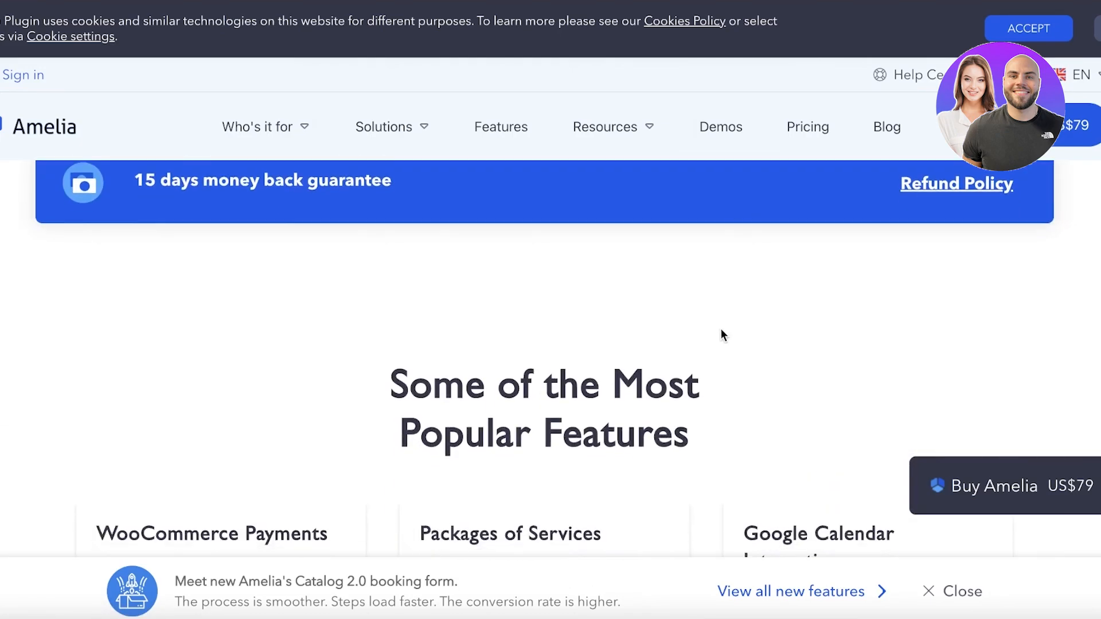
pyautogui.scroll(-3)
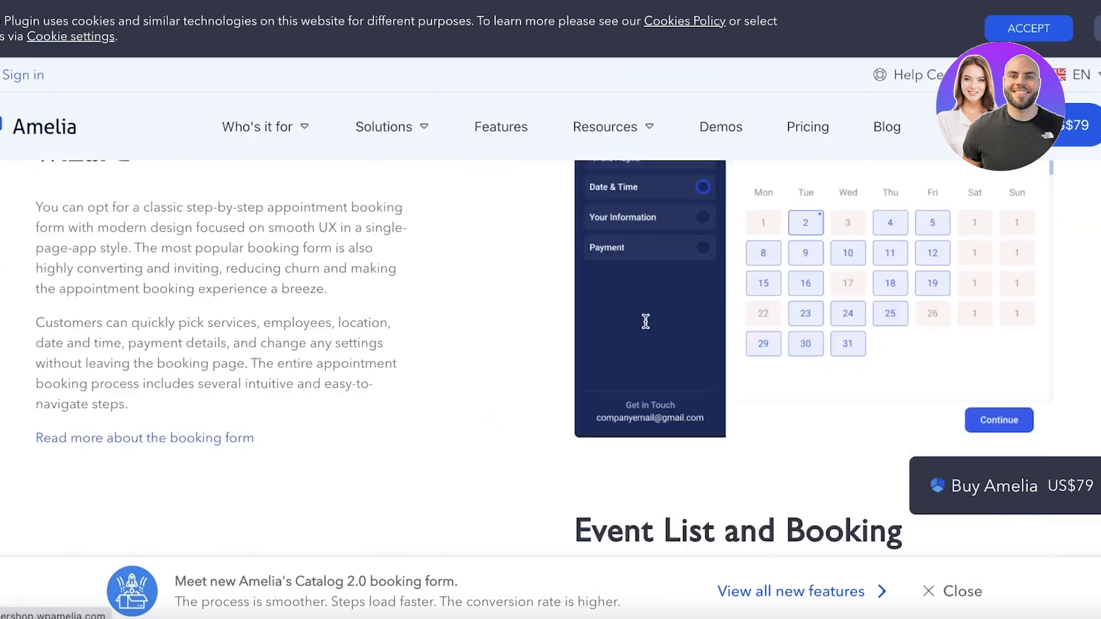
pyautogui.scroll(3)
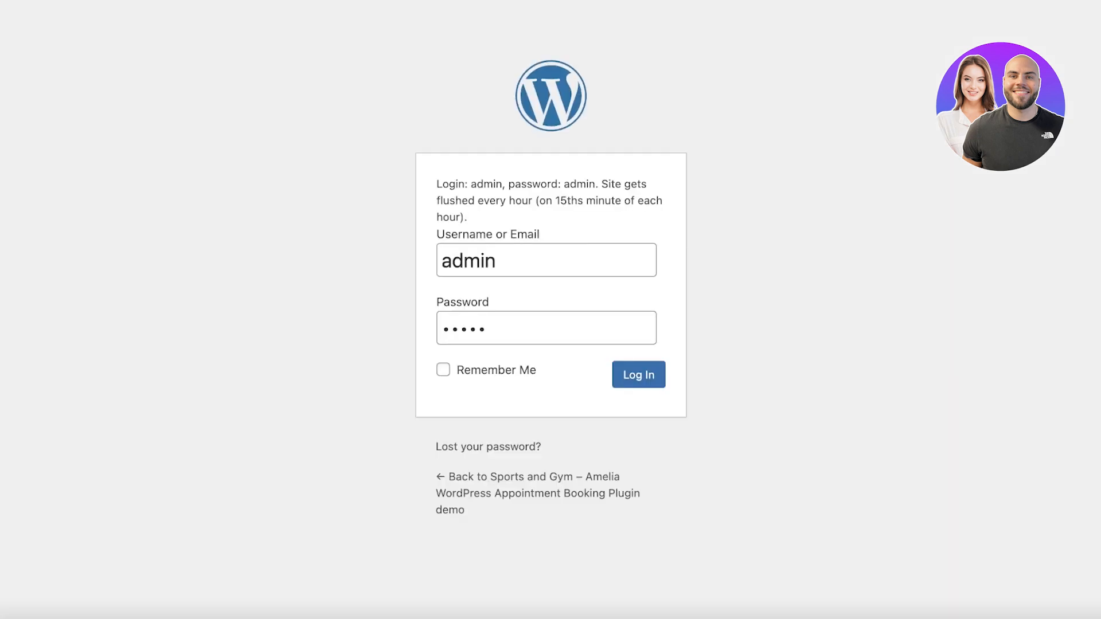
pyautogui.click(636, 374)
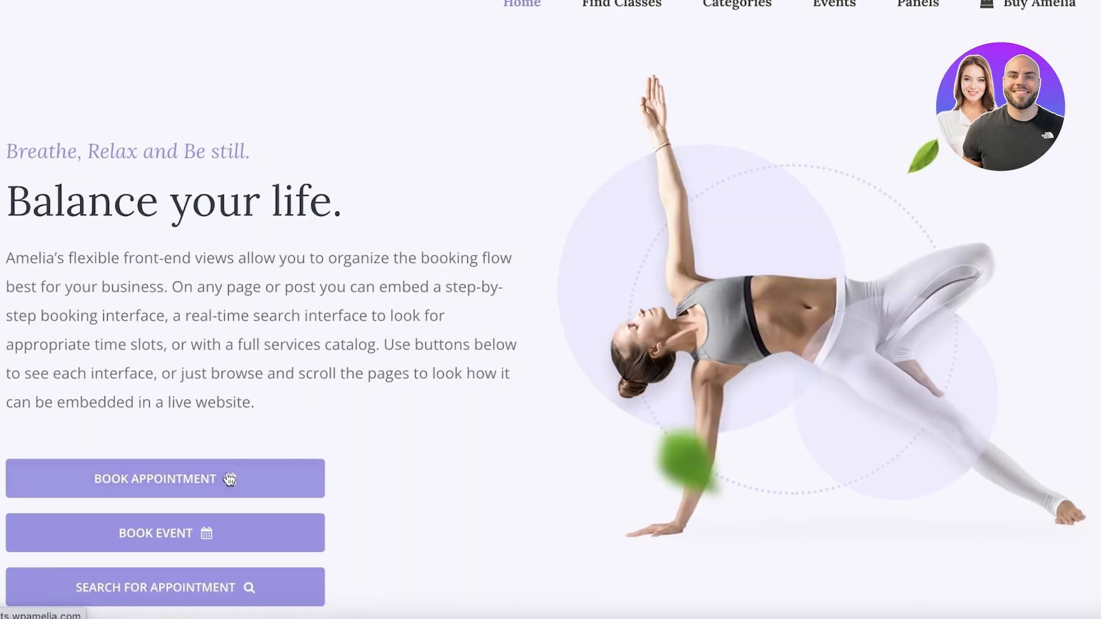
pyautogui.click(164, 478)
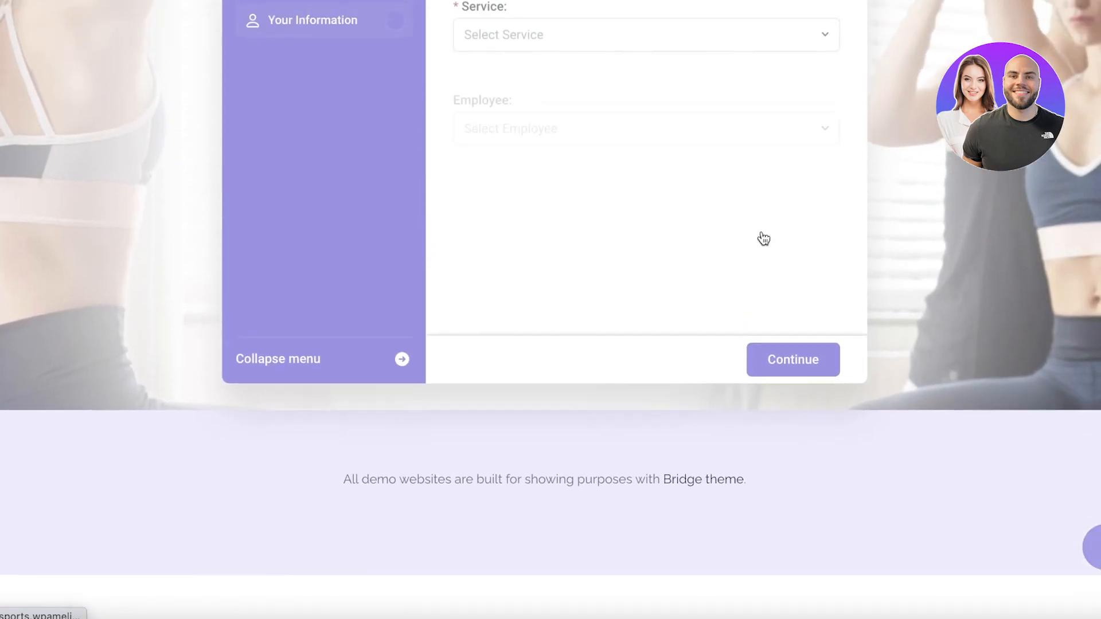
pyautogui.click(629, 257)
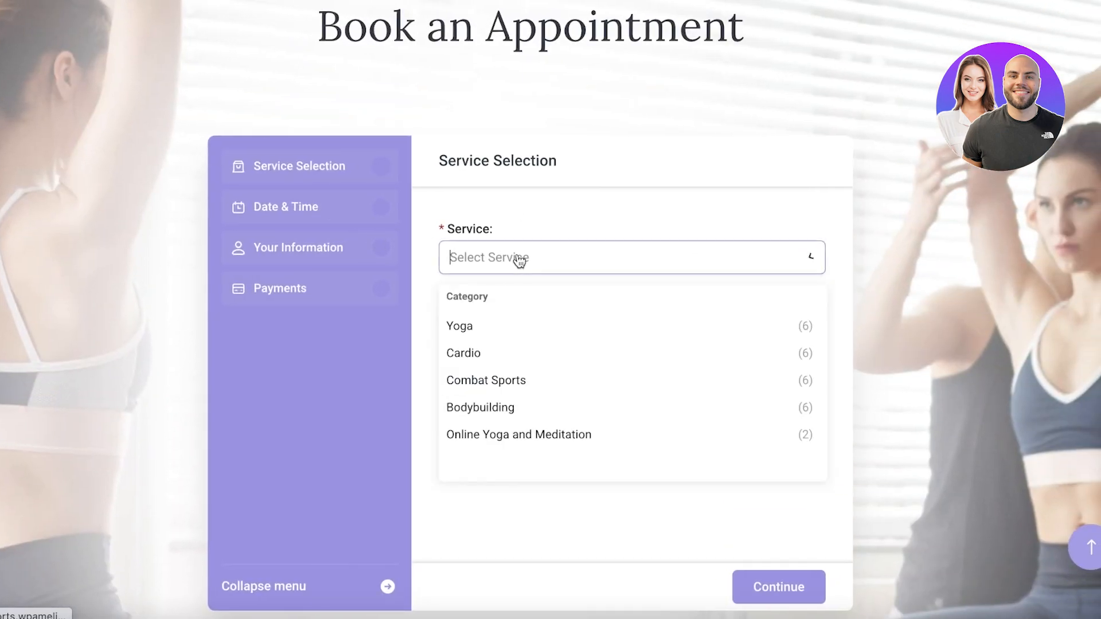
pyautogui.click(458, 325)
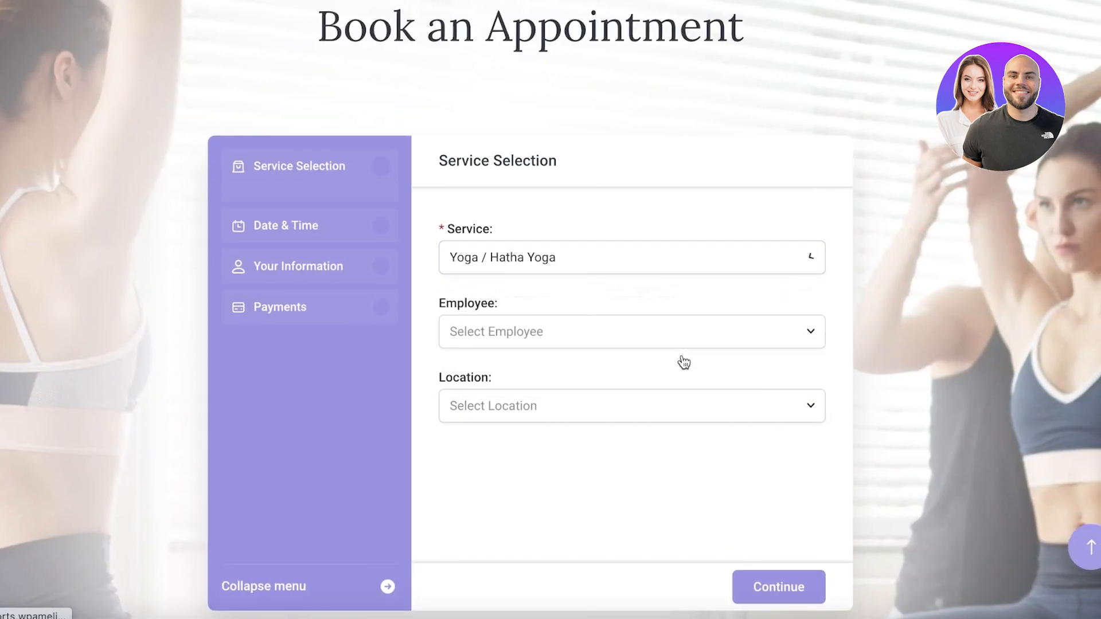
pyautogui.click(630, 257)
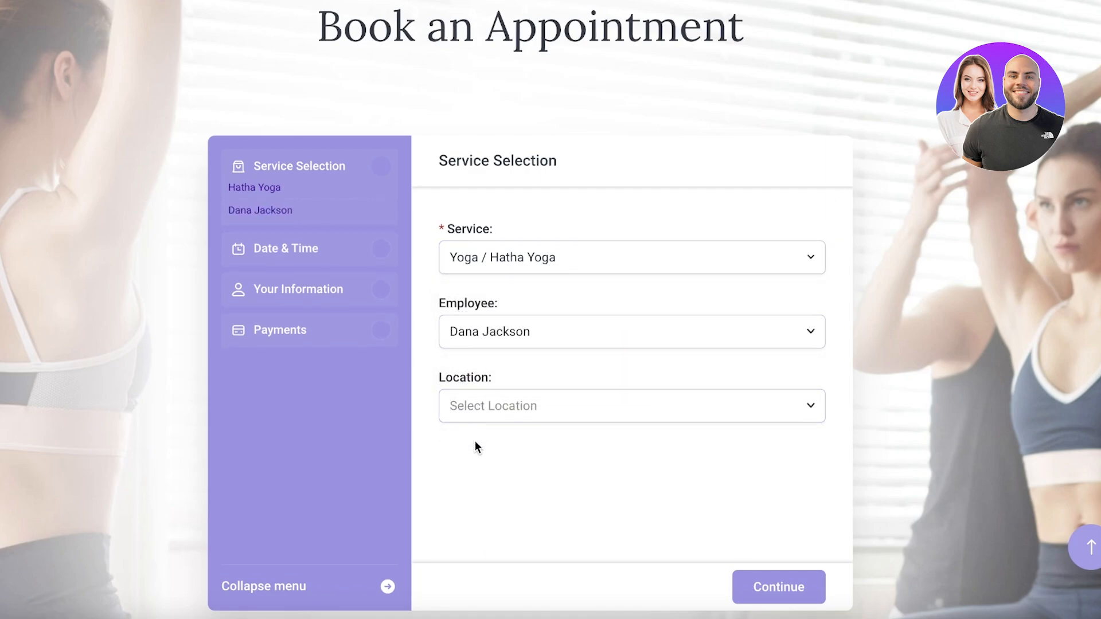
pyautogui.click(630, 405)
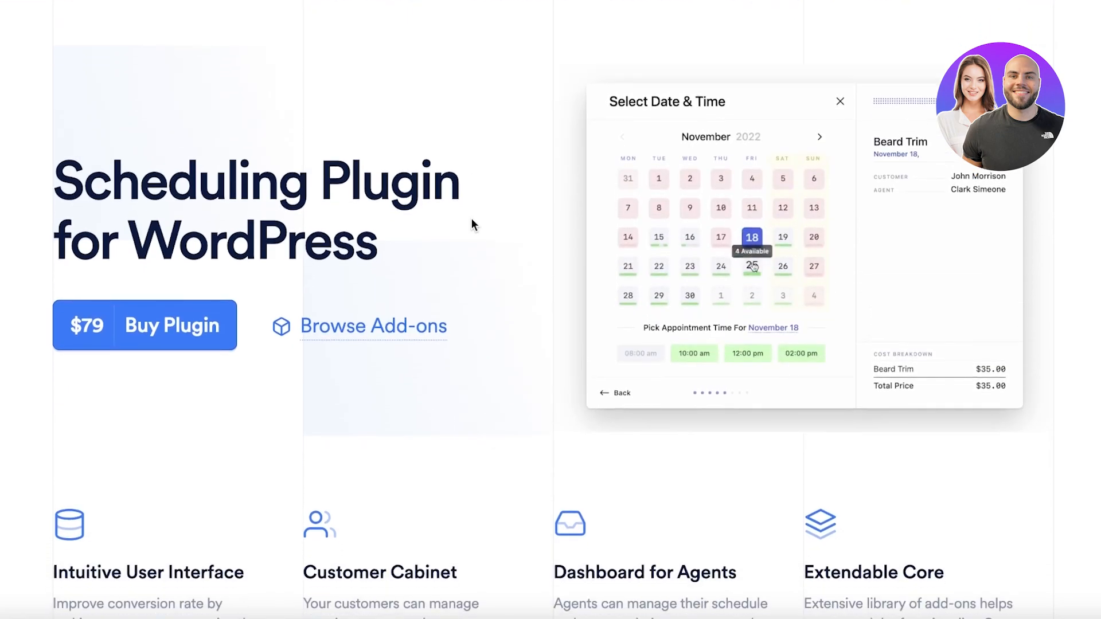
# - Scroll through LatePoint's homepage features and developer hooks
pyautogui.scroll(-3)
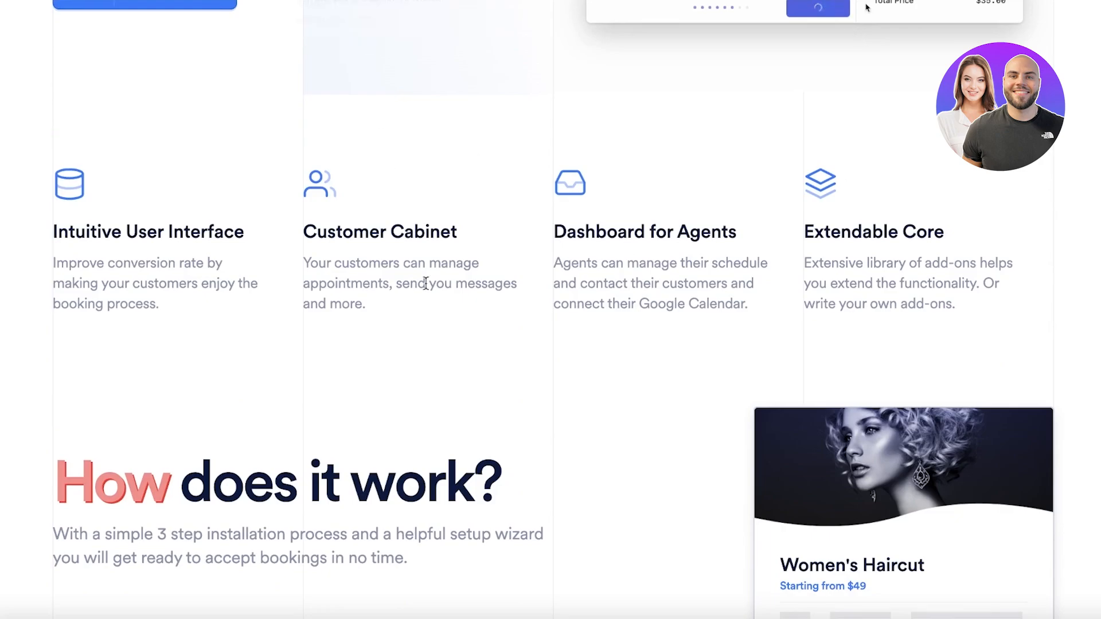
pyautogui.scroll(-3)
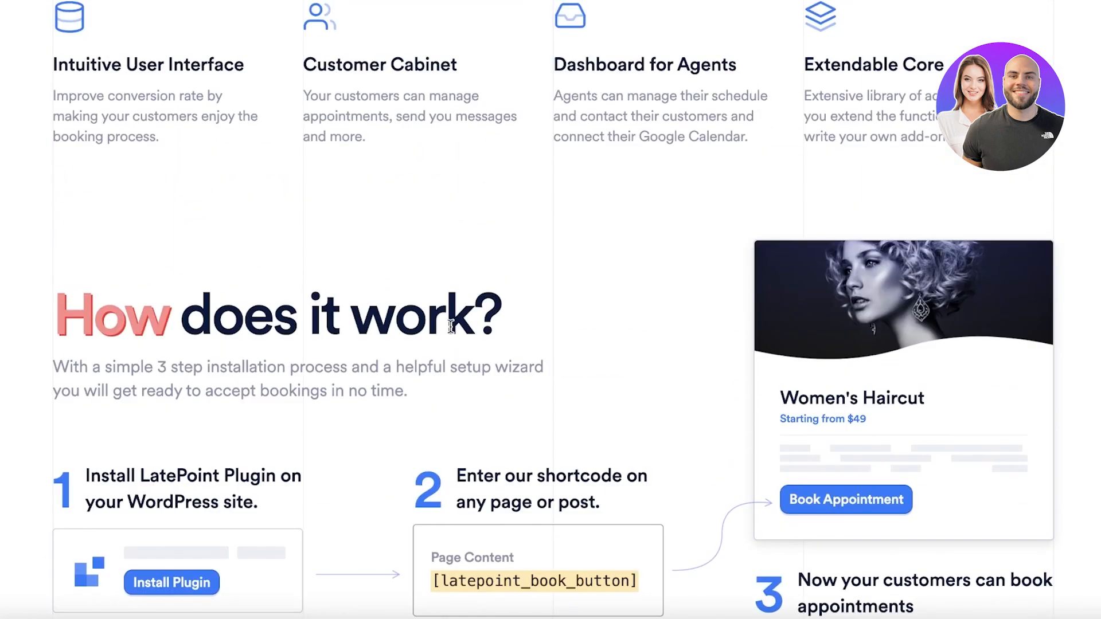
pyautogui.scroll(-3)
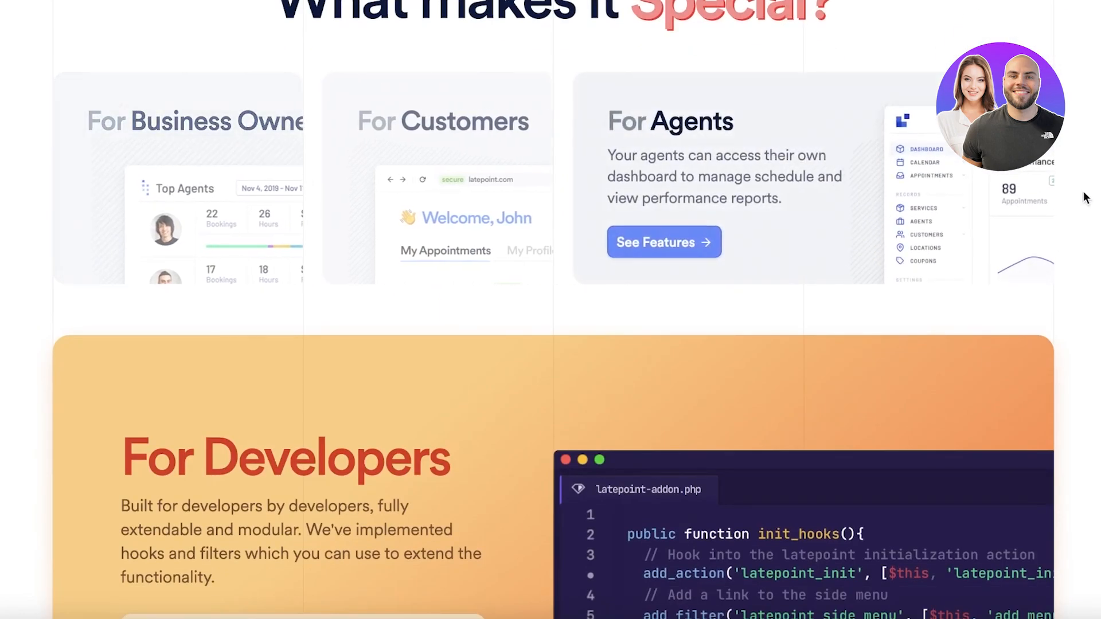
pyautogui.scroll(-3)
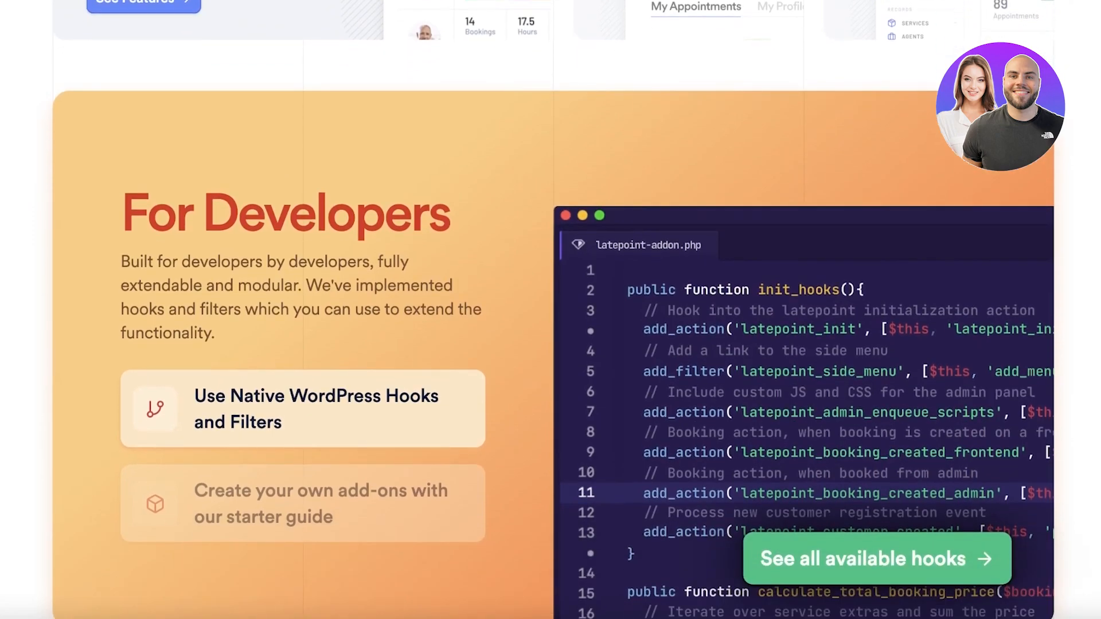
pyautogui.scroll(-3)
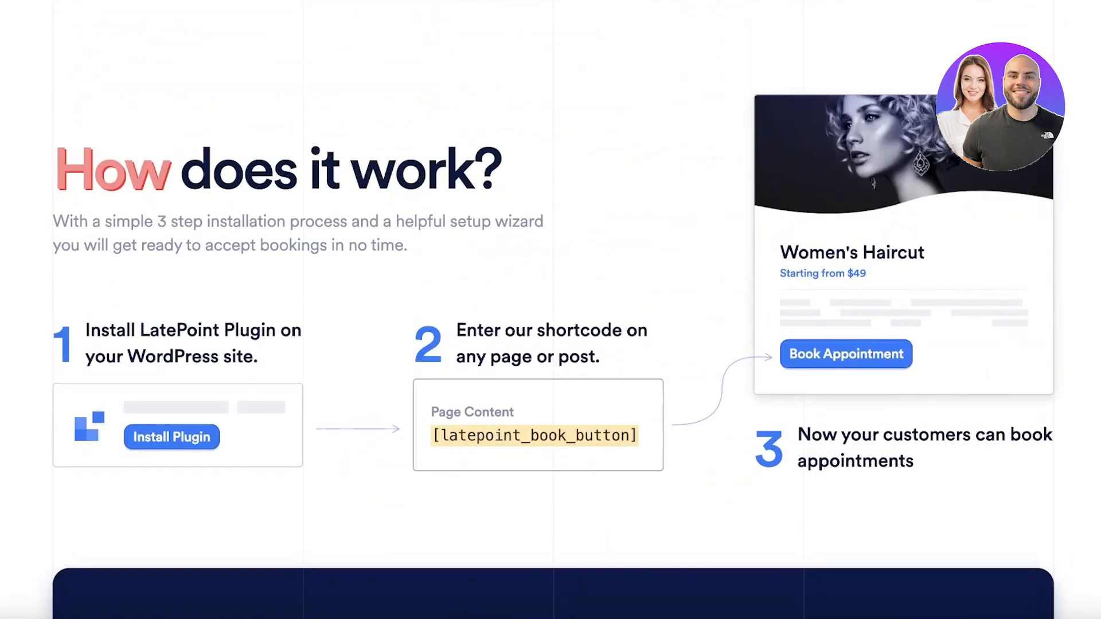
# - Continue to the setup steps and go to LatePoint's $79 CodeCanyon purchase listing
pyautogui.scroll(-3)
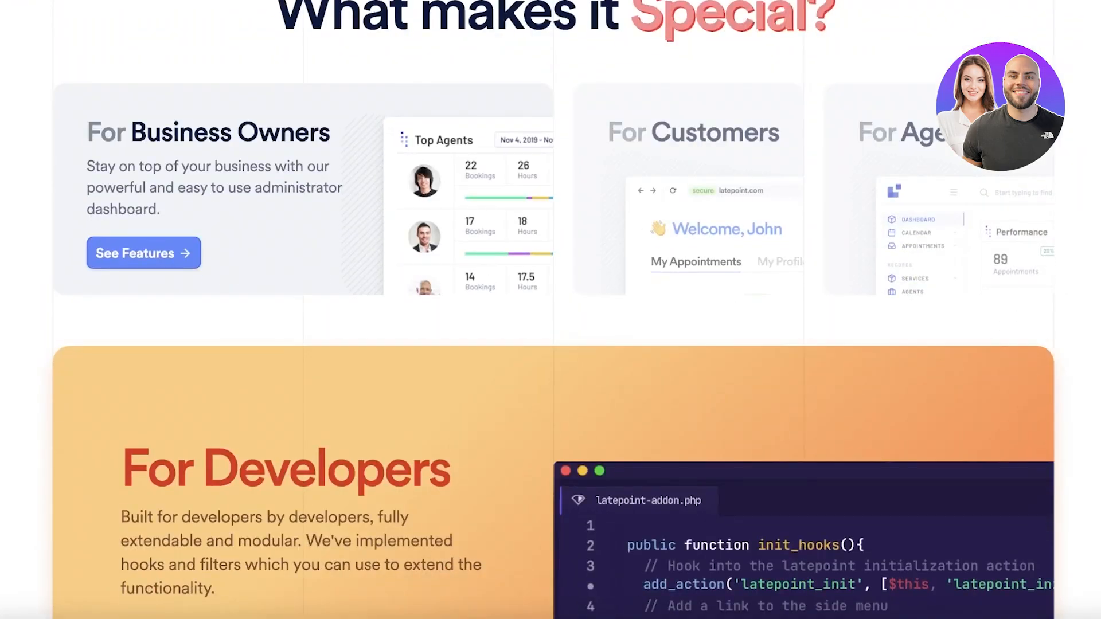
pyautogui.scroll(-3)
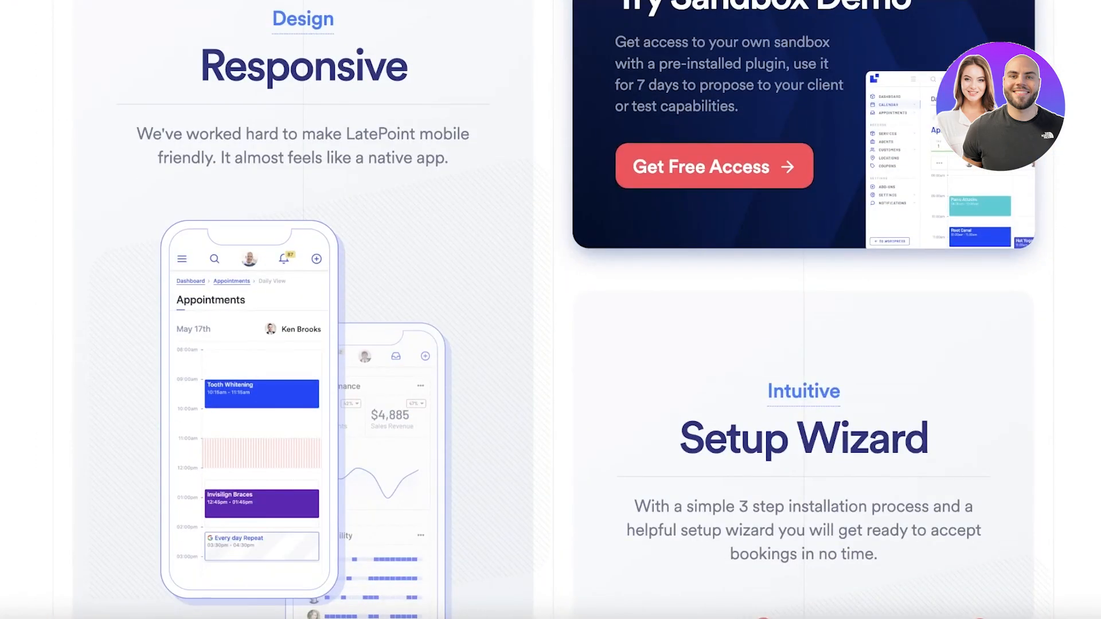
pyautogui.scroll(-3)
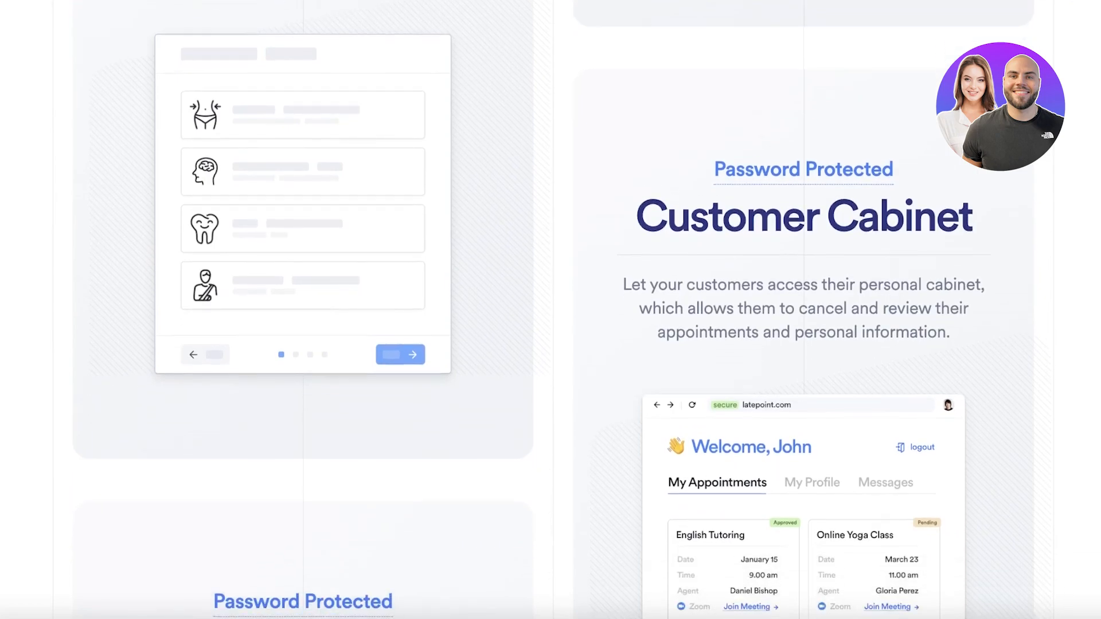
pyautogui.scroll(-3)
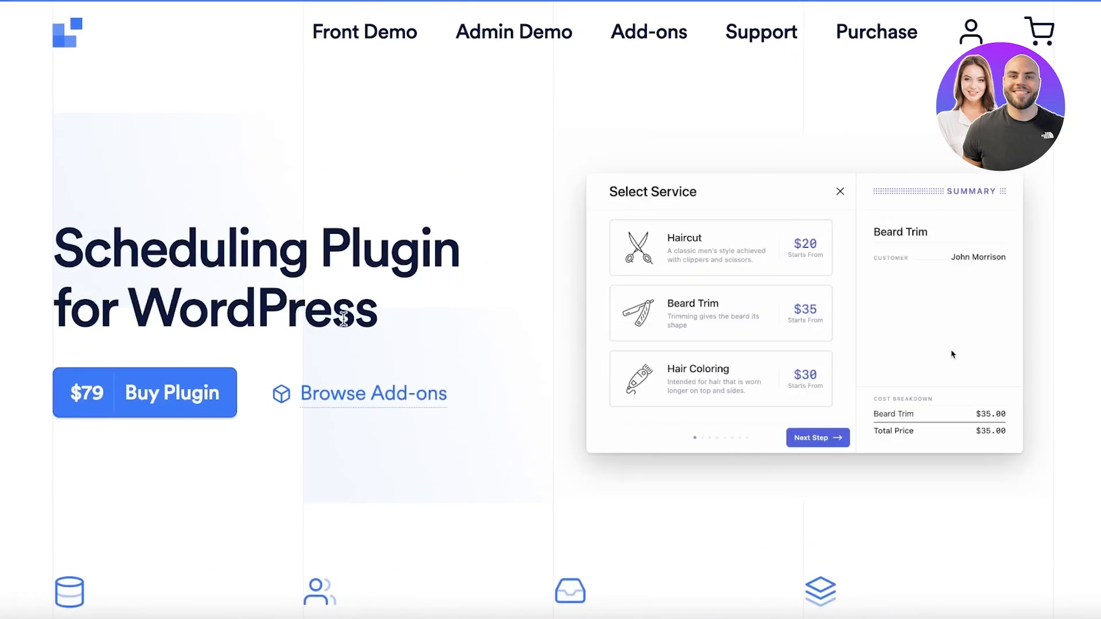
pyautogui.click(817, 437)
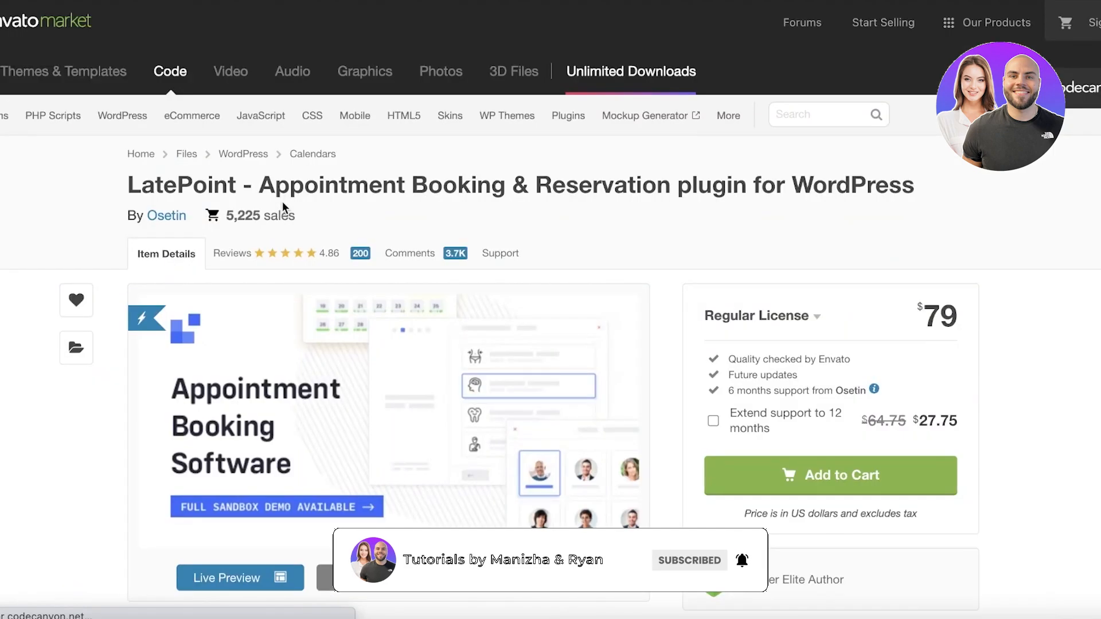
pyautogui.scroll(-3)
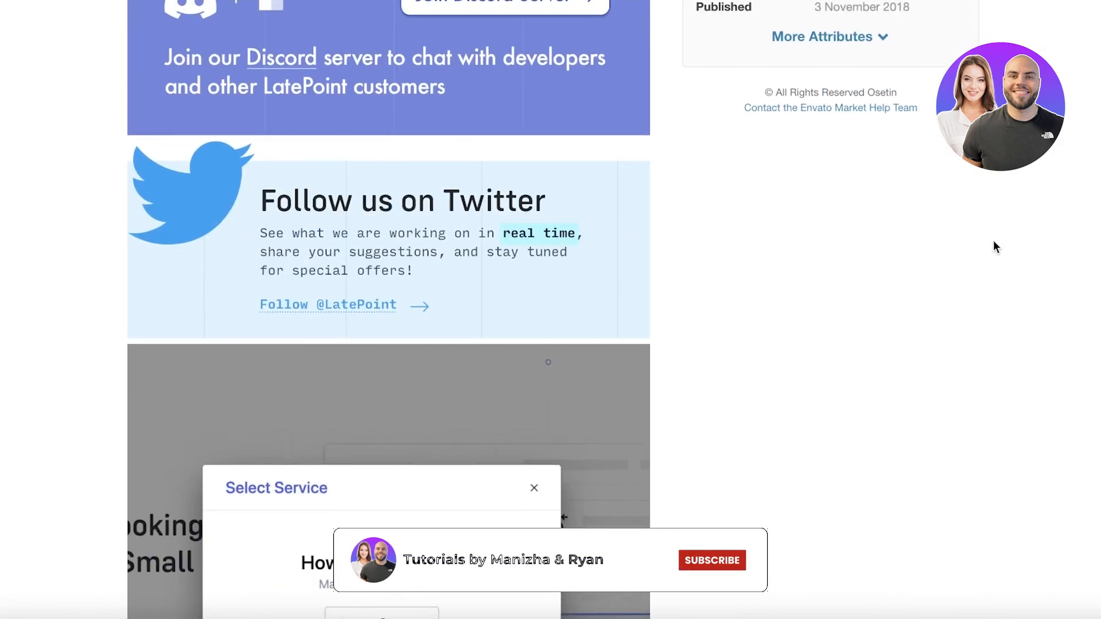
pyautogui.scroll(-3)
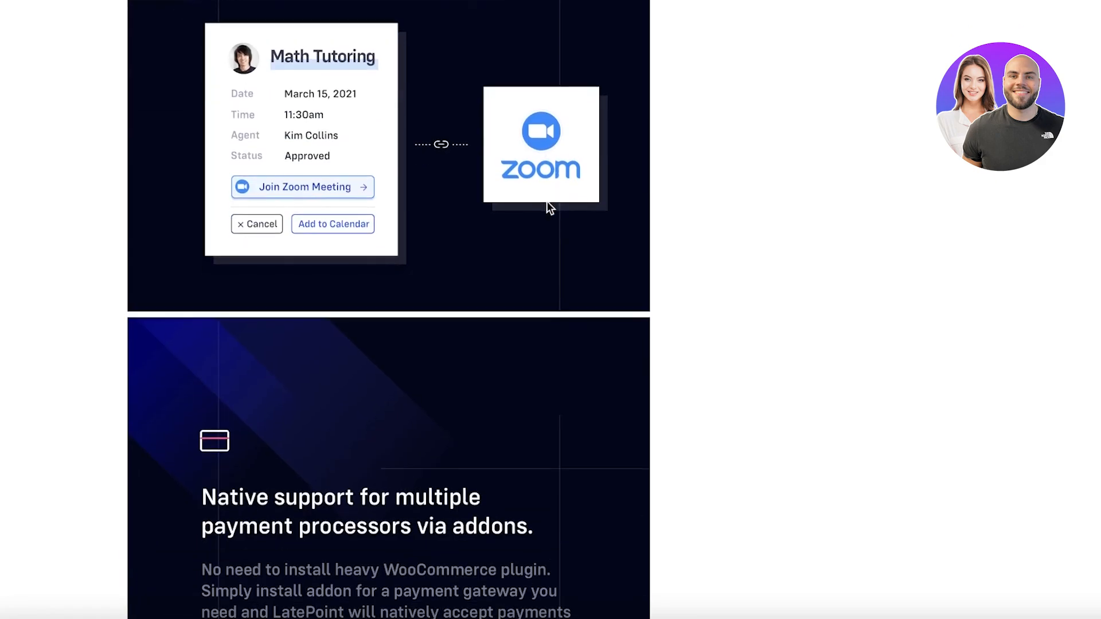
pyautogui.scroll(-3)
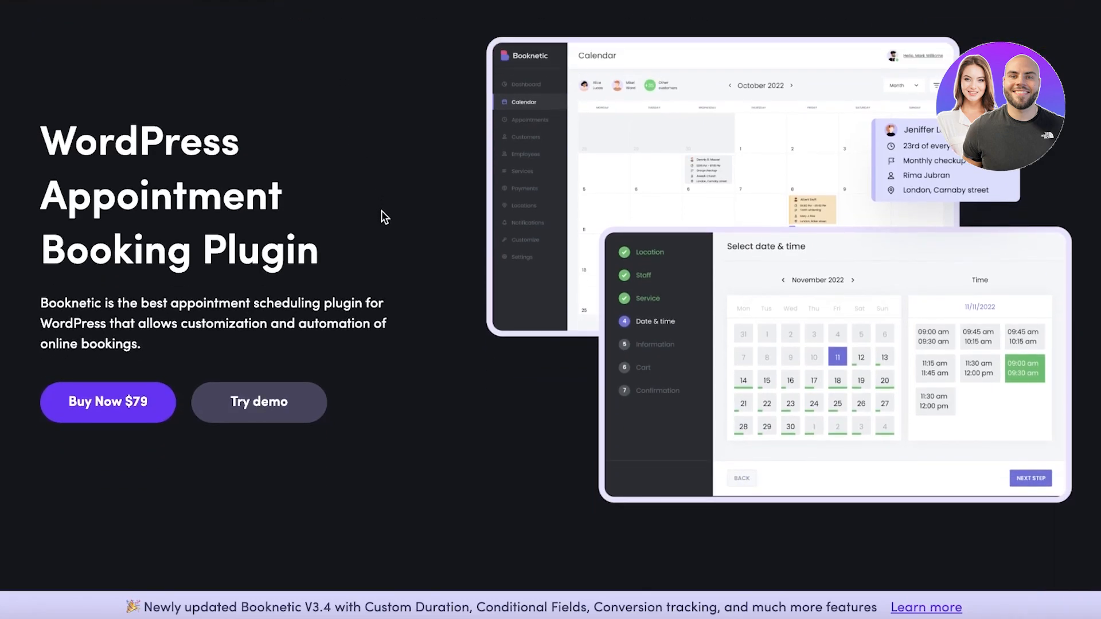
pyautogui.scroll(-3)
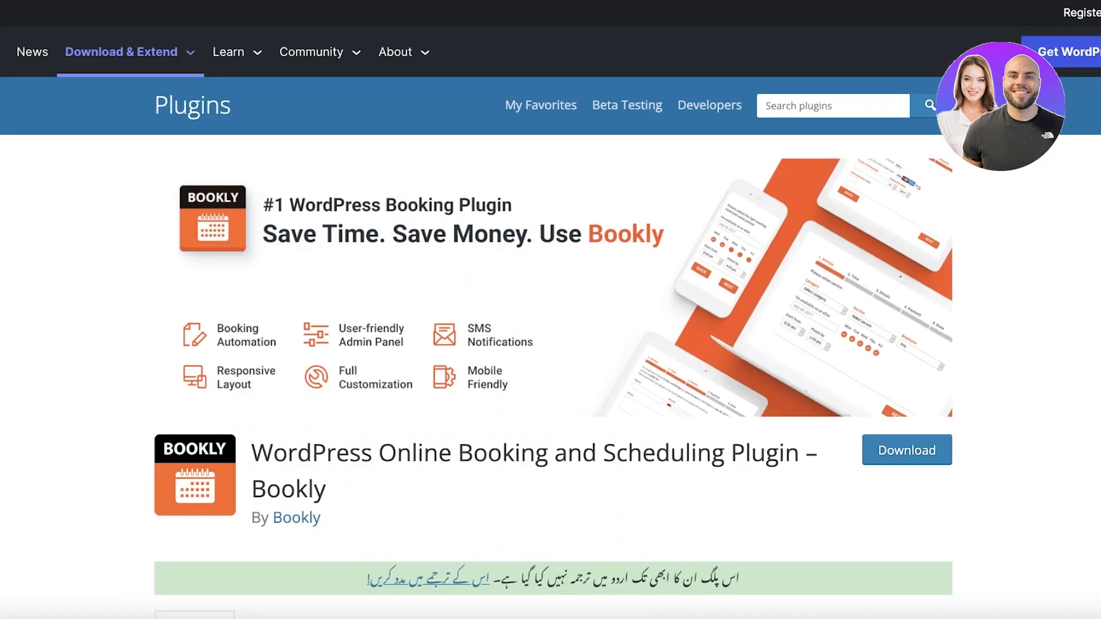
pyautogui.moveTo(502, 89)
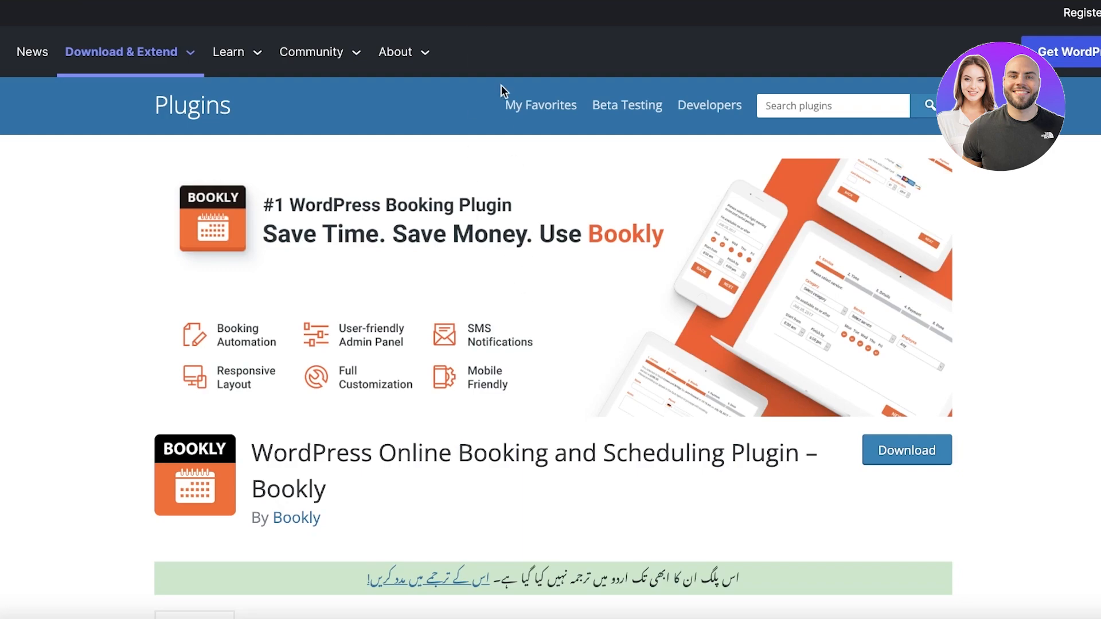
pyautogui.moveTo(678, 306)
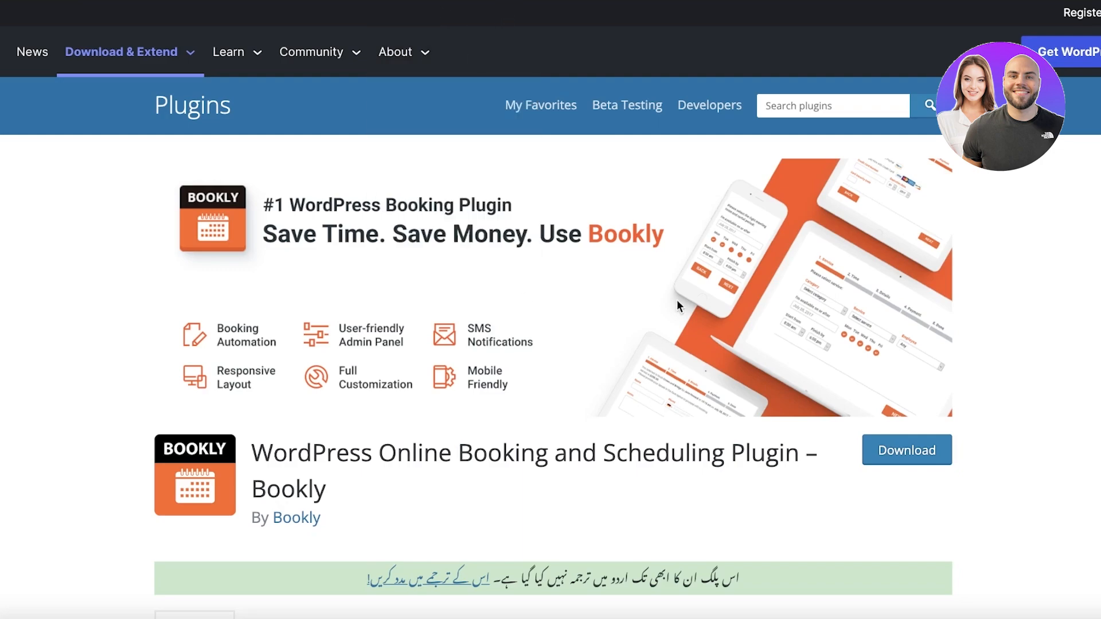
pyautogui.scroll(-3)
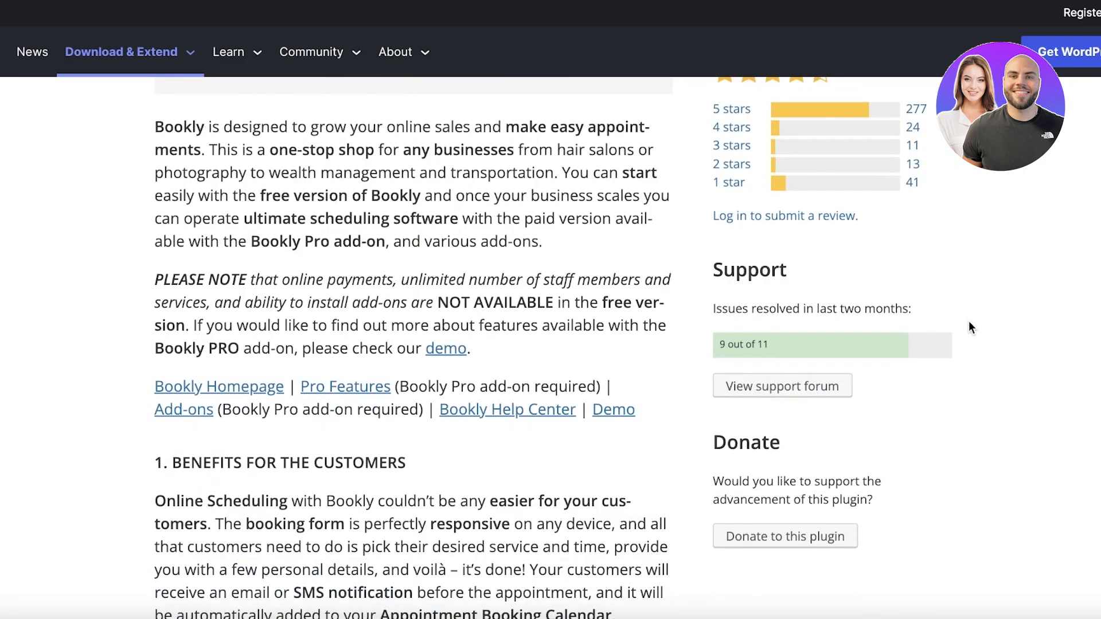
pyautogui.scroll(3)
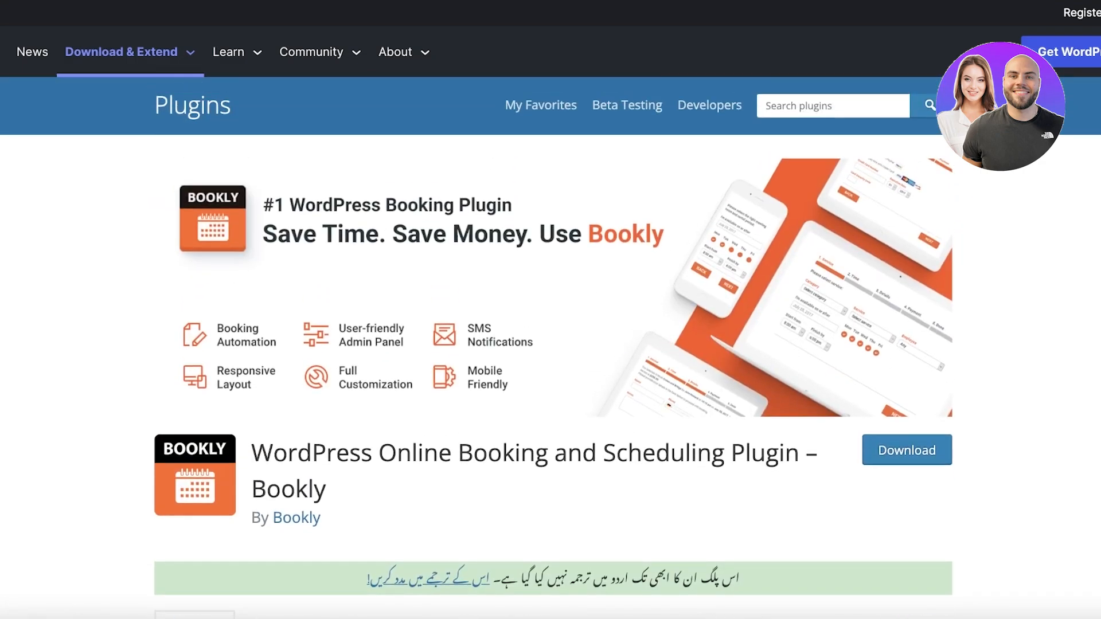
pyautogui.scroll(-3)
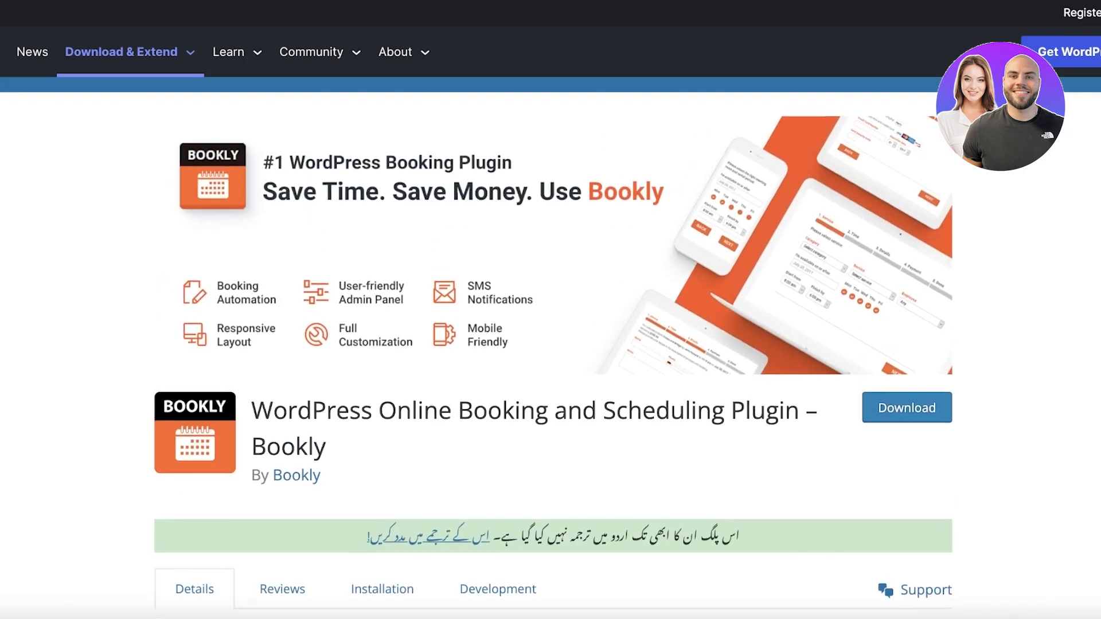
pyautogui.scroll(-3)
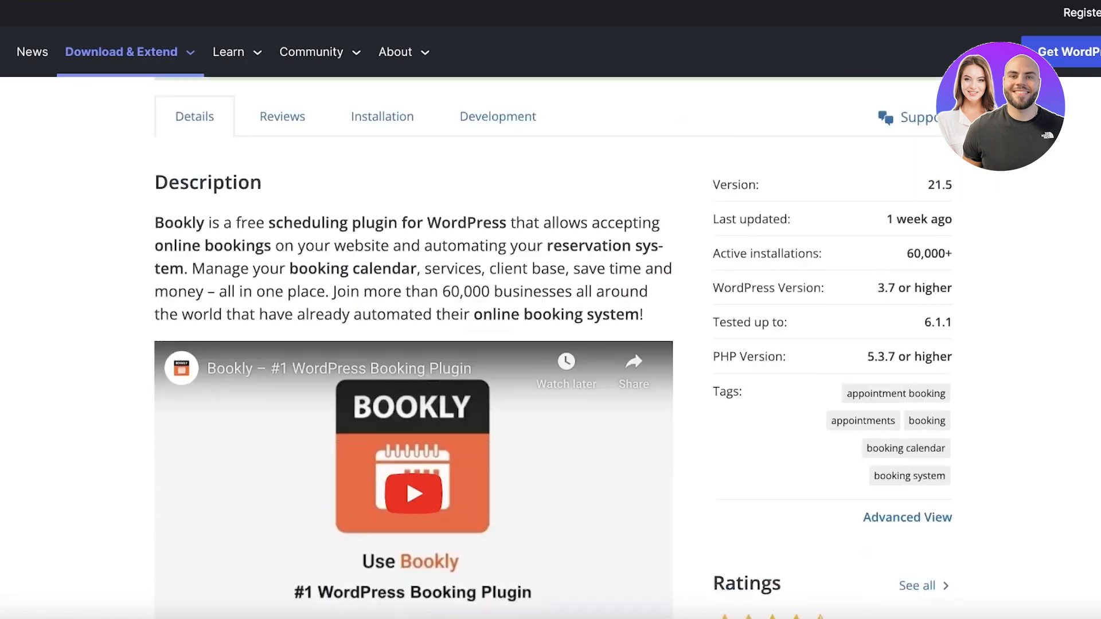
pyautogui.scroll(3)
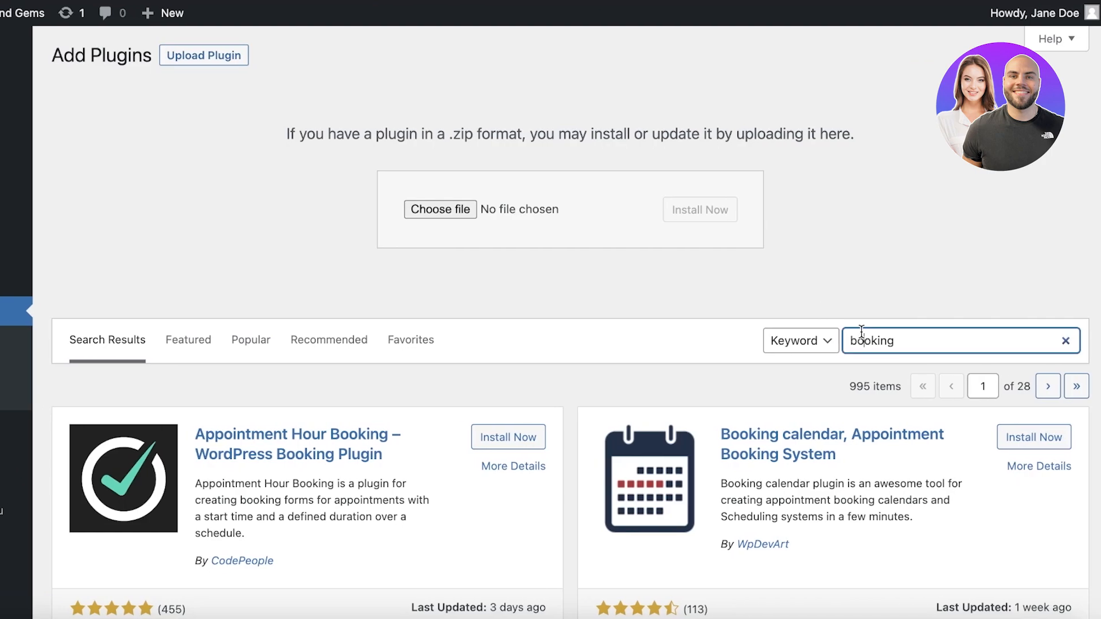
# - Search 'bookly' and bring up the Bookly plugin's More Details popup
pyautogui.write('bookly')
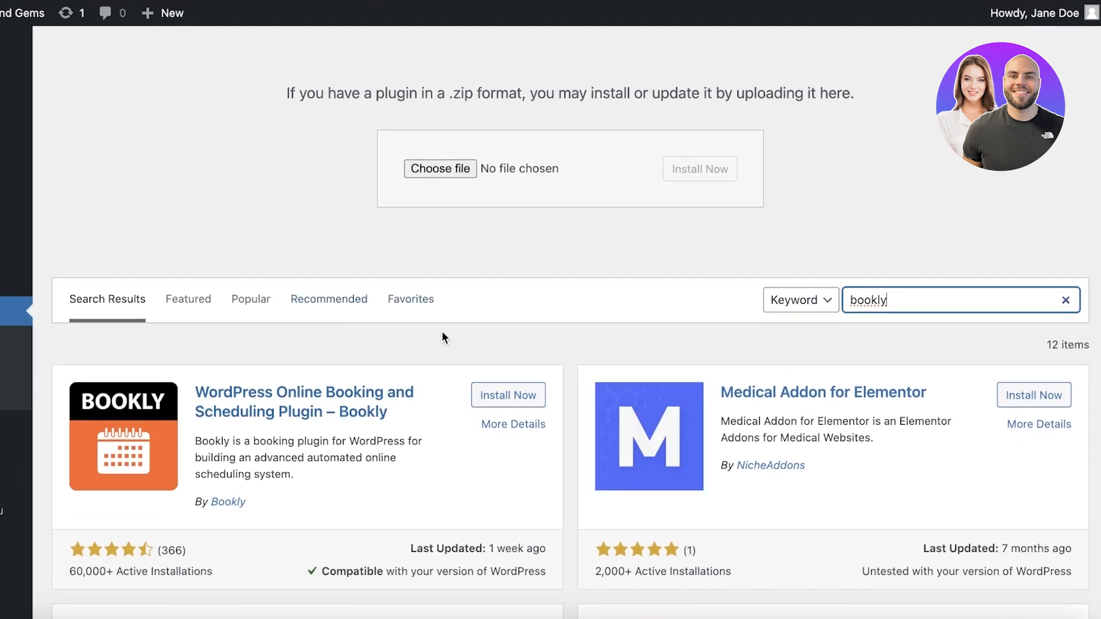
pyautogui.click(514, 424)
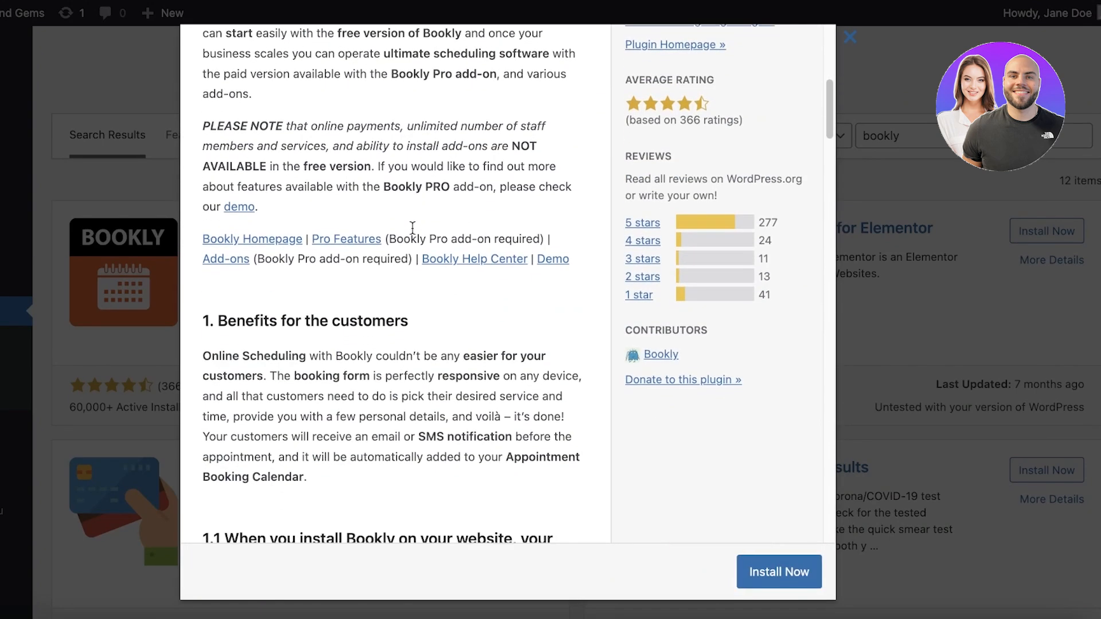
pyautogui.scroll(-3)
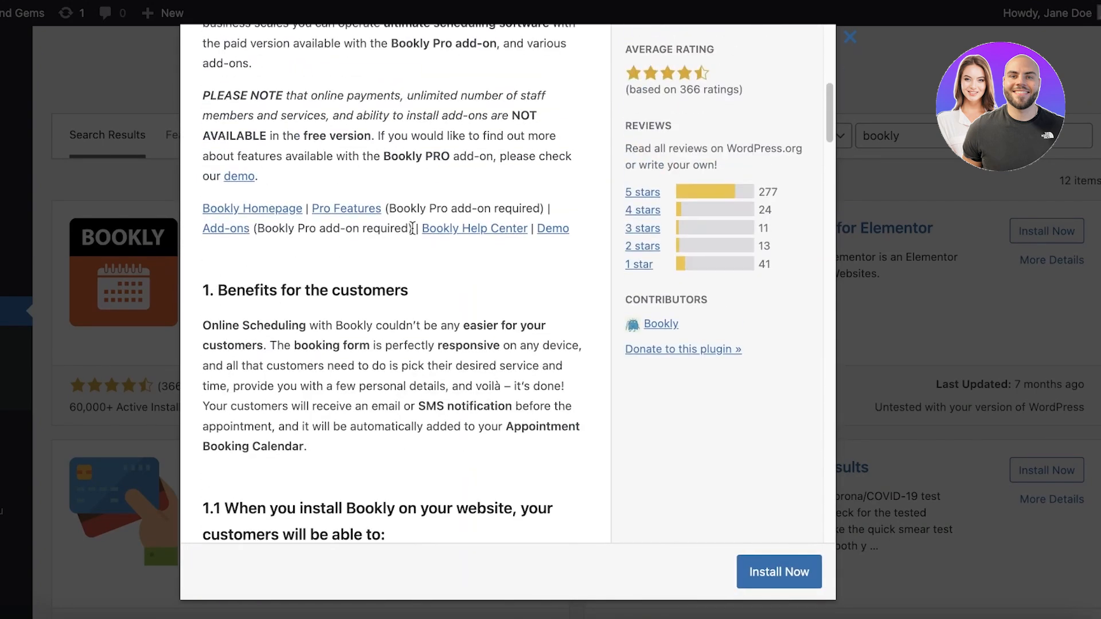
pyautogui.scroll(3)
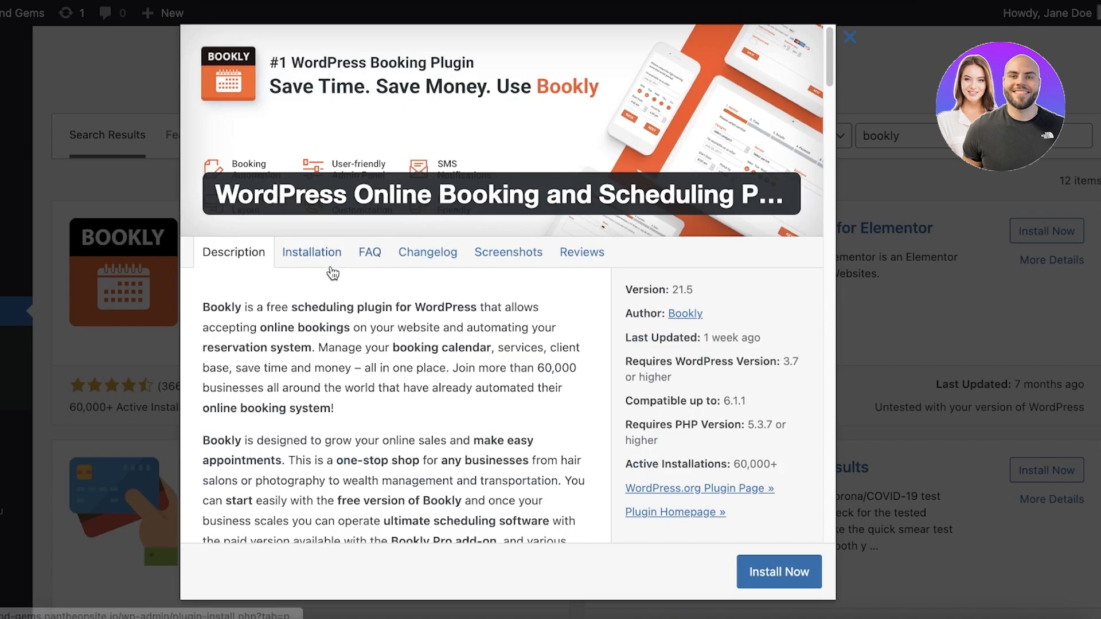
# - Read through Bookly's details popup and close it back to the results
pyautogui.scroll(-3)
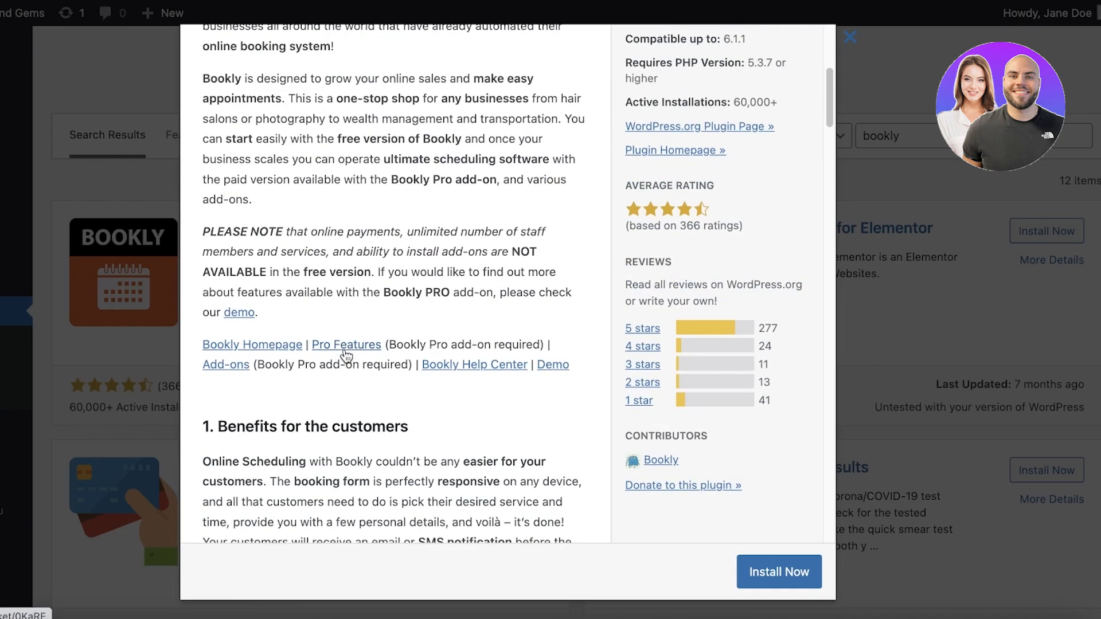
pyautogui.scroll(-3)
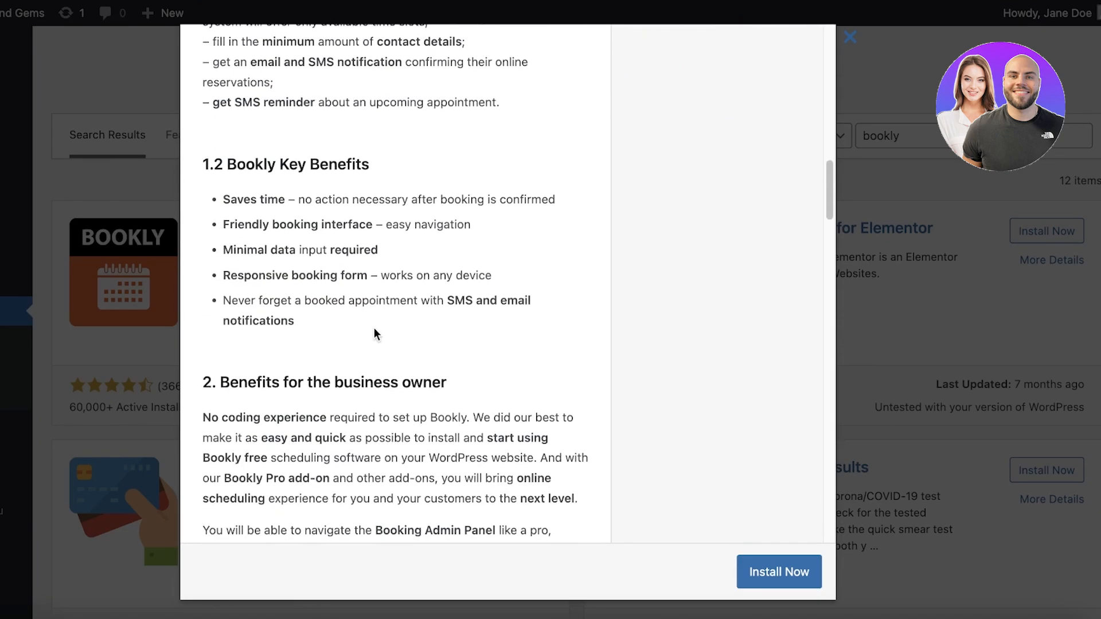
pyautogui.scroll(3)
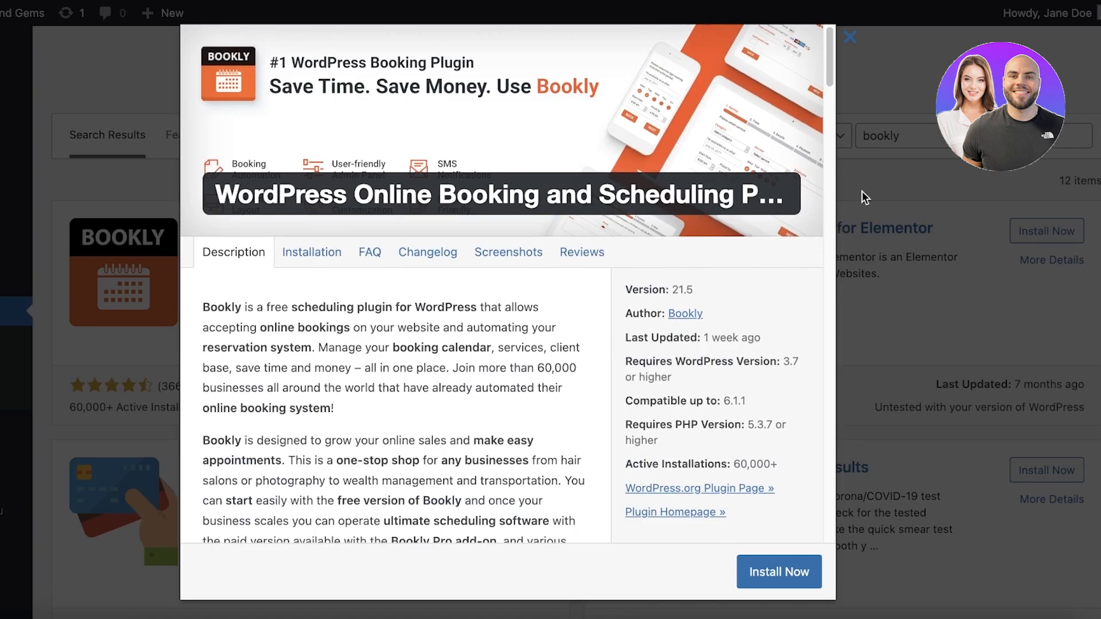
pyautogui.click(850, 37)
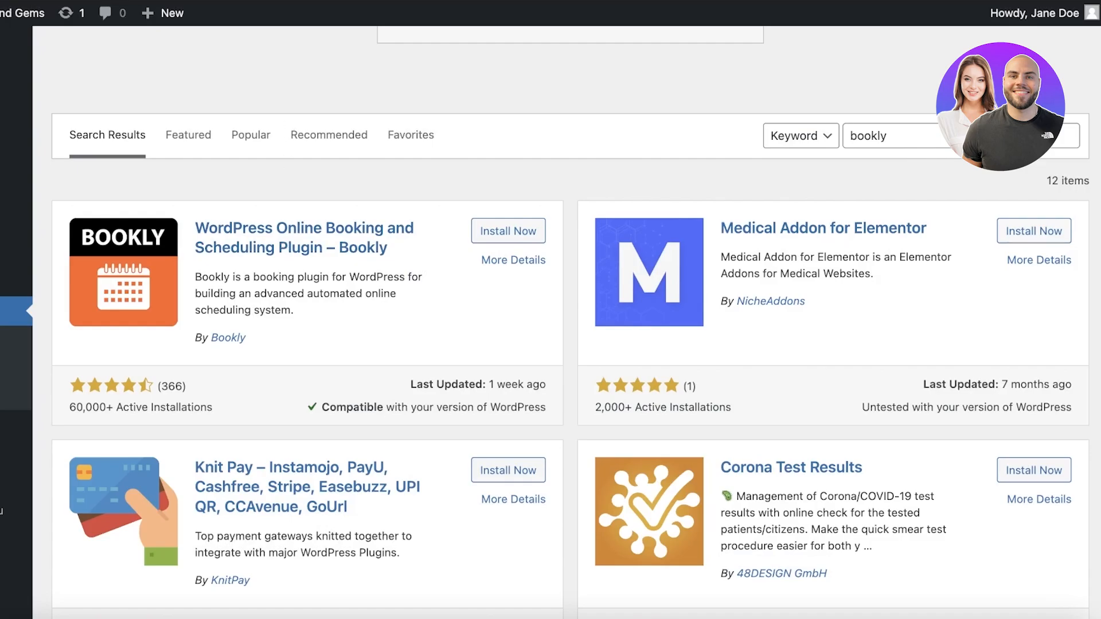
# - Bring up Bookly's WordPress.org page and switch from reviews to the Details description
pyautogui.click(514, 260)
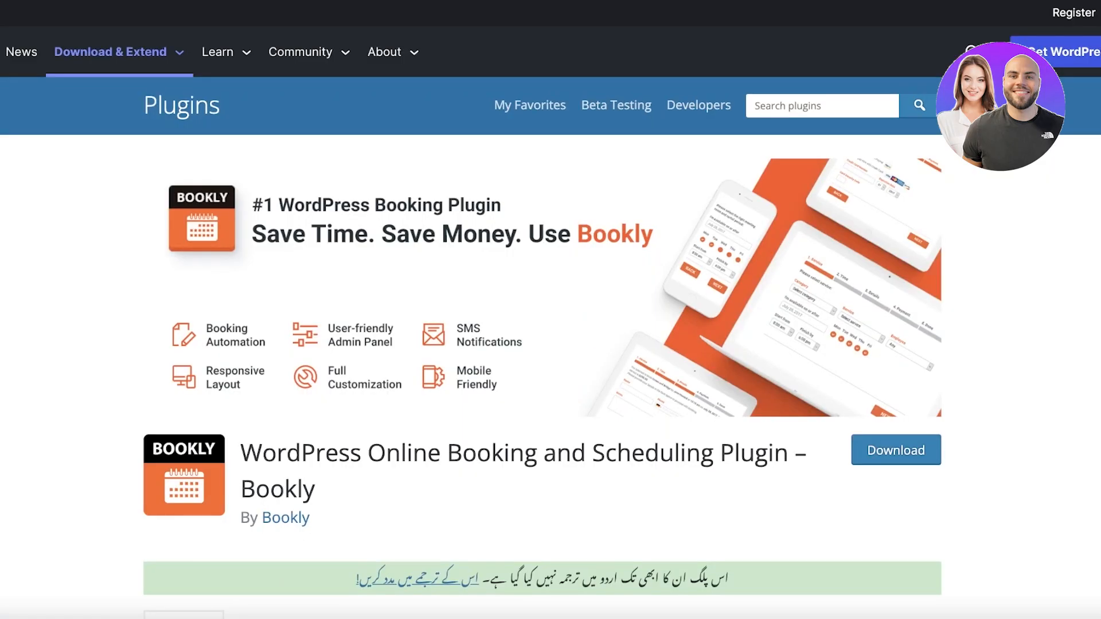
pyautogui.scroll(-3)
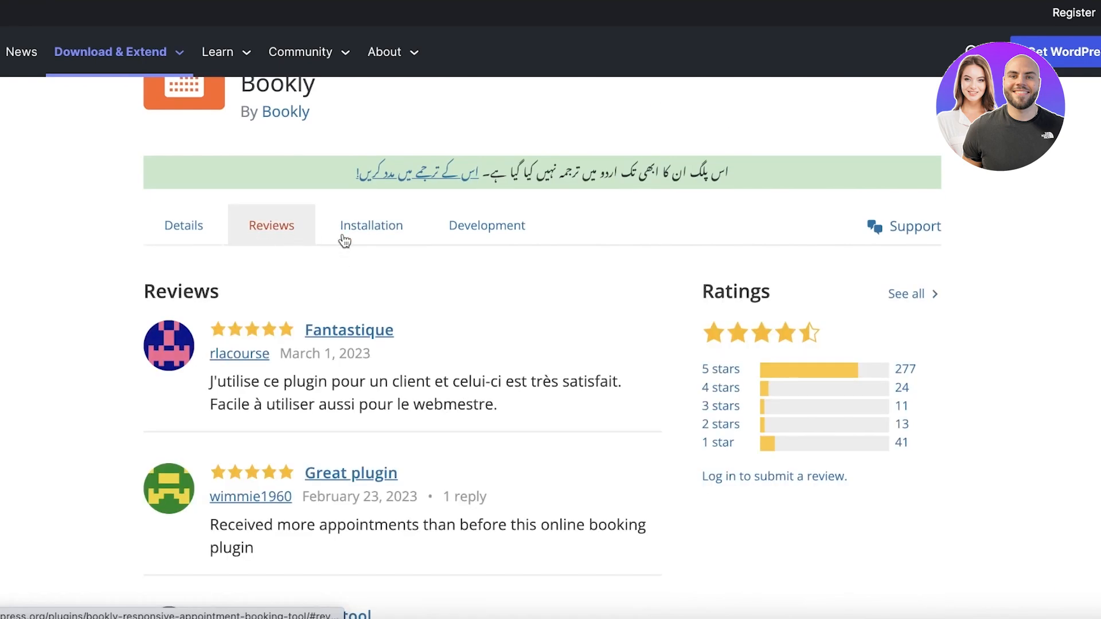
pyautogui.click(184, 225)
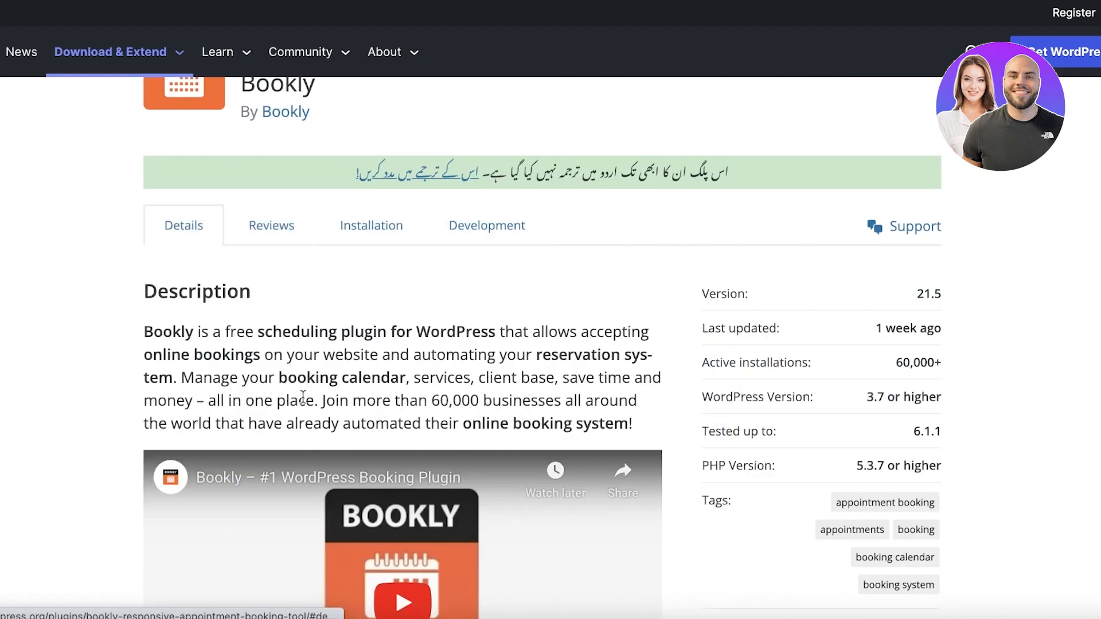
pyautogui.scroll(-3)
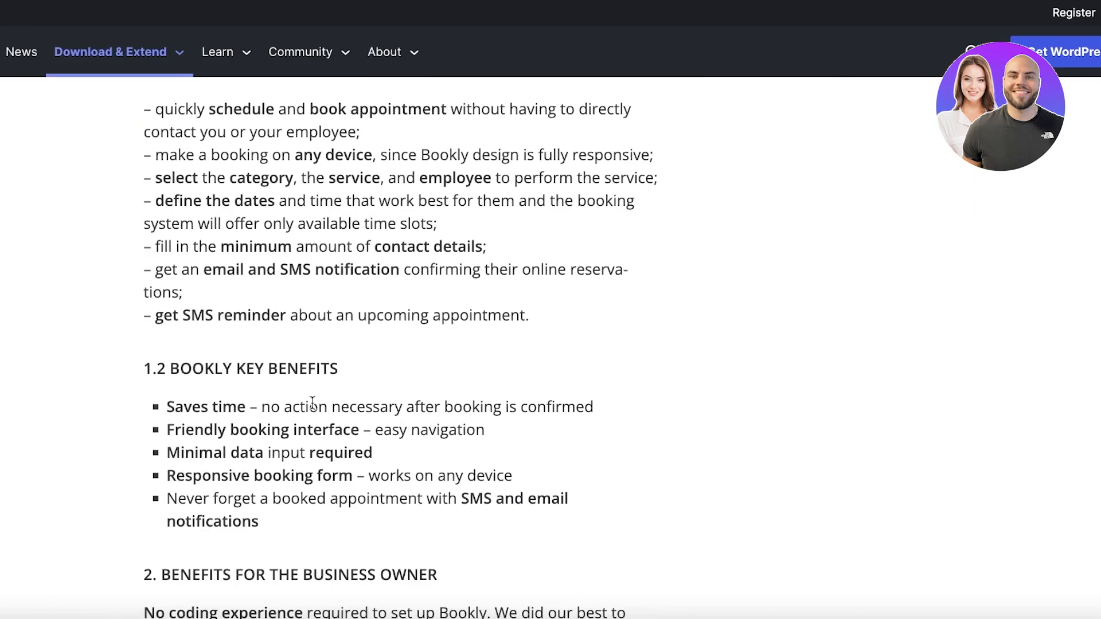
# - Scroll the description down to Bookly's Key Features list
pyautogui.scroll(-3)
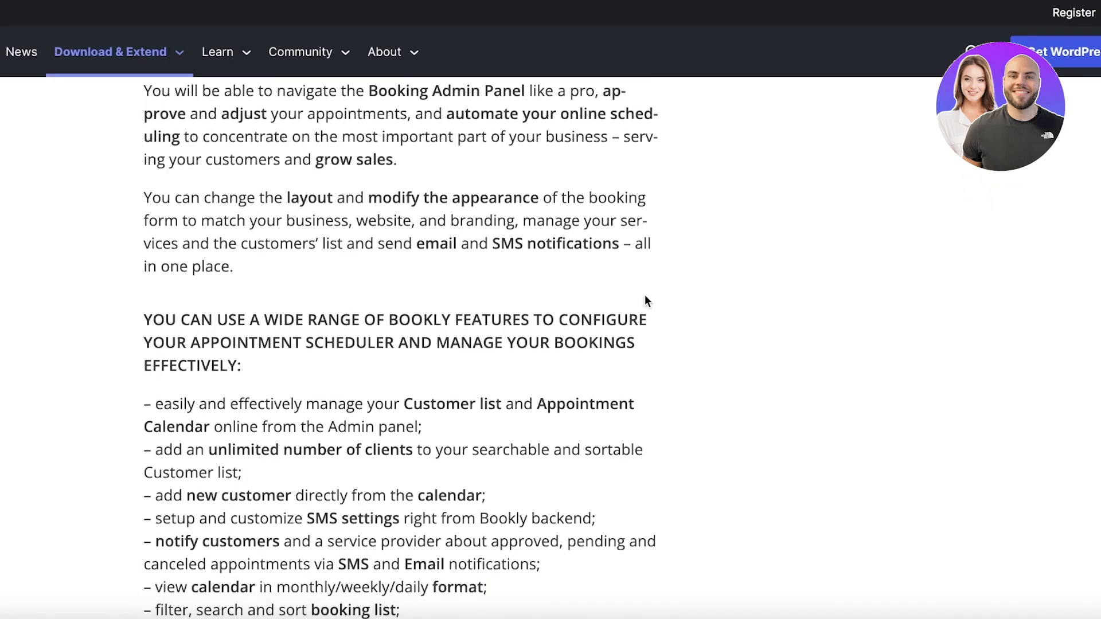
pyautogui.scroll(-3)
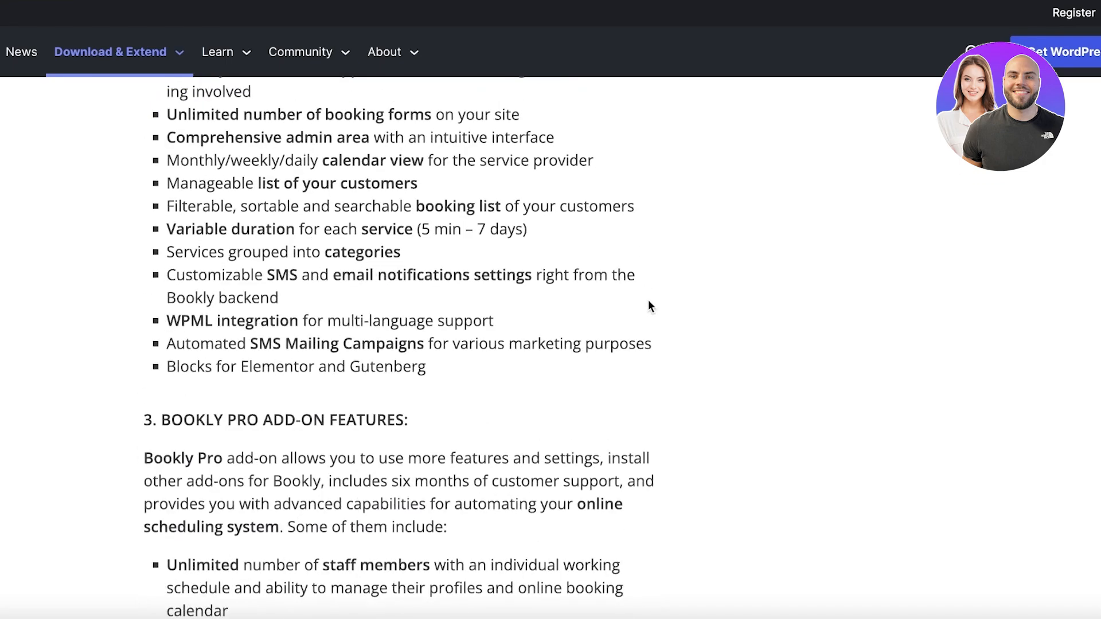
pyautogui.scroll(3)
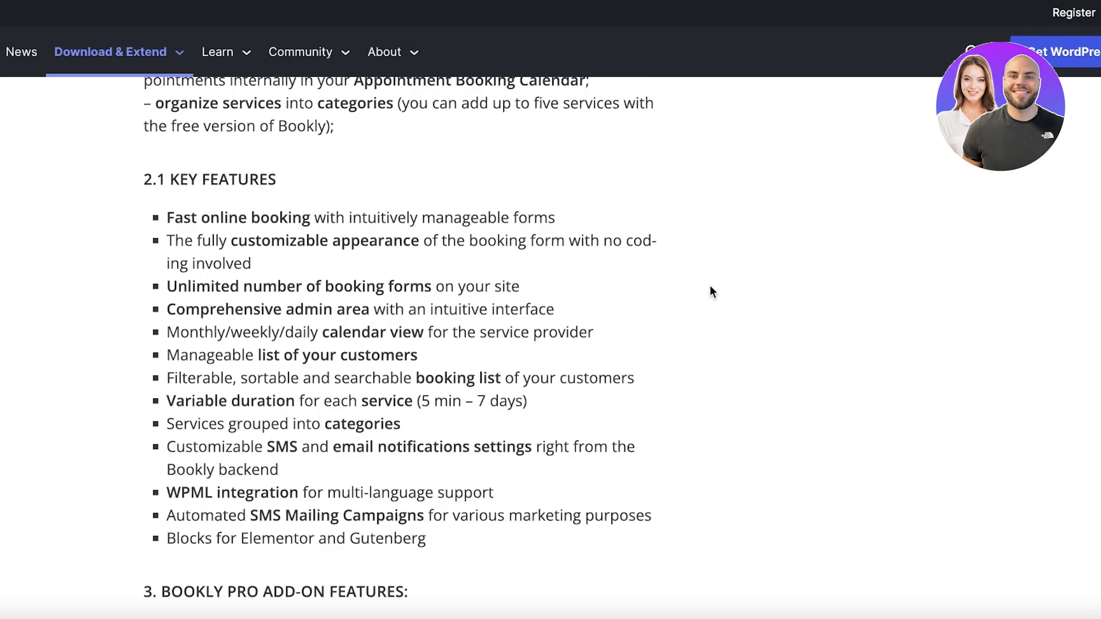
pyautogui.scroll(-3)
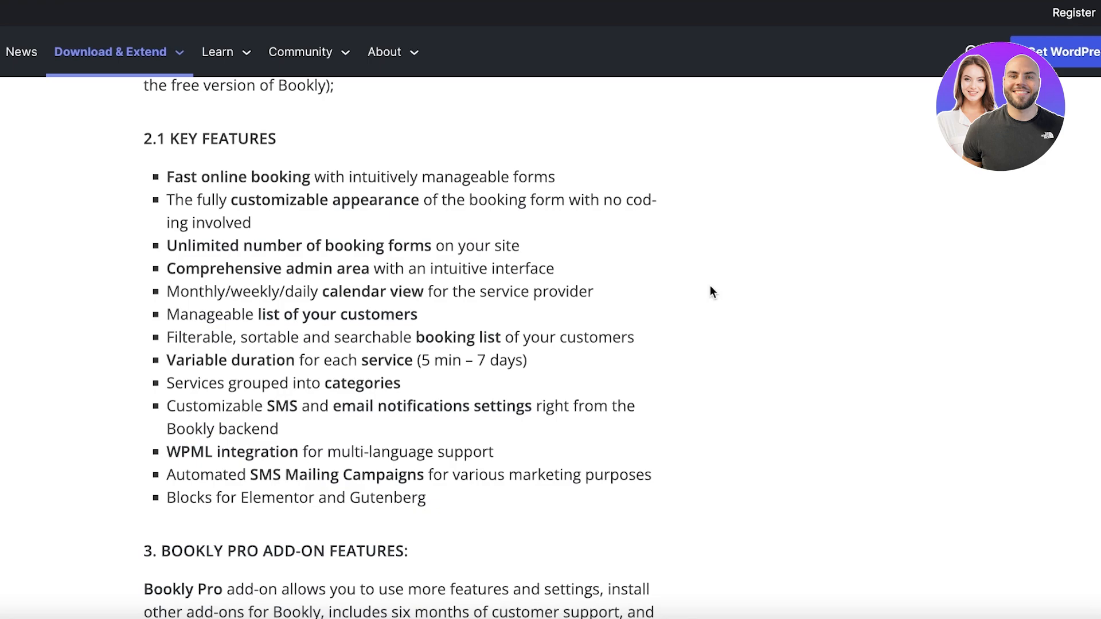
pyautogui.scroll(-3)
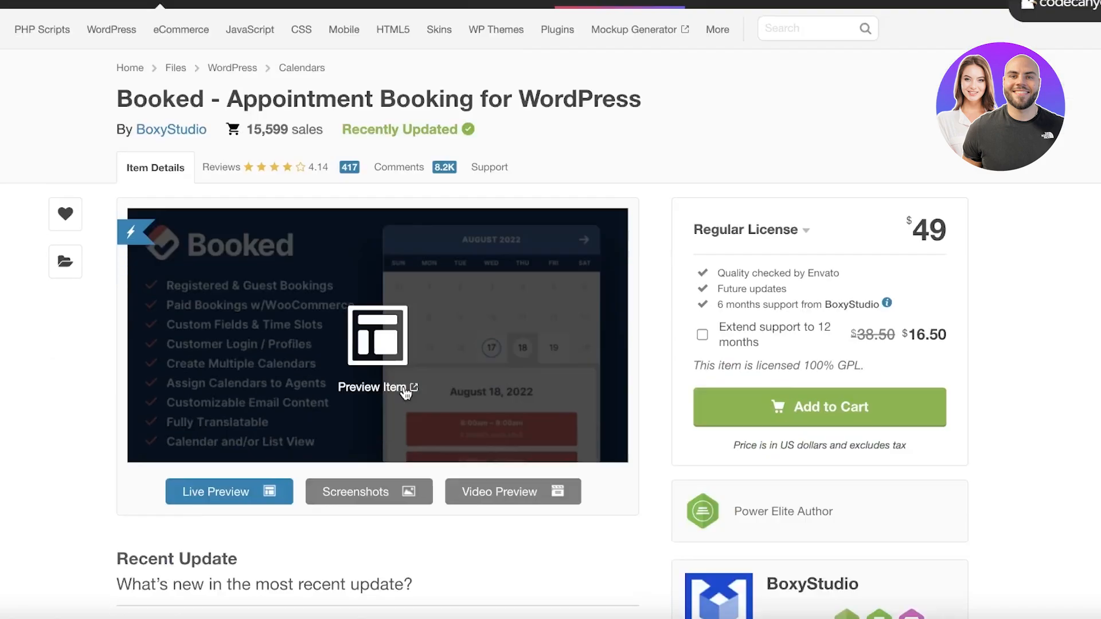
# - Read the Booked item page's description and calendar feature images on CodeCanyon
pyautogui.scroll(3)
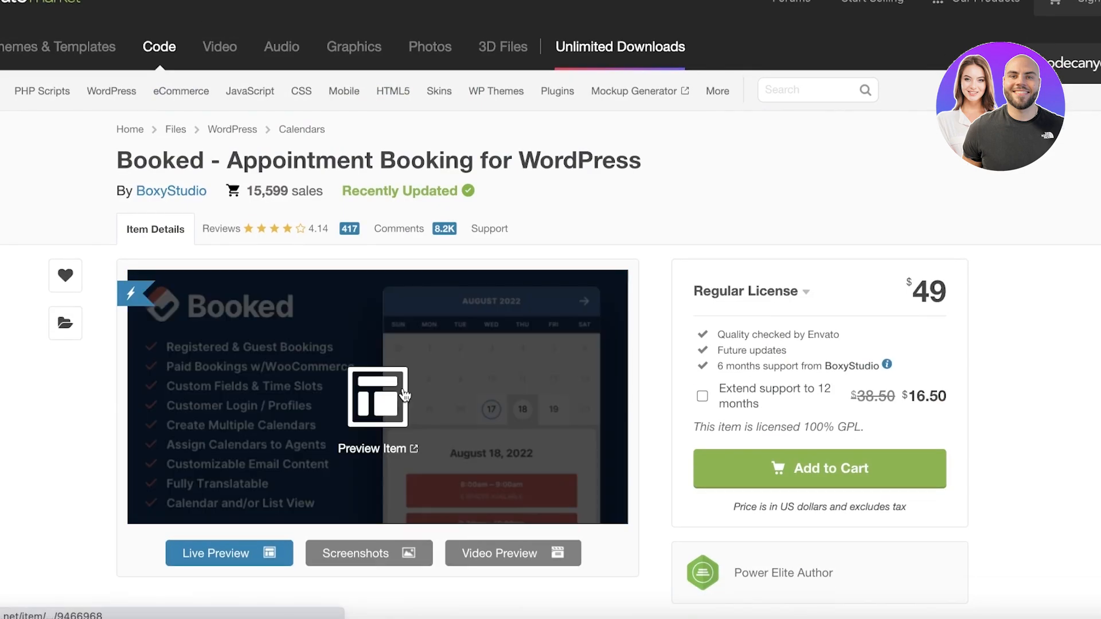
pyautogui.scroll(-3)
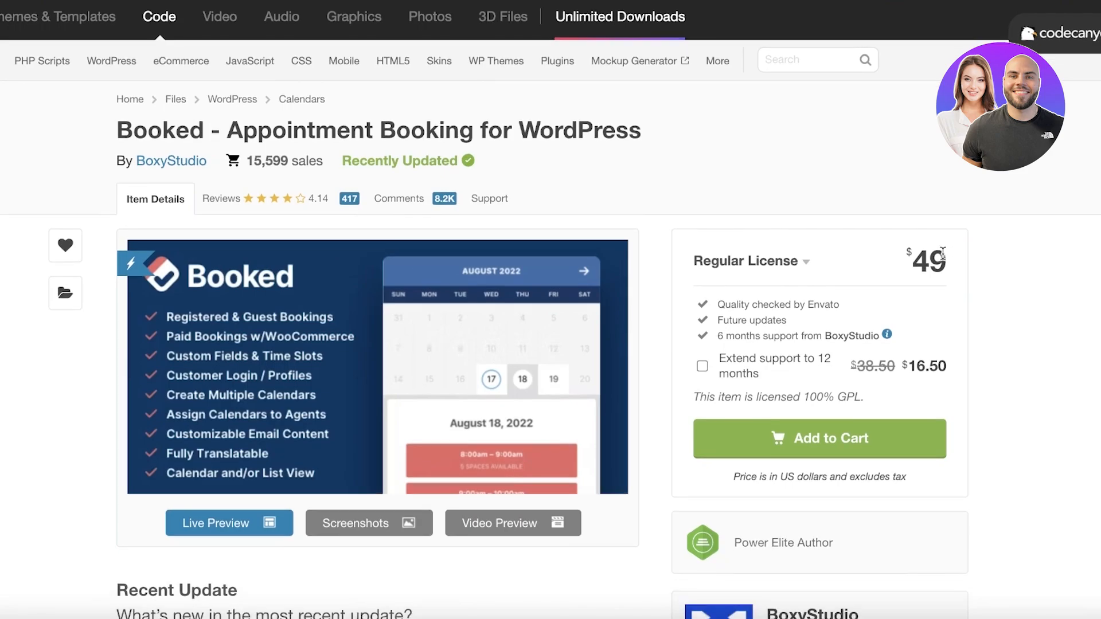
pyautogui.scroll(-3)
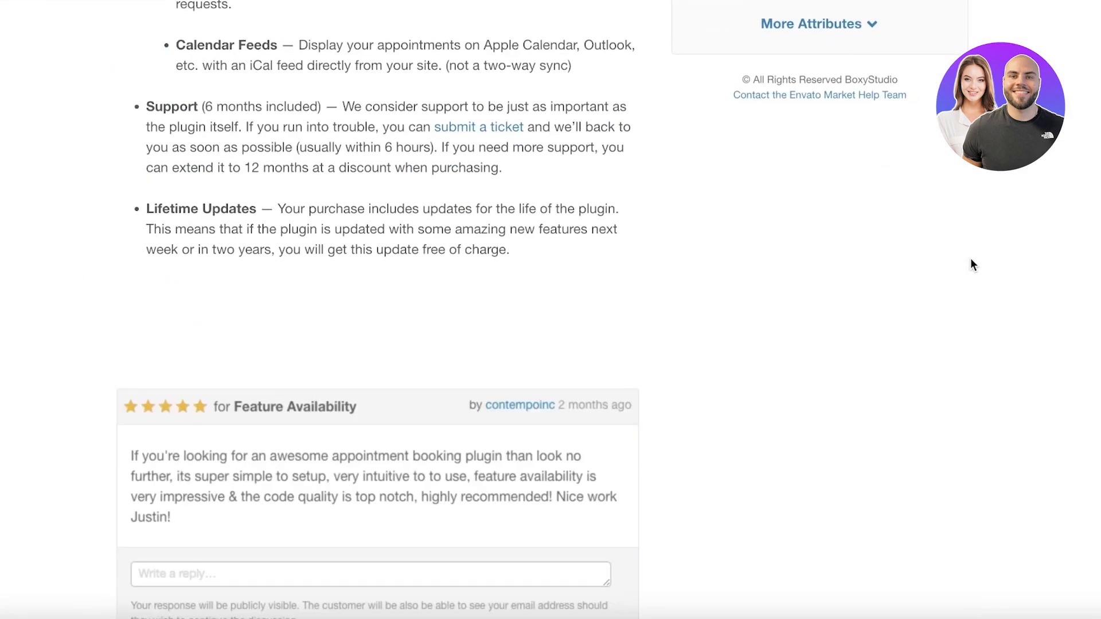
pyautogui.scroll(3)
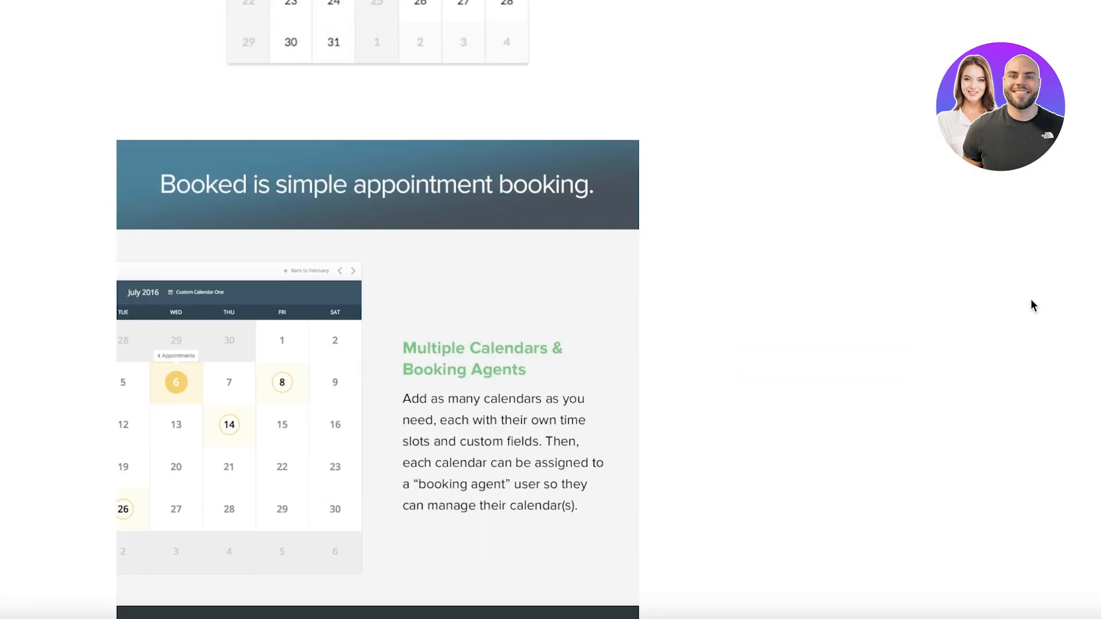
pyautogui.scroll(-3)
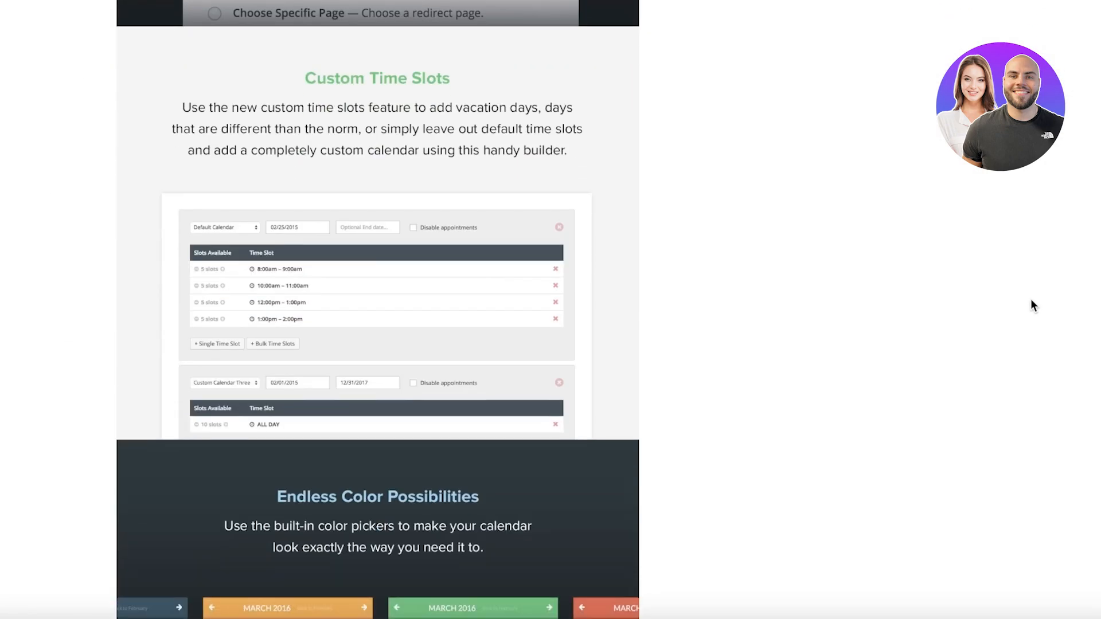
pyautogui.scroll(-3)
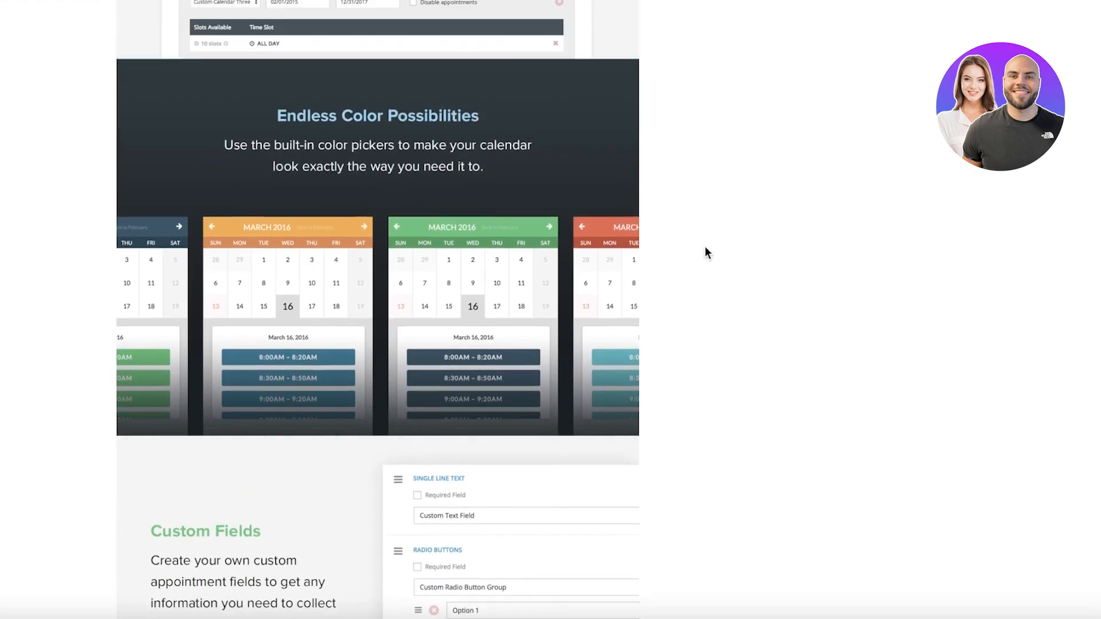
# - Continue through Booked's showcase to the responsive layouts, then return to the top
pyautogui.scroll(-3)
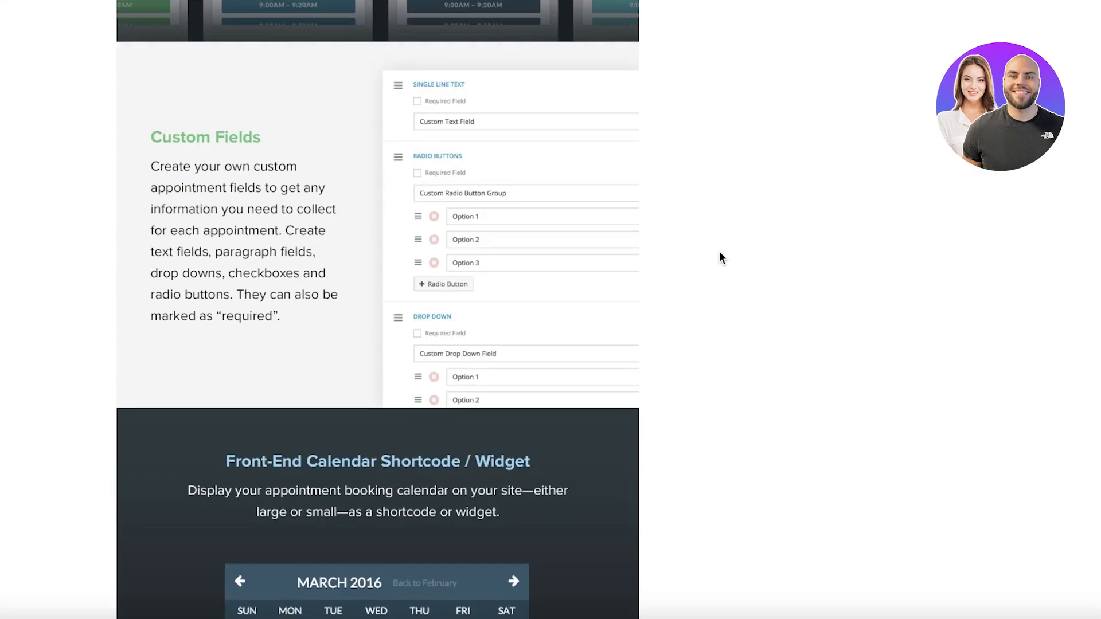
pyautogui.scroll(-3)
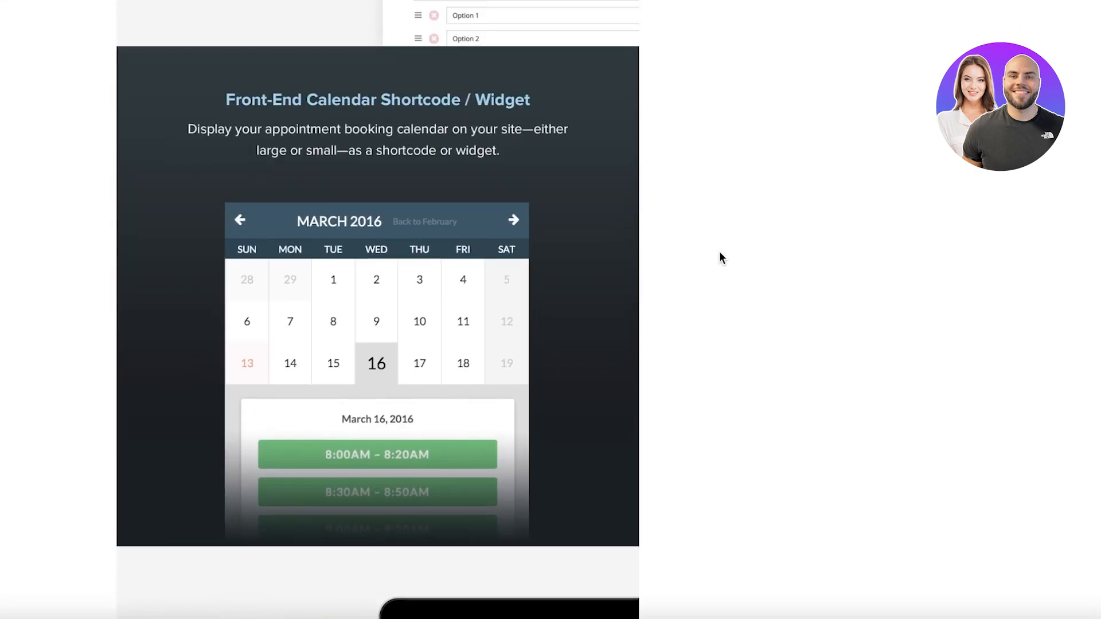
pyautogui.scroll(-3)
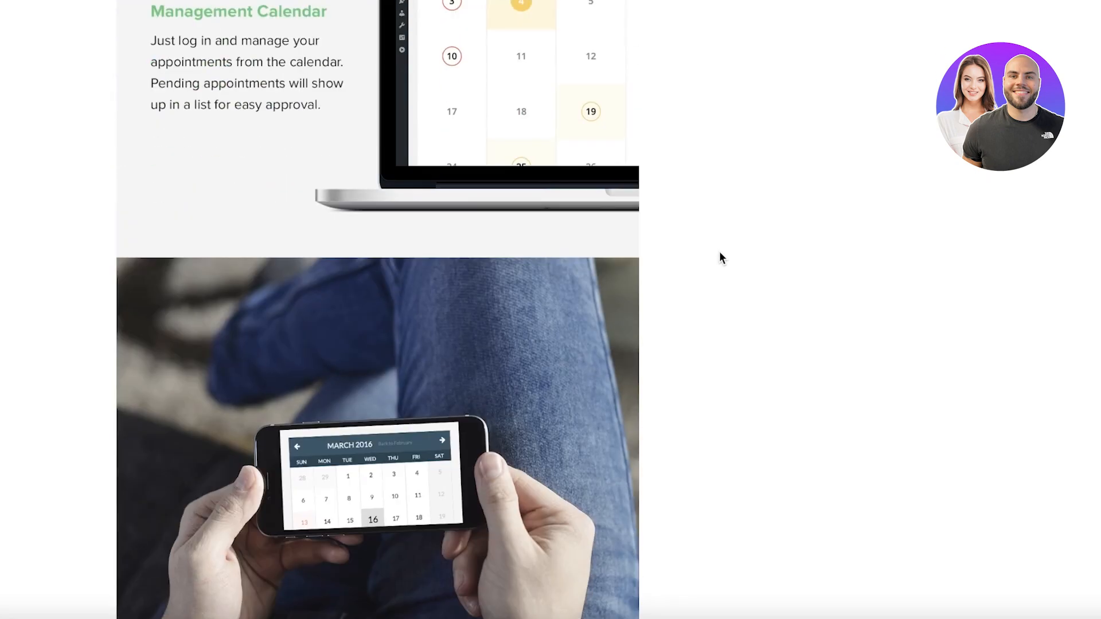
pyautogui.scroll(-3)
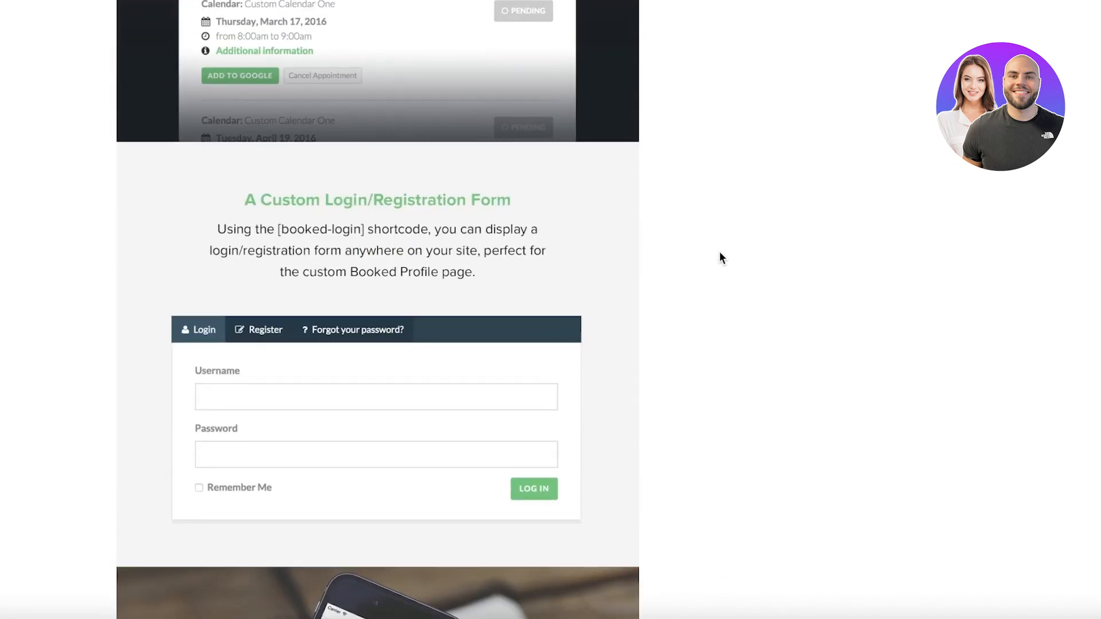
pyautogui.scroll(-3)
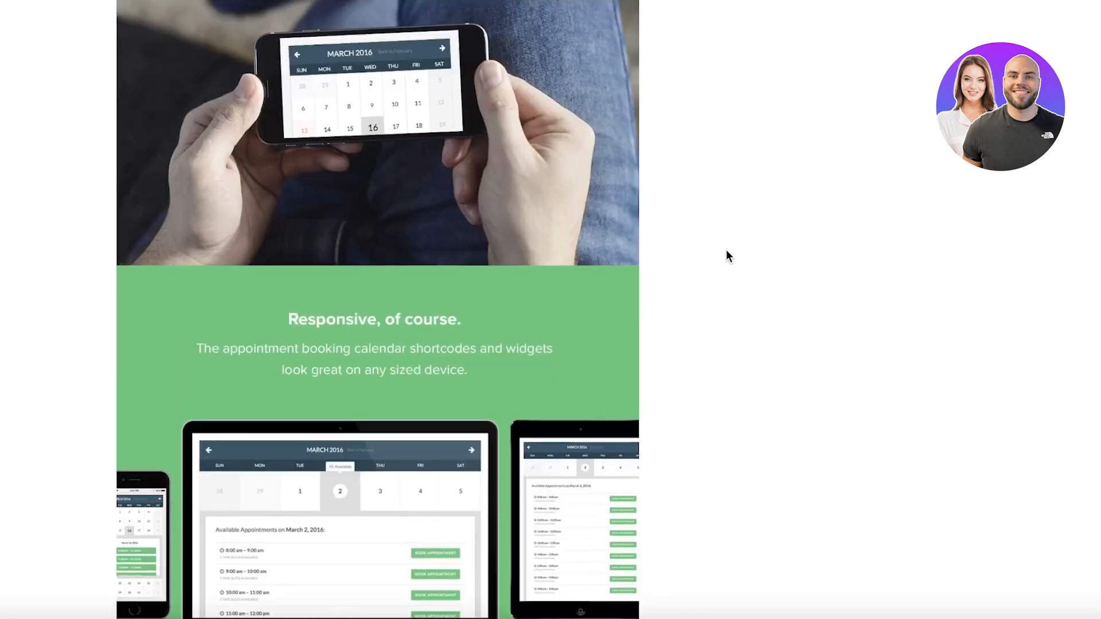
pyautogui.scroll(-3)
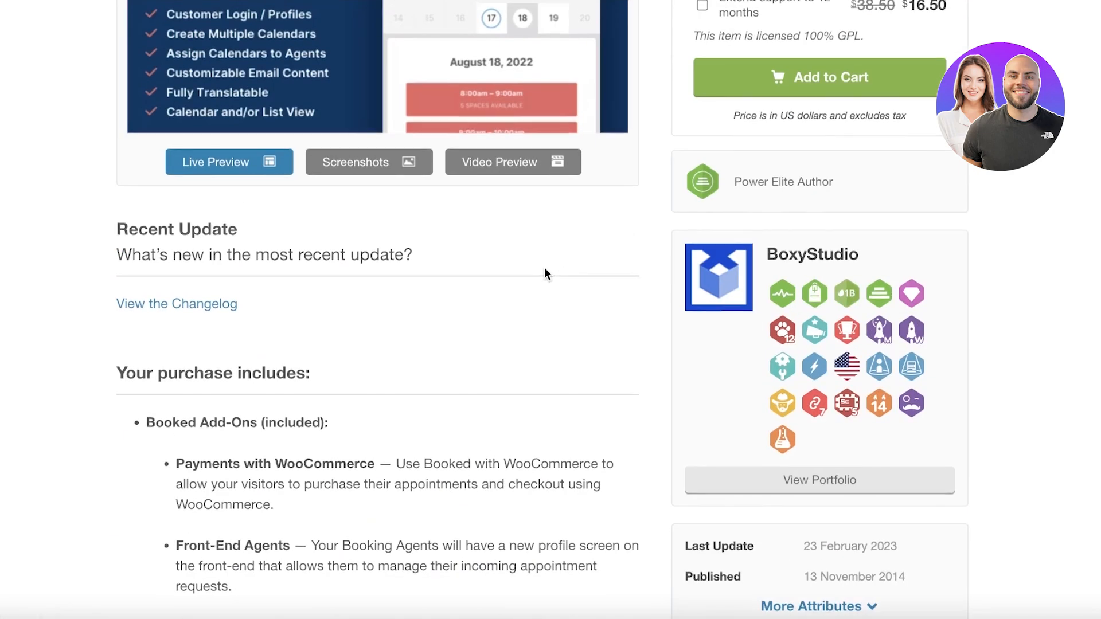
pyautogui.scroll(3)
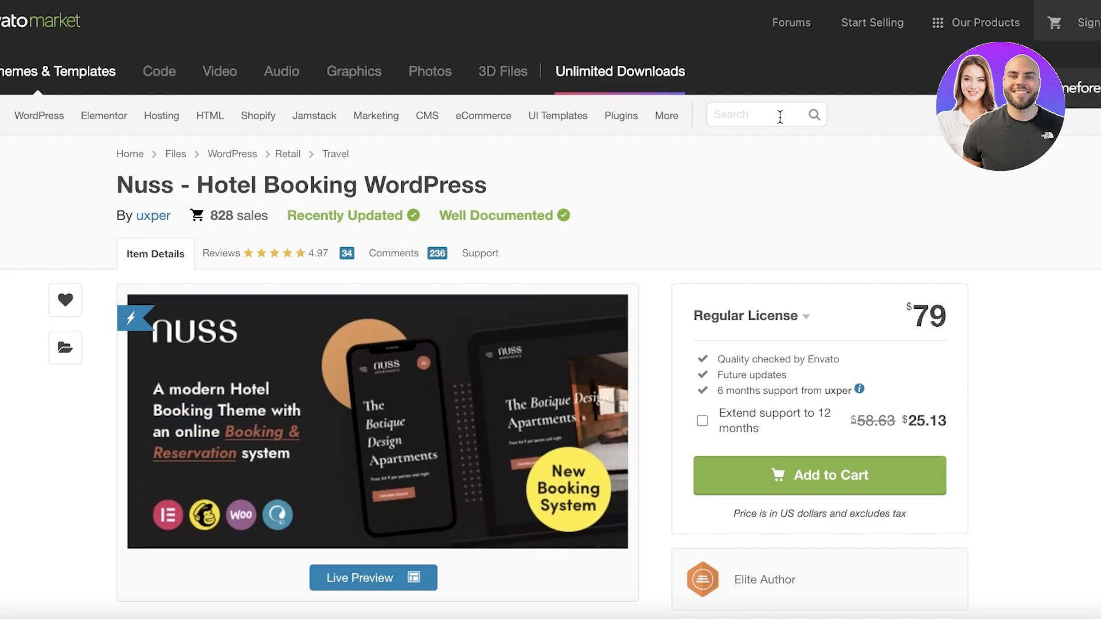
# - Scroll into the Nuss hotel theme page and its Bookings Features list
pyautogui.scroll(-3)
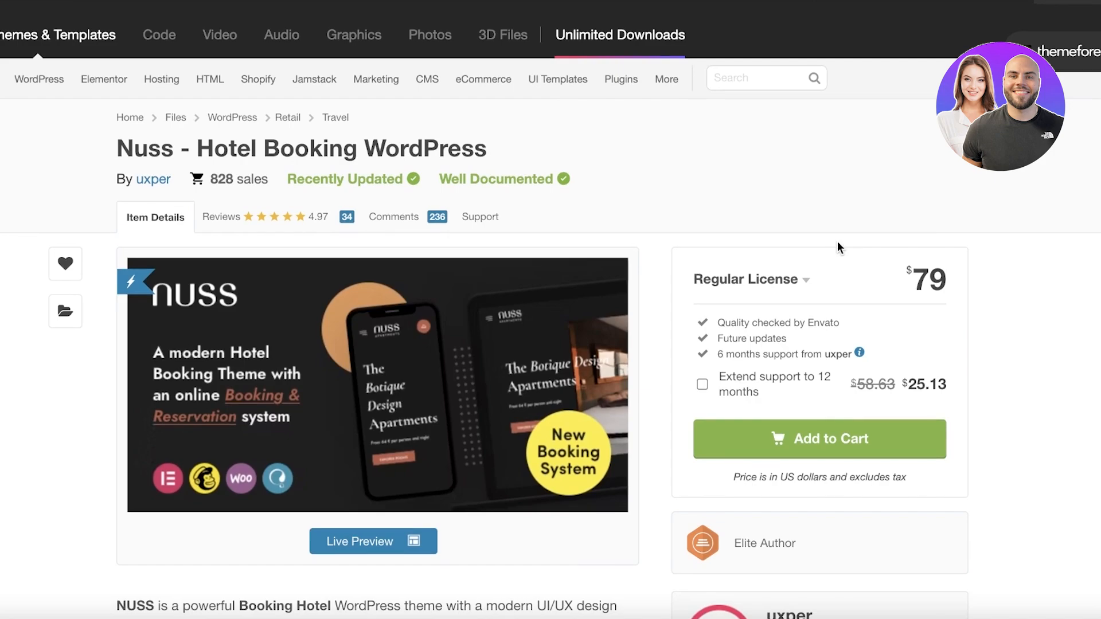
pyautogui.scroll(-3)
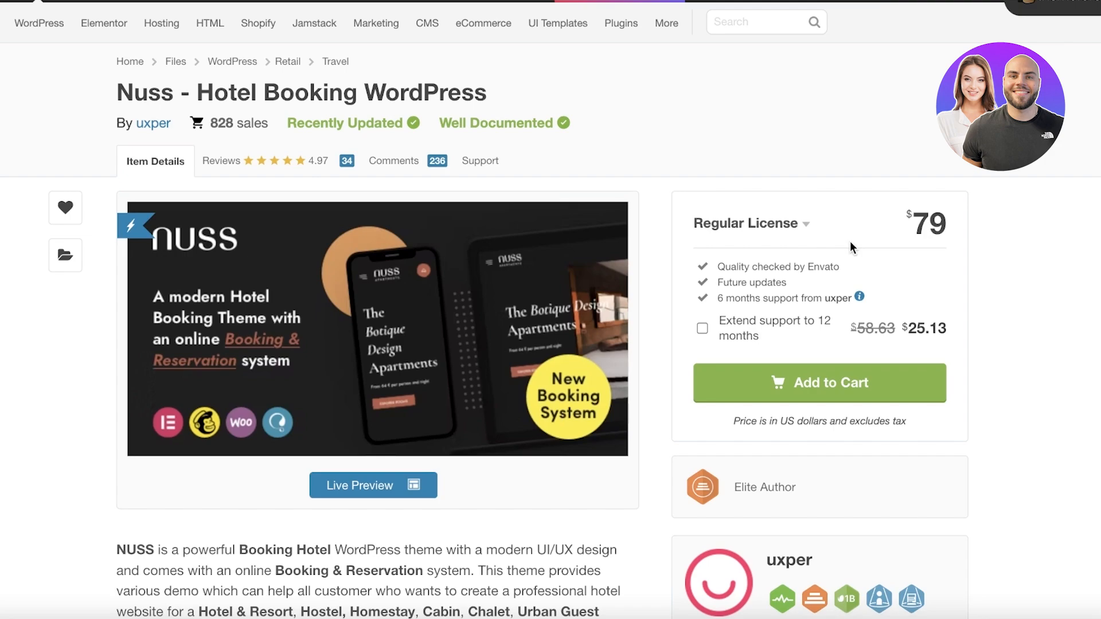
pyautogui.scroll(-3)
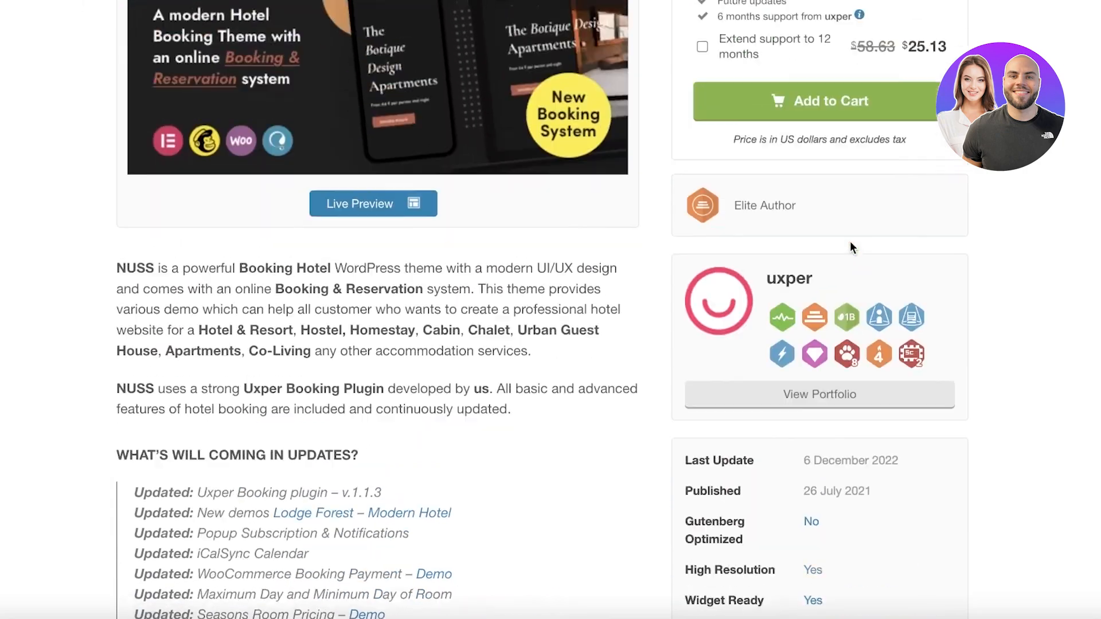
pyautogui.scroll(3)
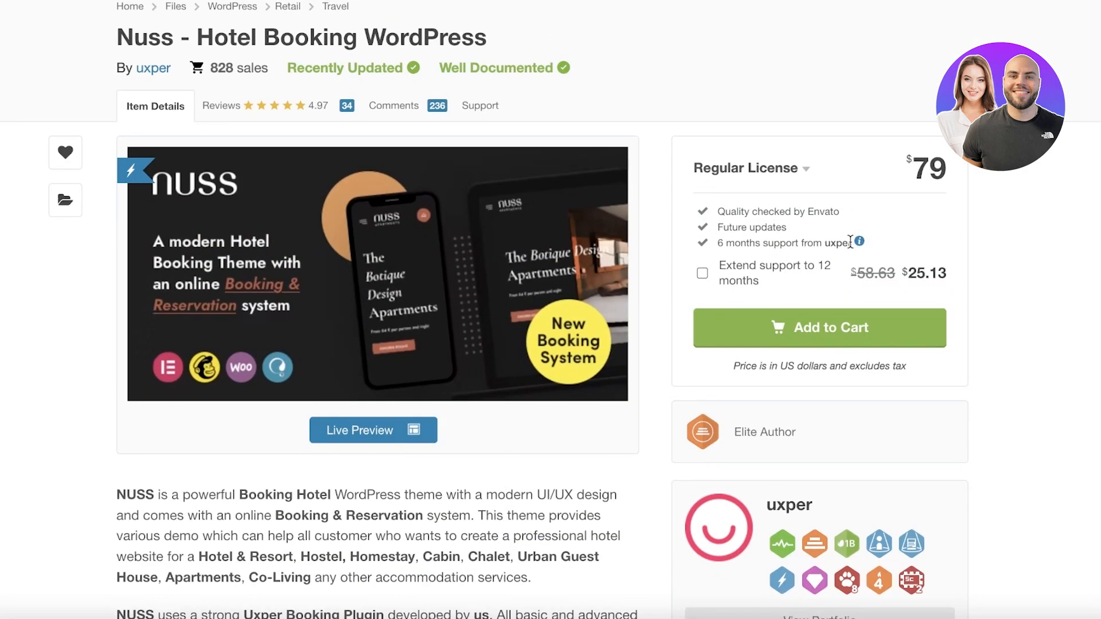
pyautogui.scroll(-3)
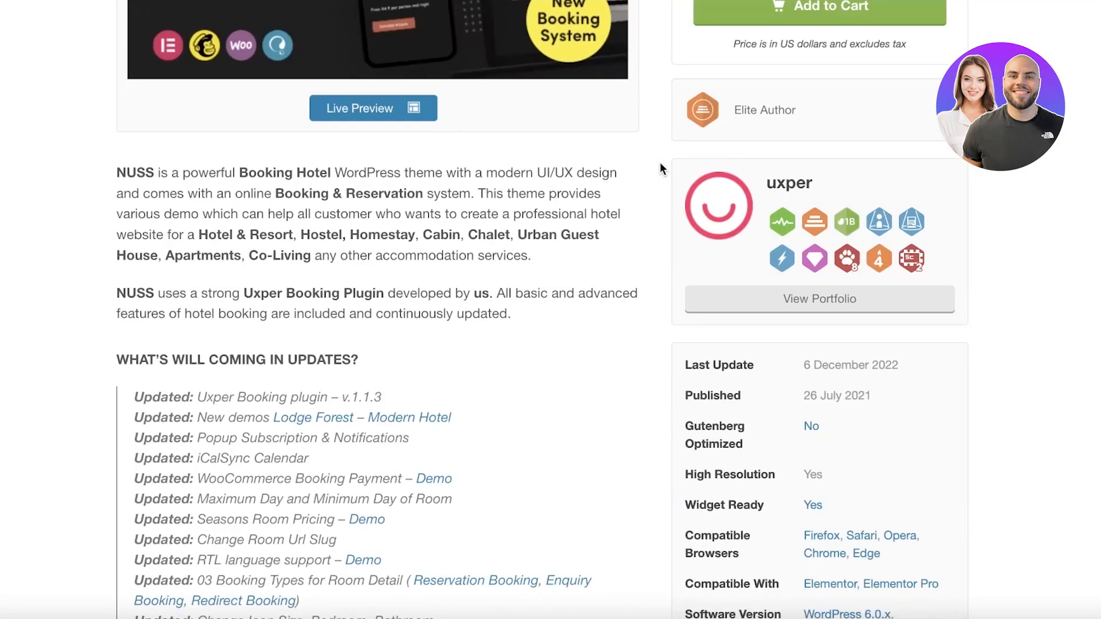
pyautogui.scroll(3)
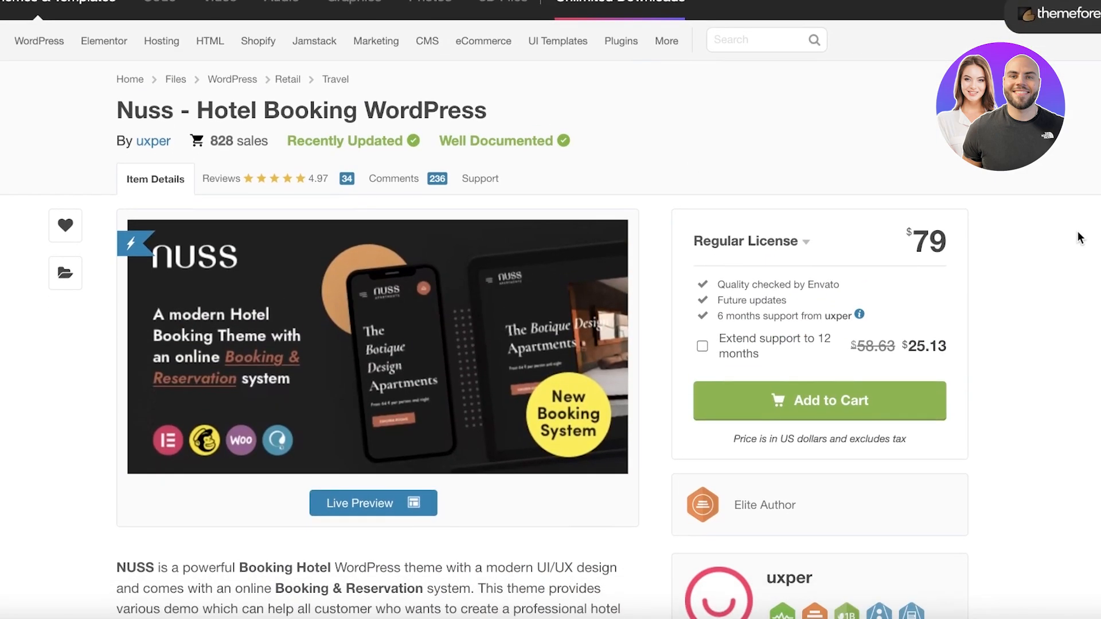
# - Go back and forth over Nuss's booking and theme feature lists
pyautogui.scroll(-3)
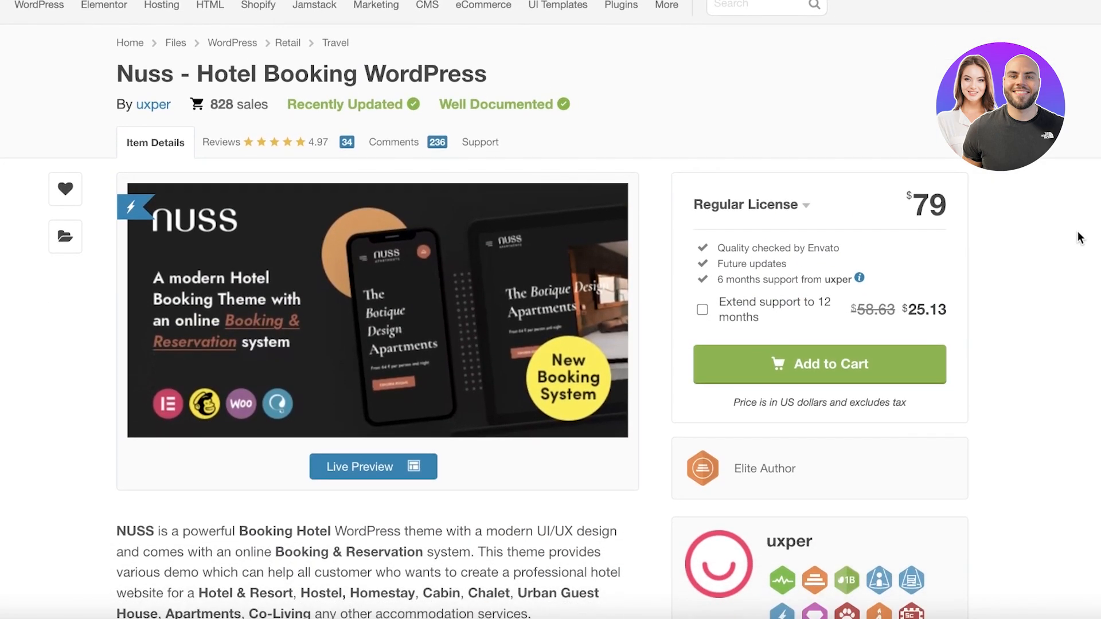
pyautogui.scroll(-3)
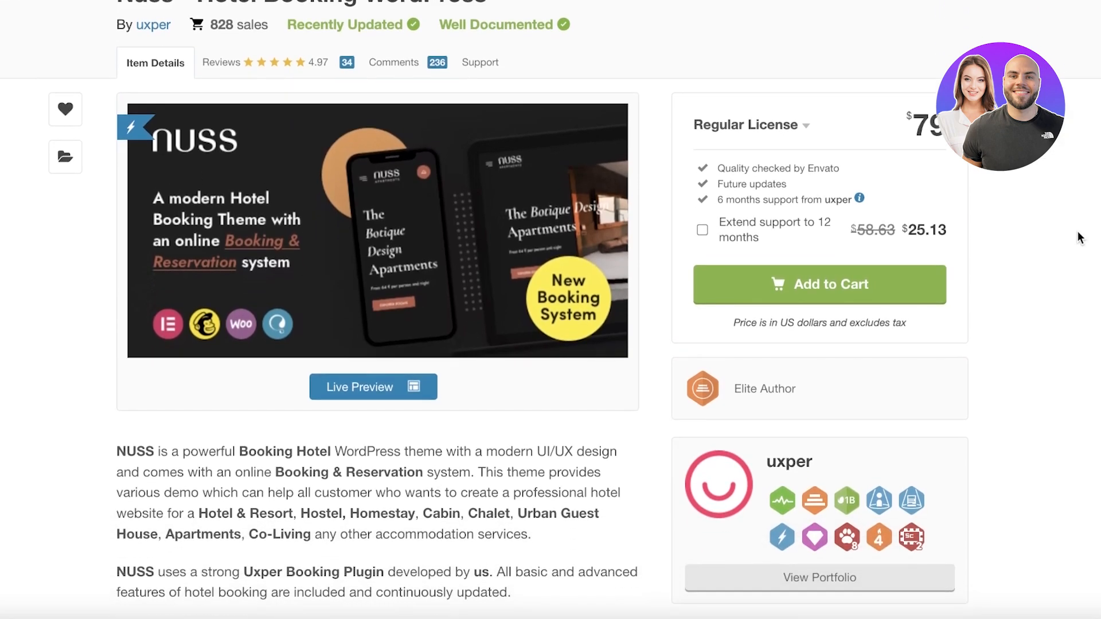
pyautogui.scroll(-3)
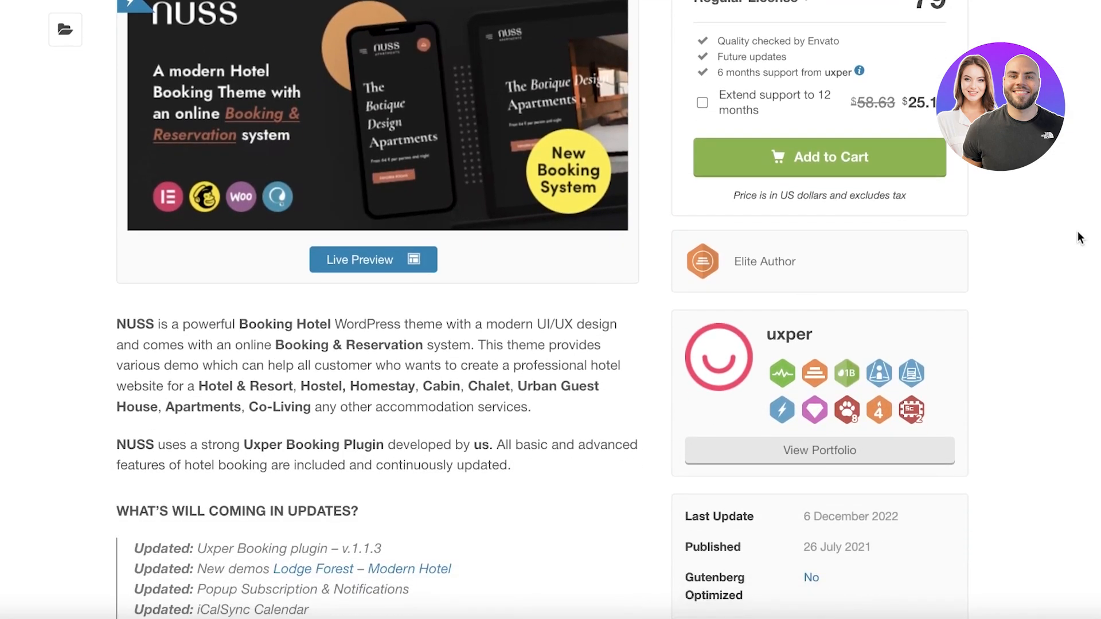
pyautogui.scroll(-3)
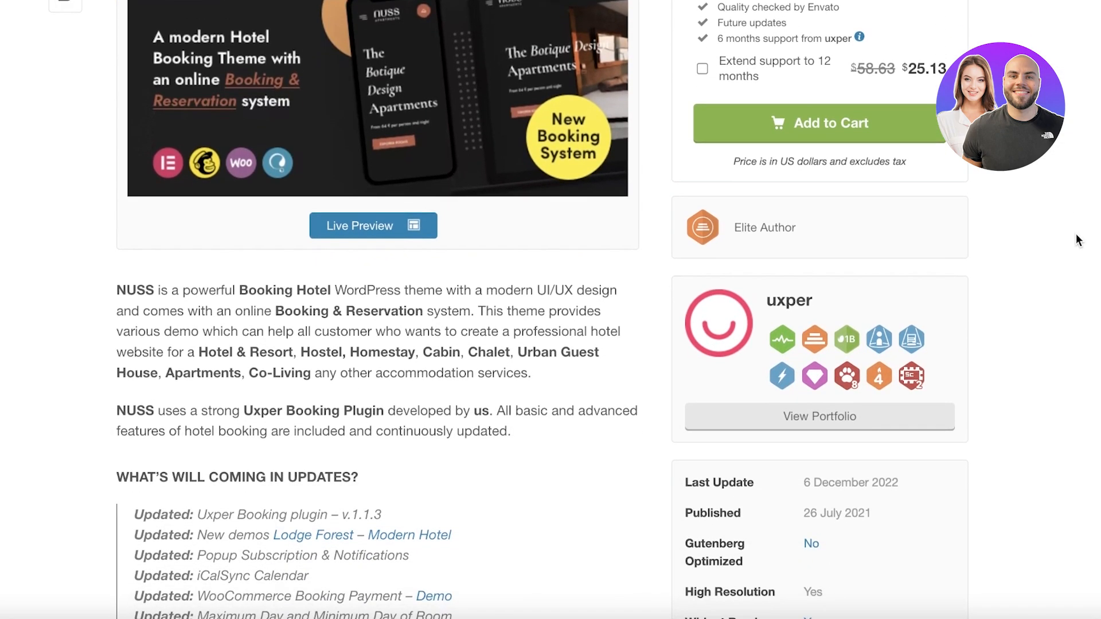
pyautogui.scroll(3)
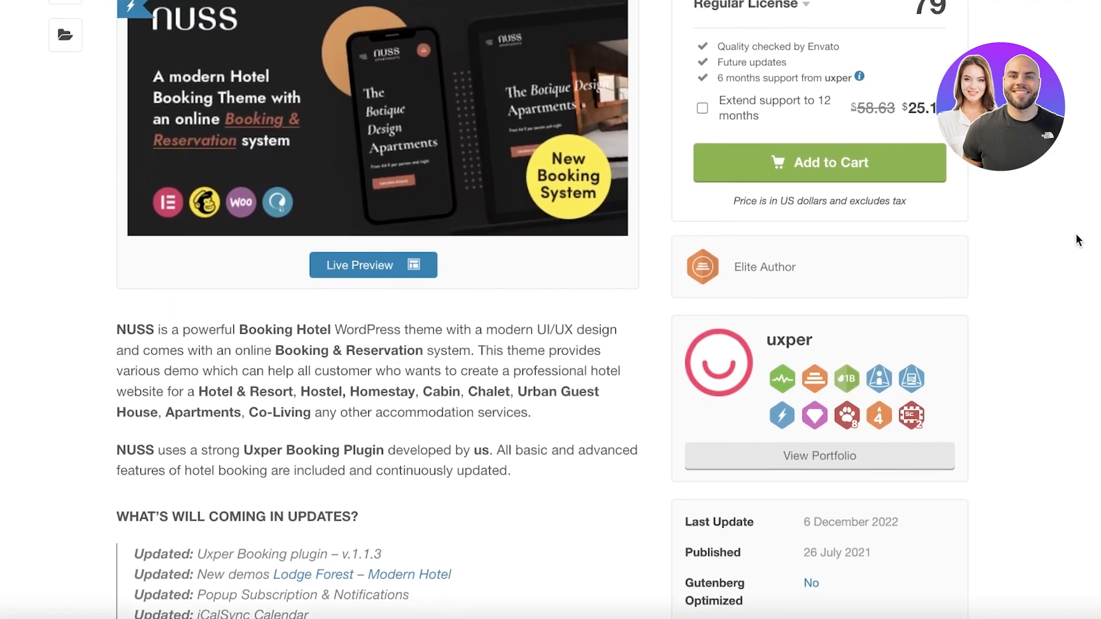
pyautogui.scroll(3)
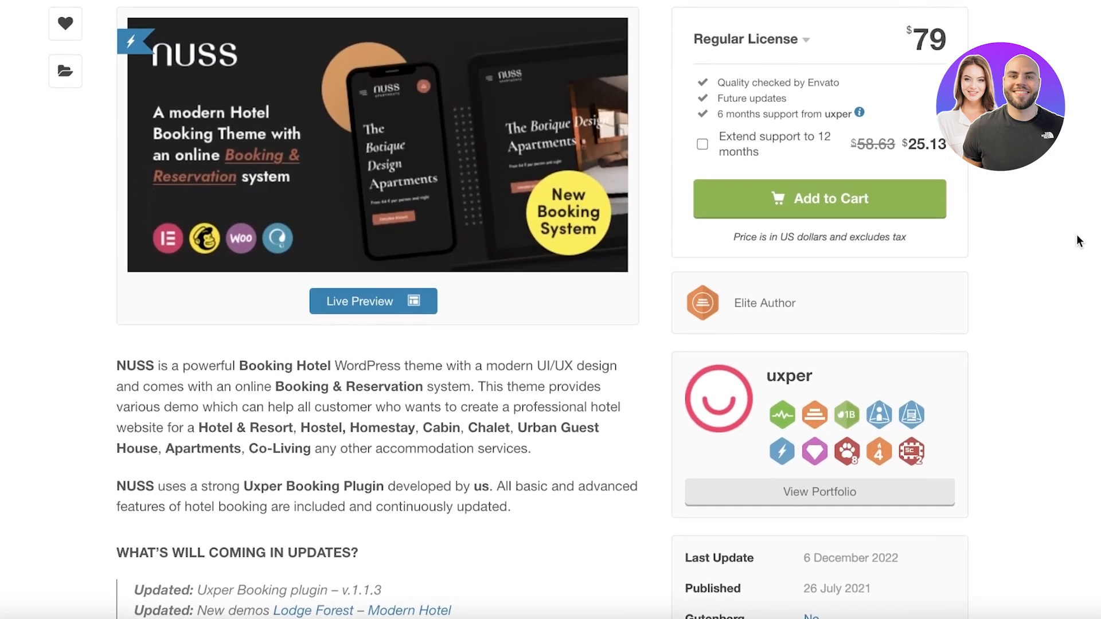
pyautogui.scroll(-3)
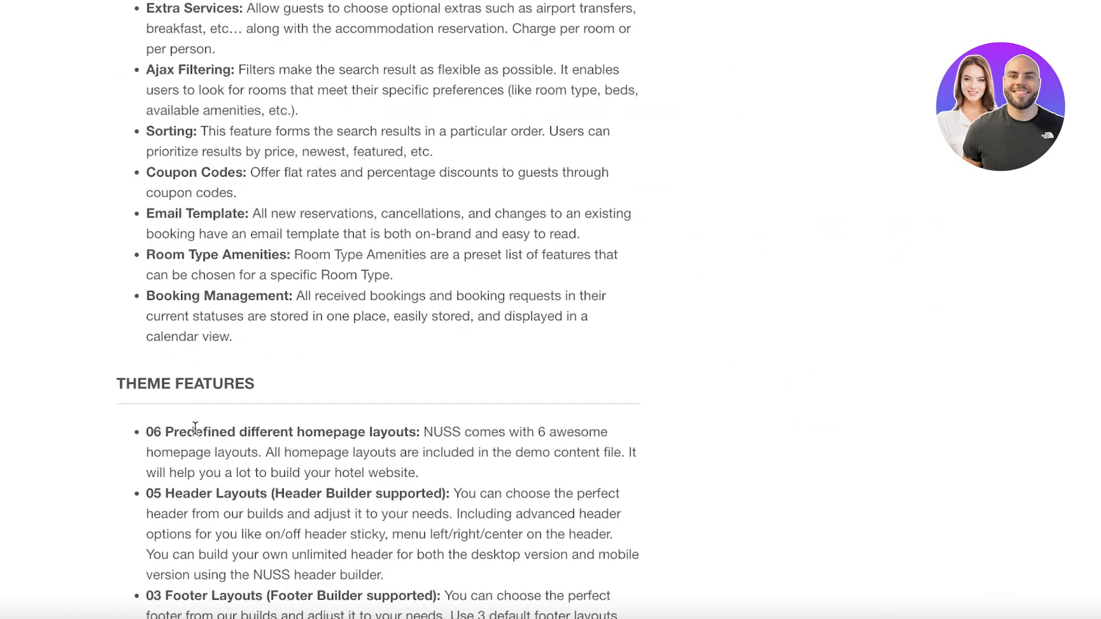
pyautogui.scroll(3)
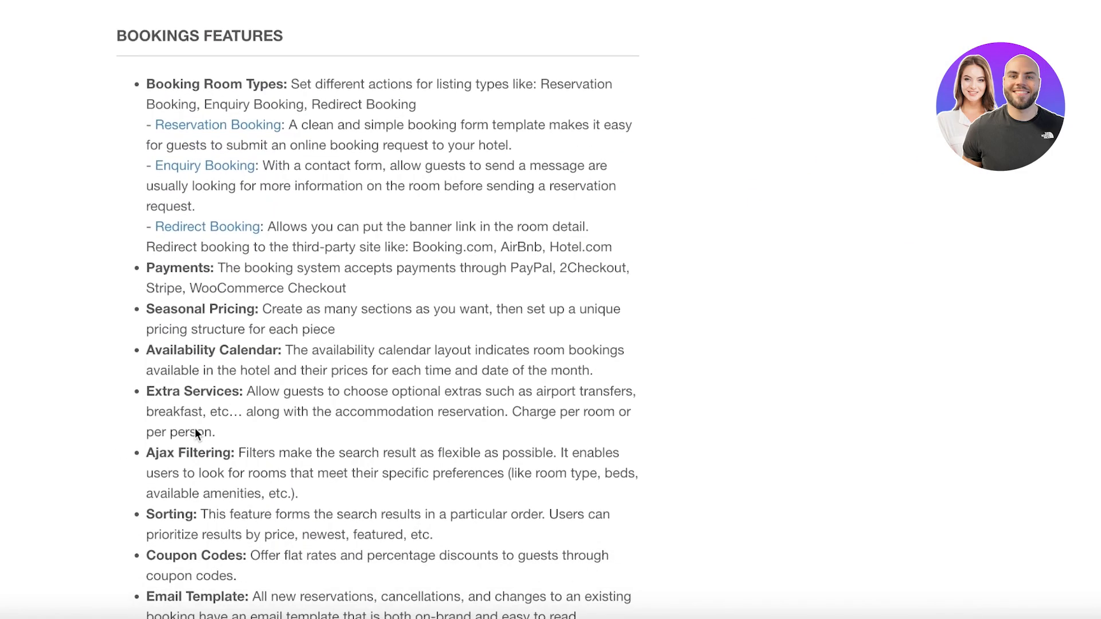
# - Finish the Nuss page and bring up the $18 Listio directory theme listing
pyautogui.scroll(-3)
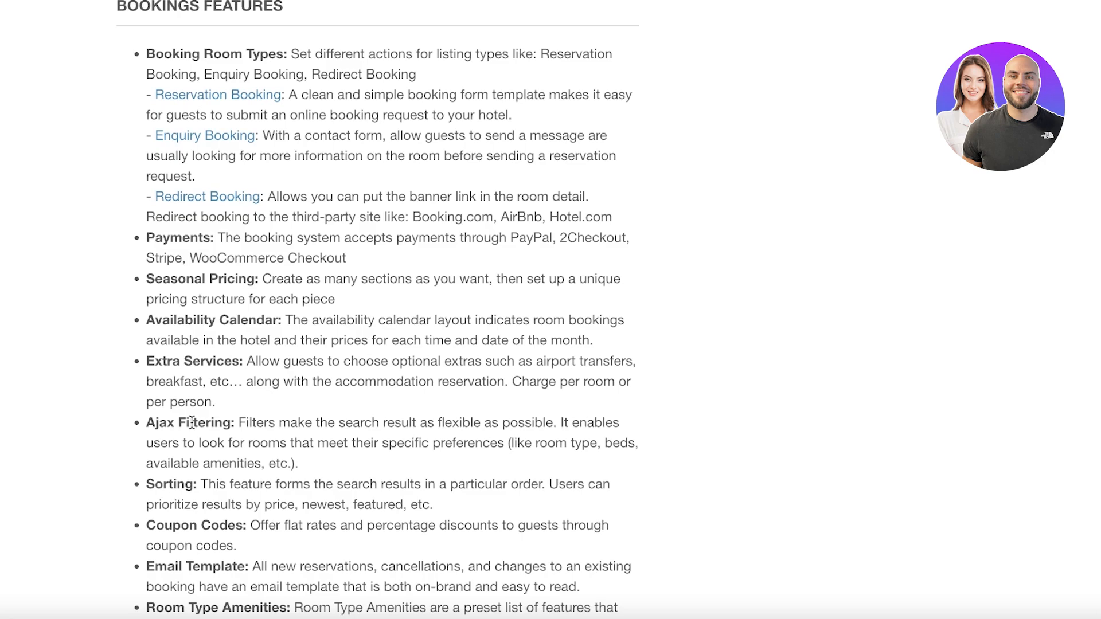
pyautogui.scroll(-3)
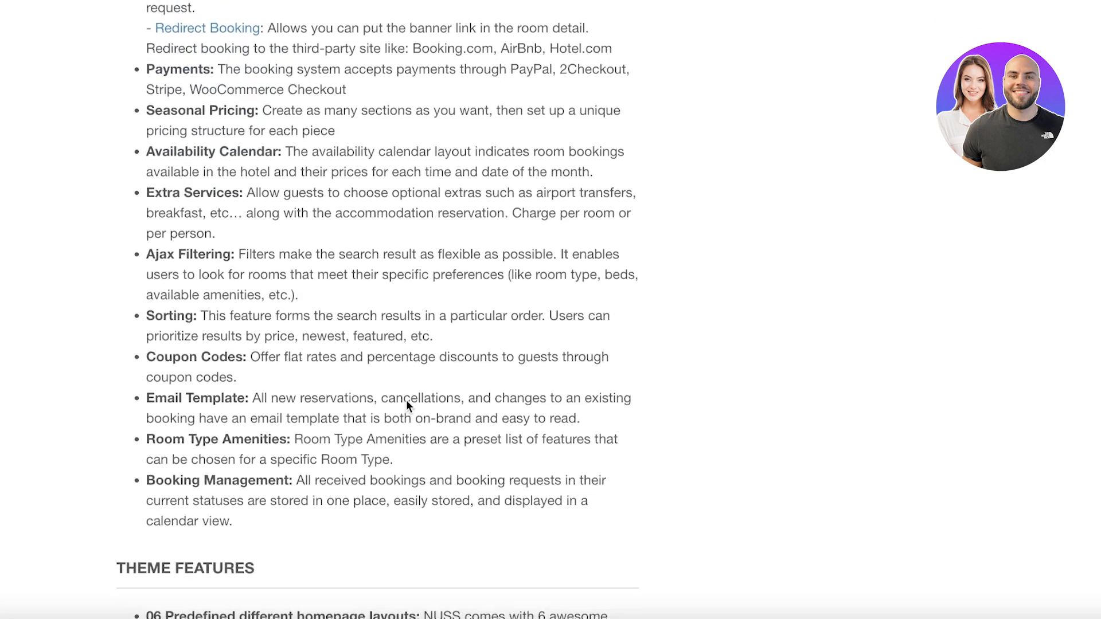
pyautogui.scroll(-3)
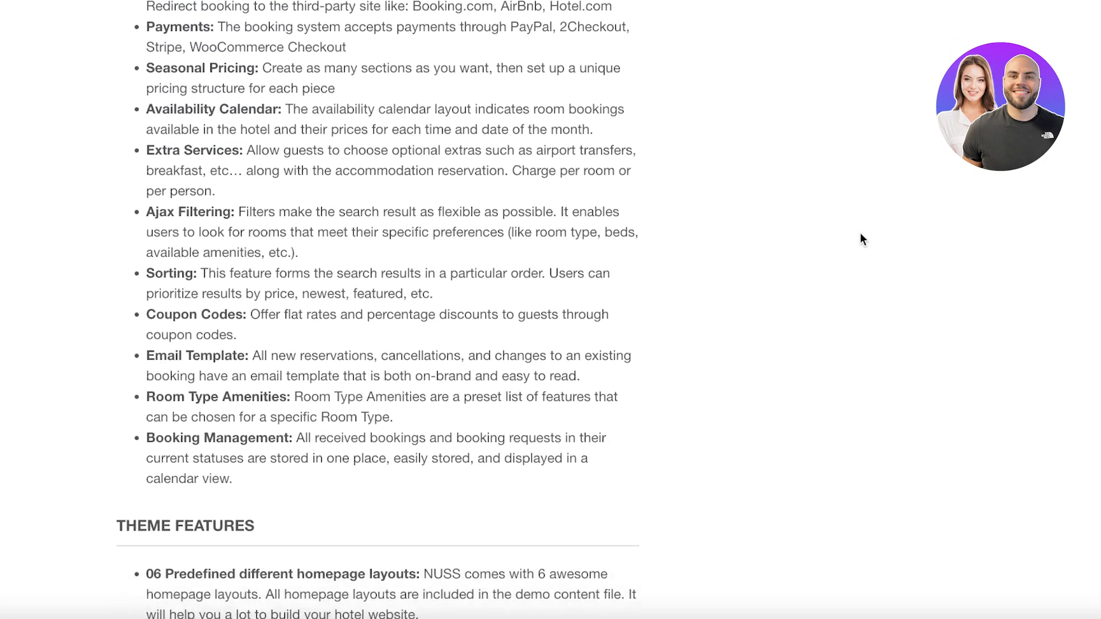
pyautogui.scroll(-3)
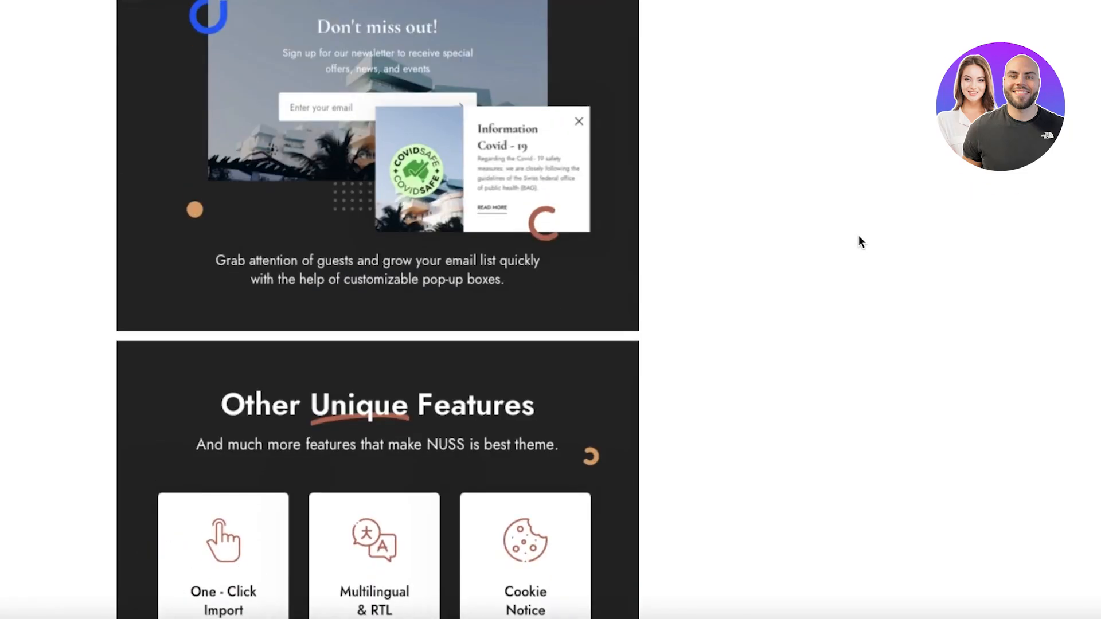
pyautogui.scroll(-3)
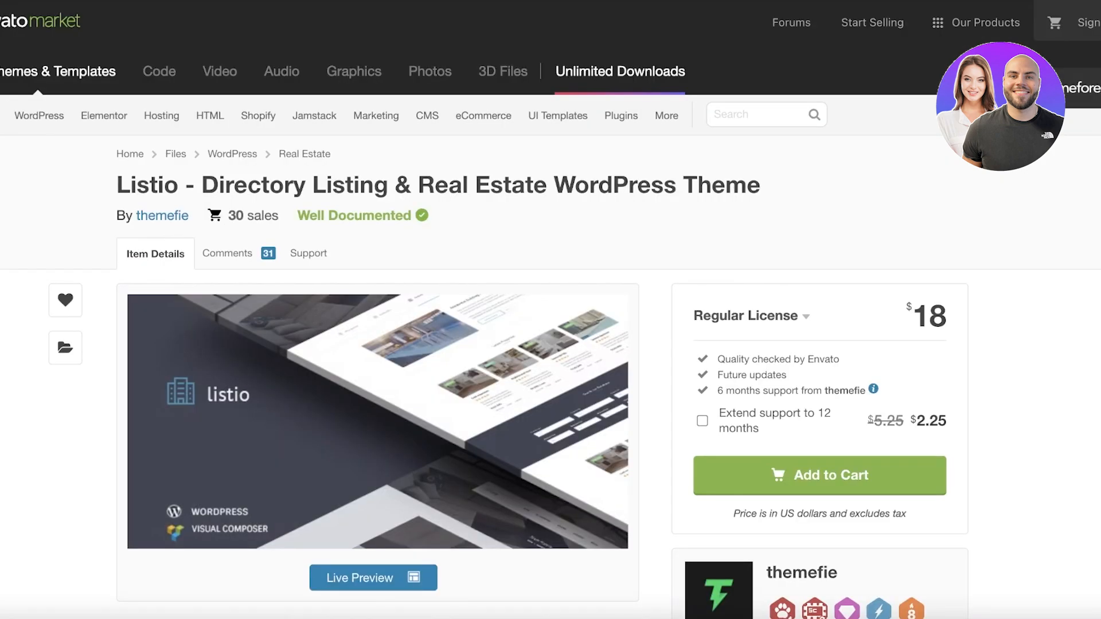
pyautogui.scroll(-3)
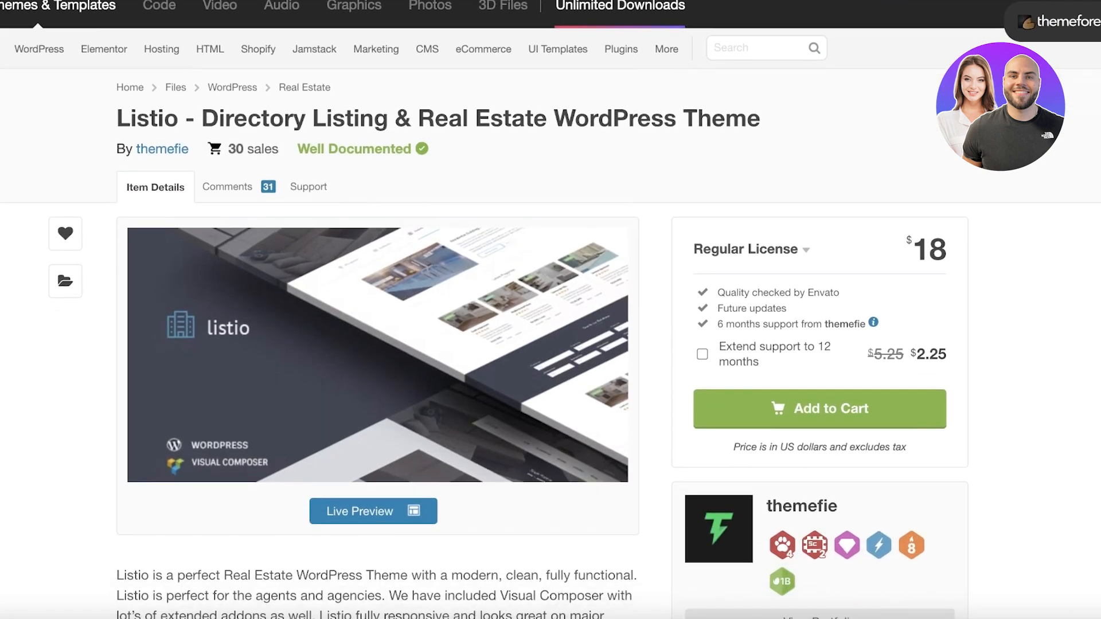
pyautogui.scroll(-3)
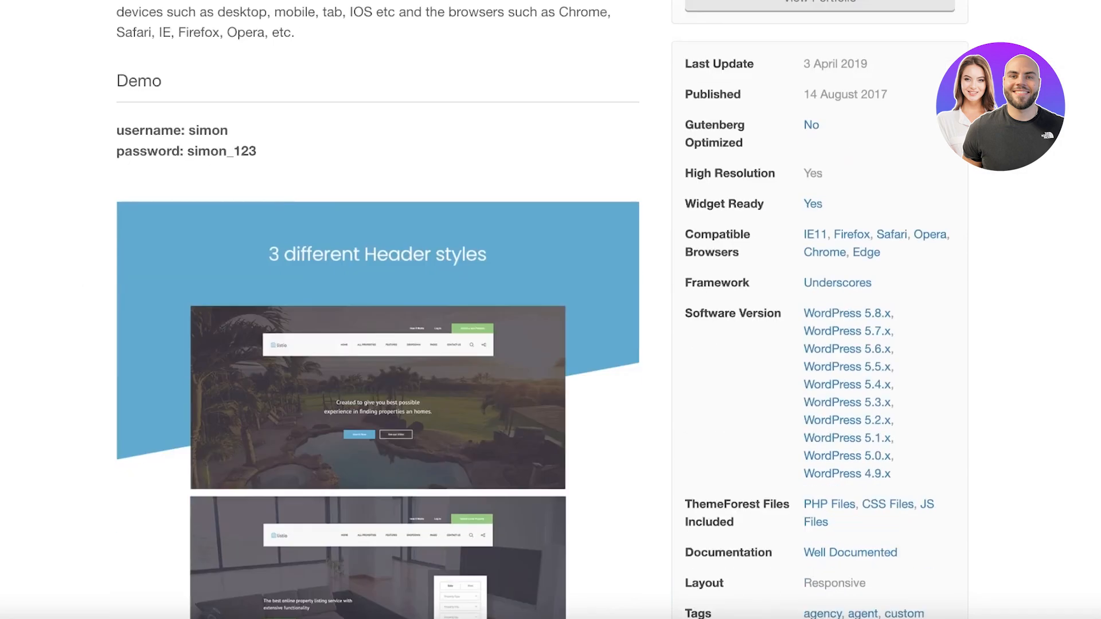
pyautogui.scroll(-3)
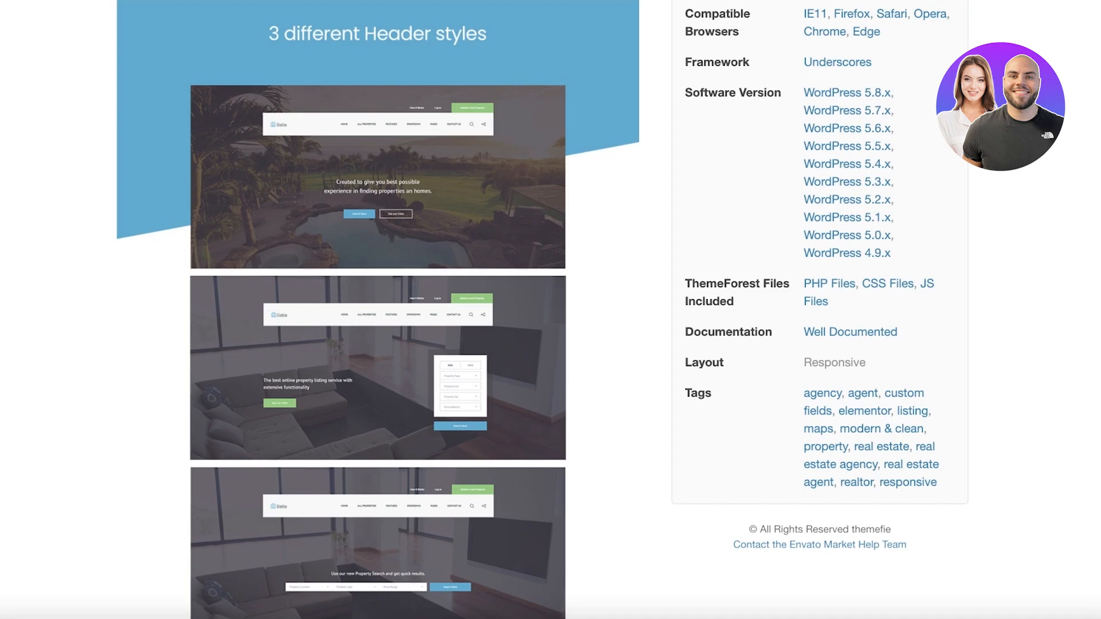
pyautogui.scroll(-3)
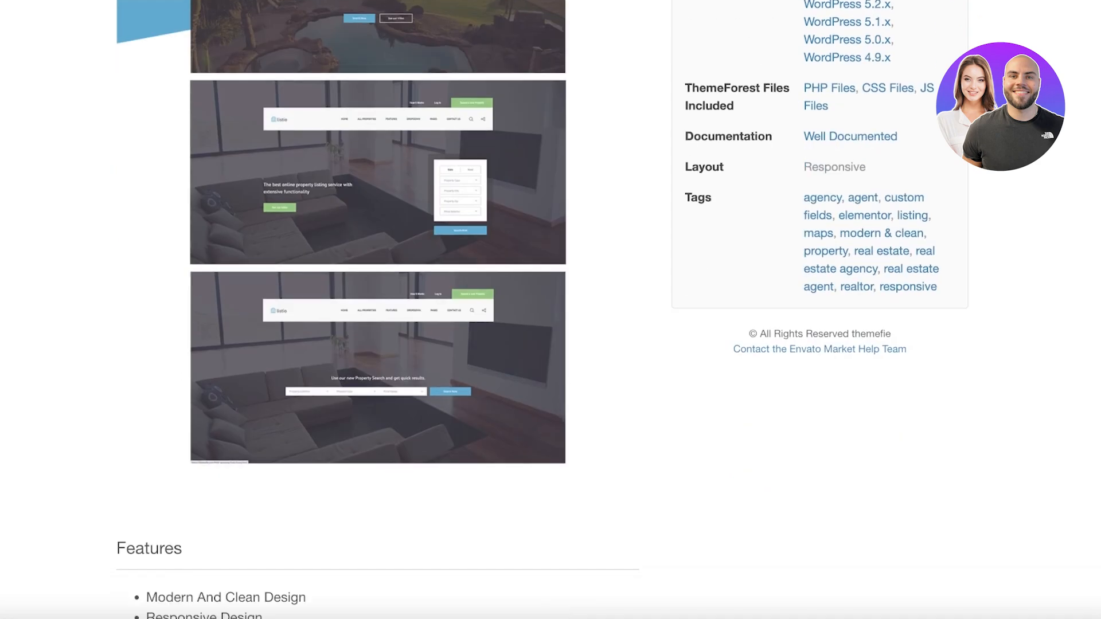
pyautogui.scroll(-3)
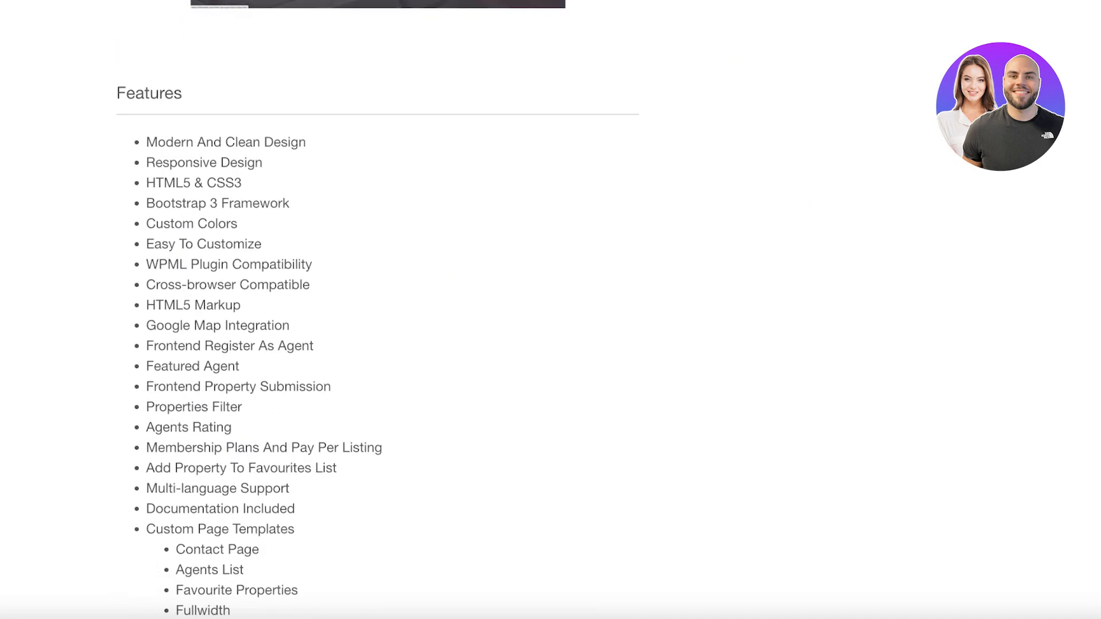
pyautogui.moveTo(530, 414)
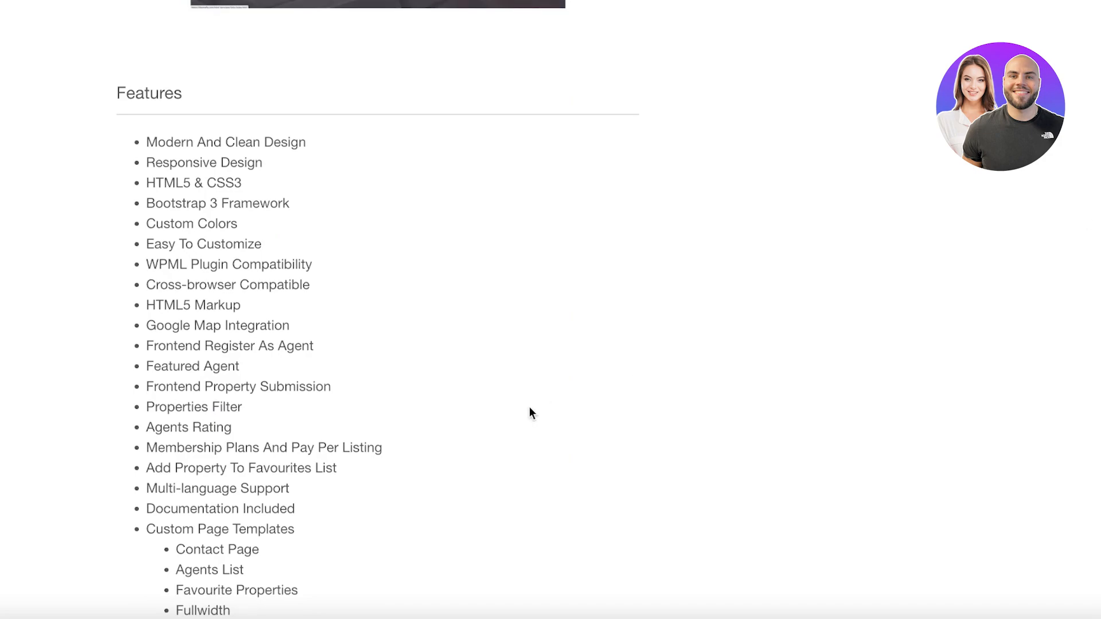
pyautogui.scroll(3)
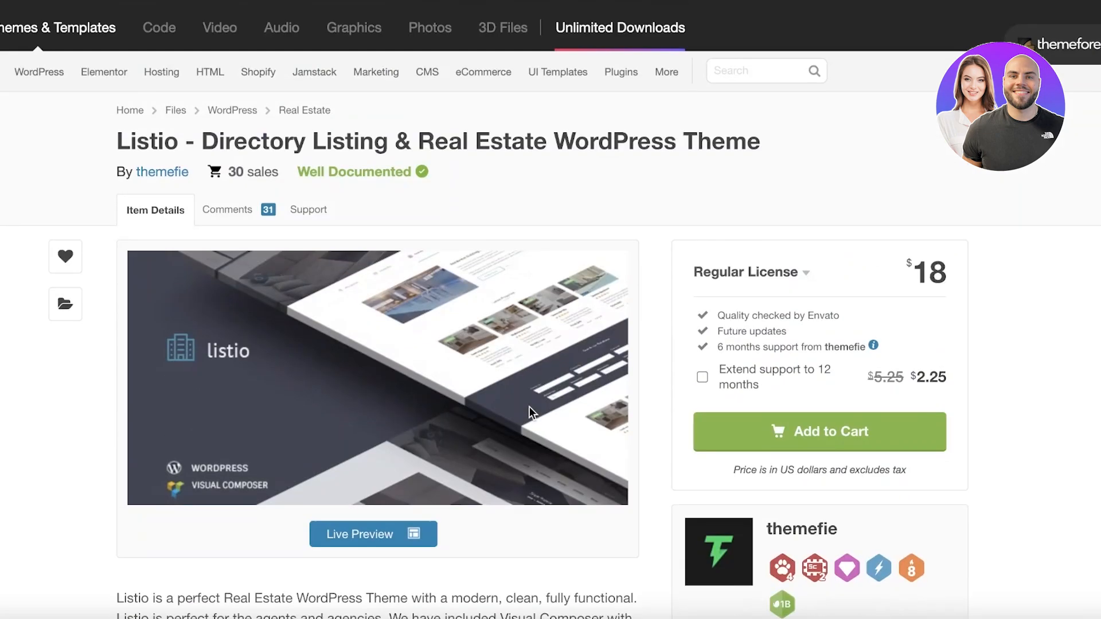
pyautogui.scroll(-3)
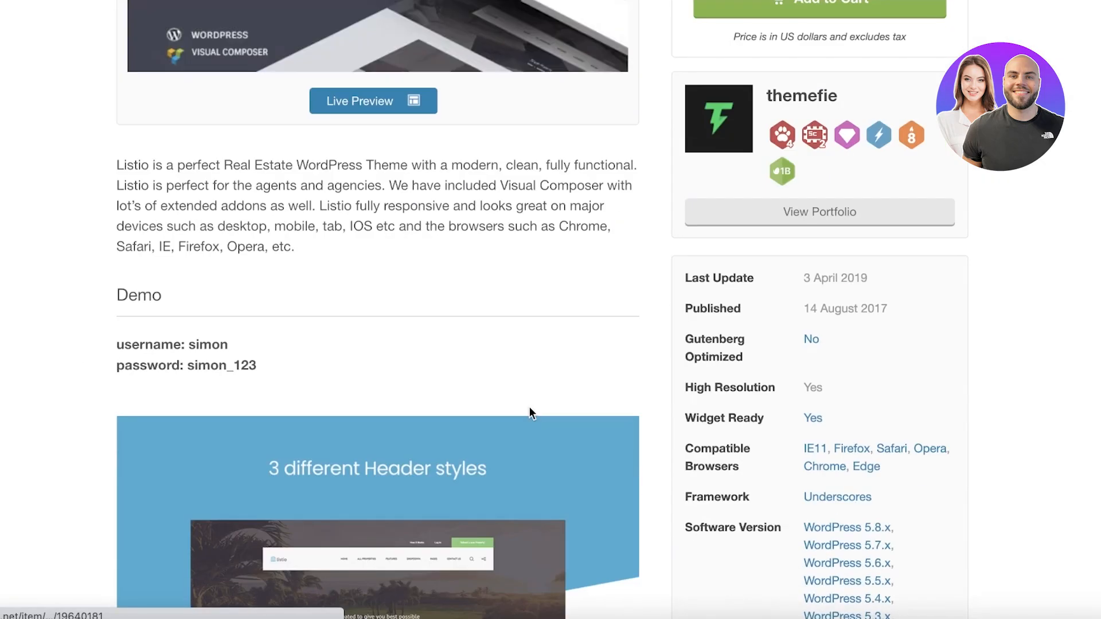
pyautogui.scroll(3)
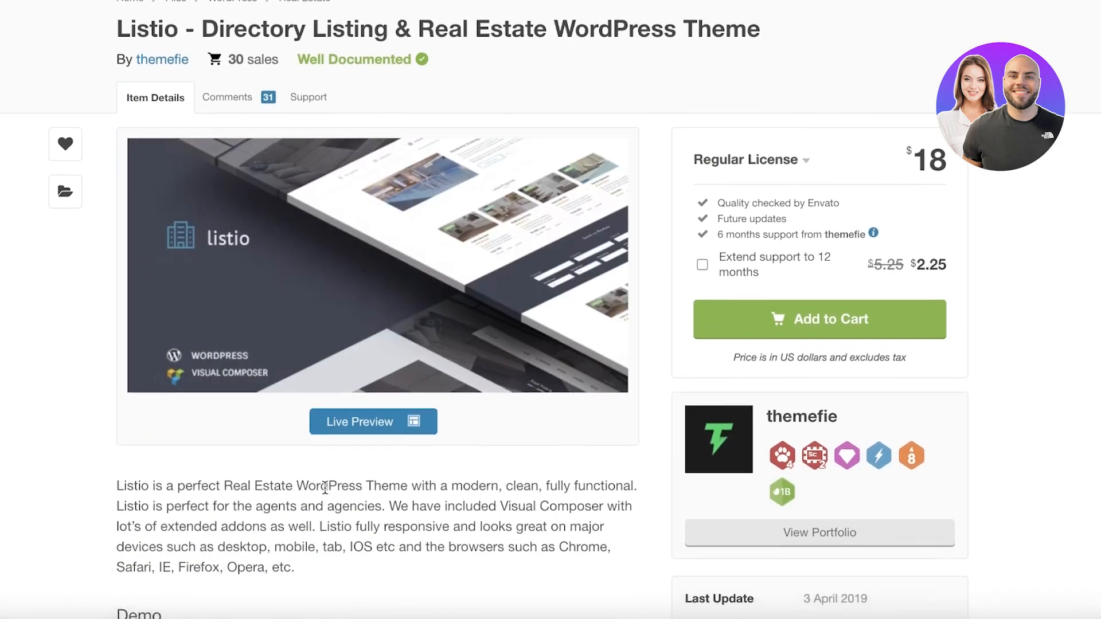
pyautogui.scroll(-3)
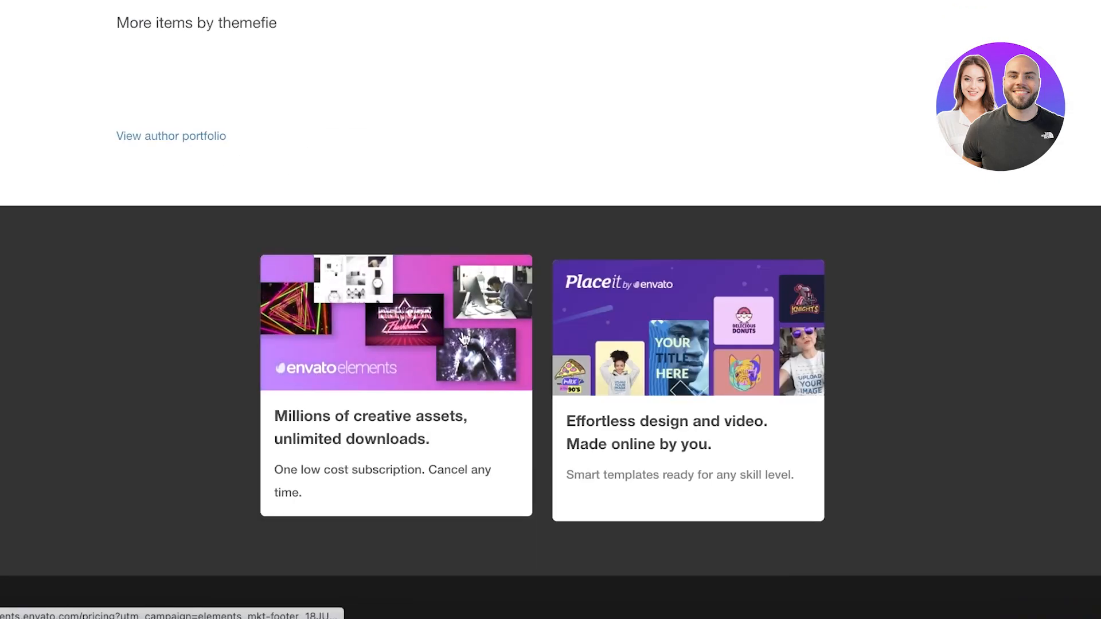
pyautogui.scroll(3)
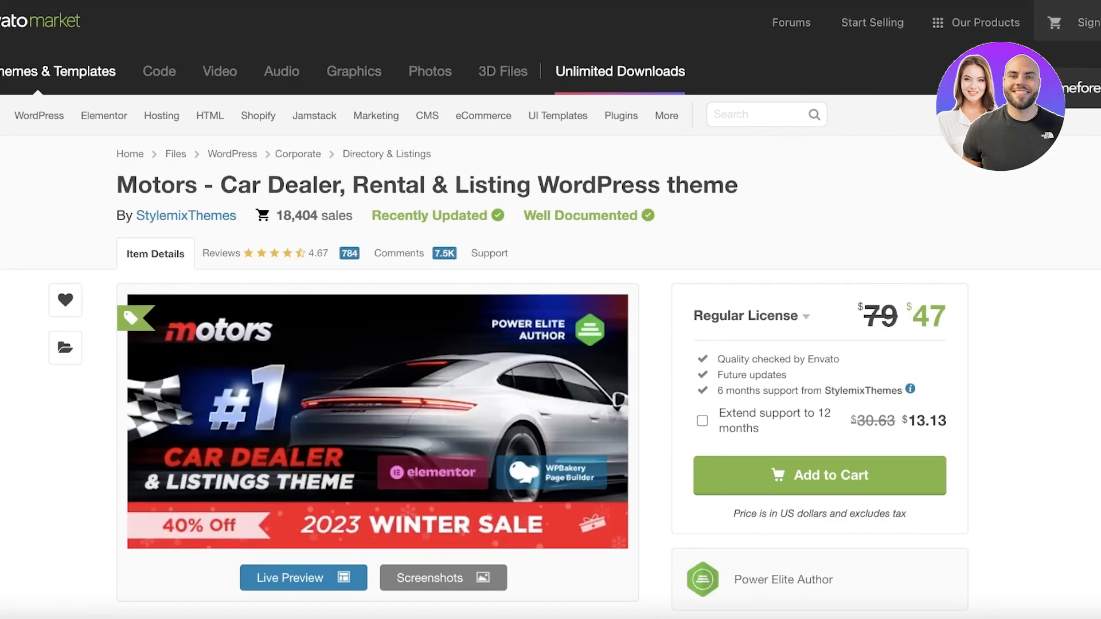
pyautogui.moveTo(796, 186)
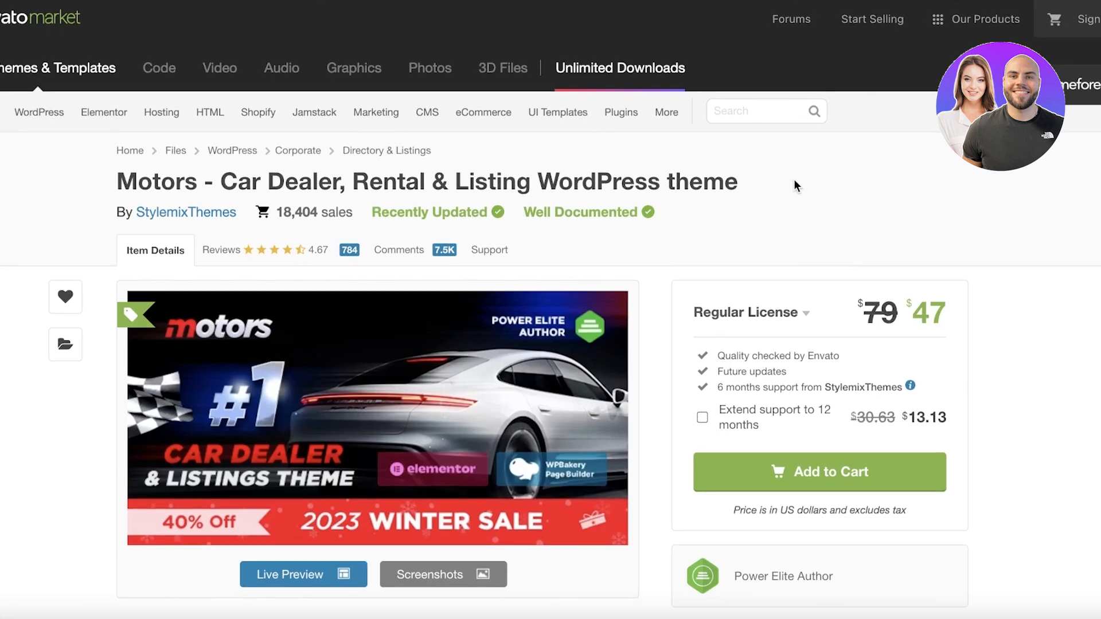
# - Scroll the Motors car dealer theme page through its details and tags, then back to the top
pyautogui.scroll(-3)
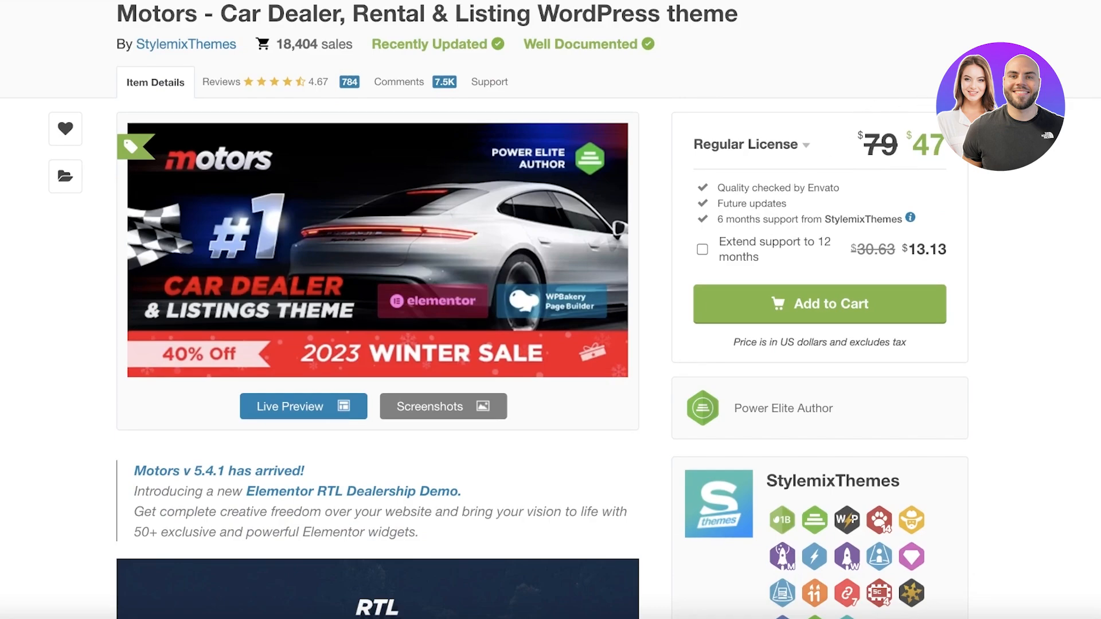
pyautogui.scroll(-3)
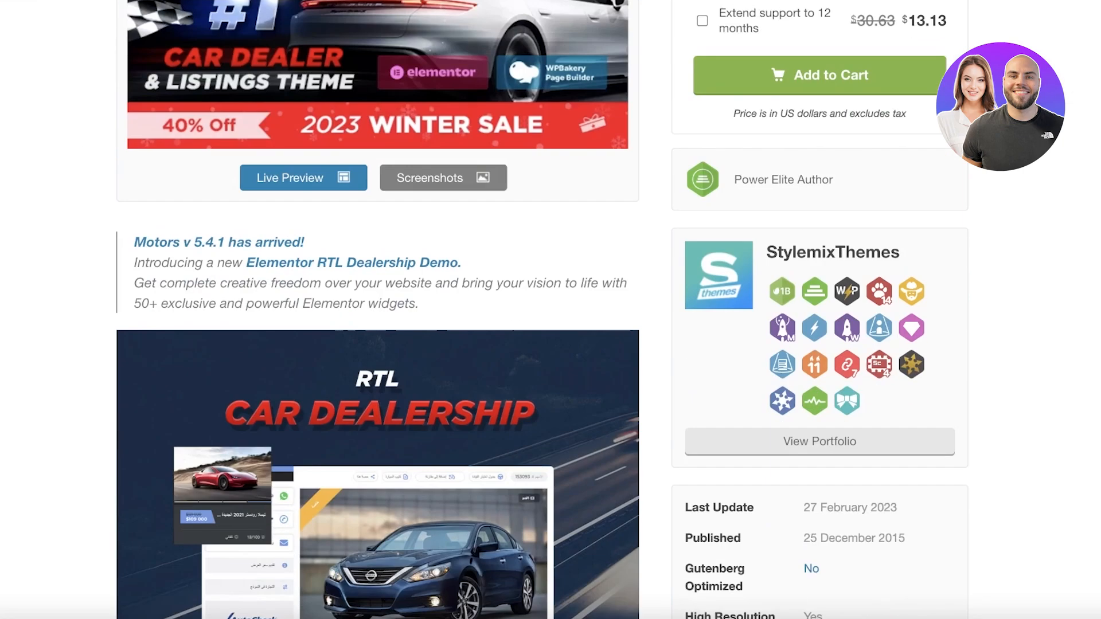
pyautogui.scroll(-3)
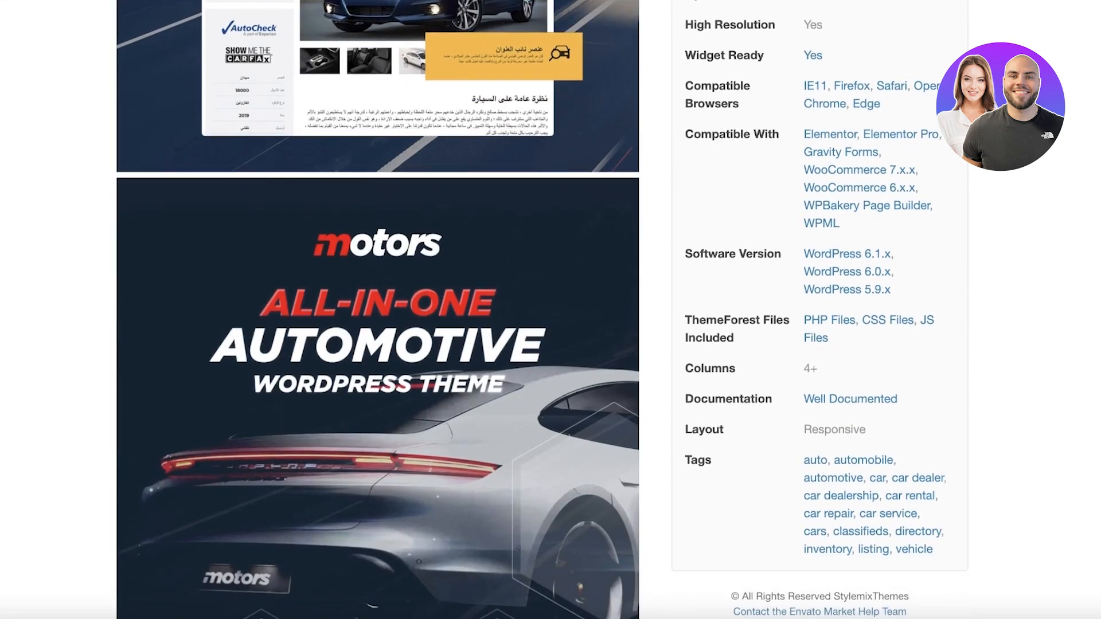
pyautogui.scroll(-3)
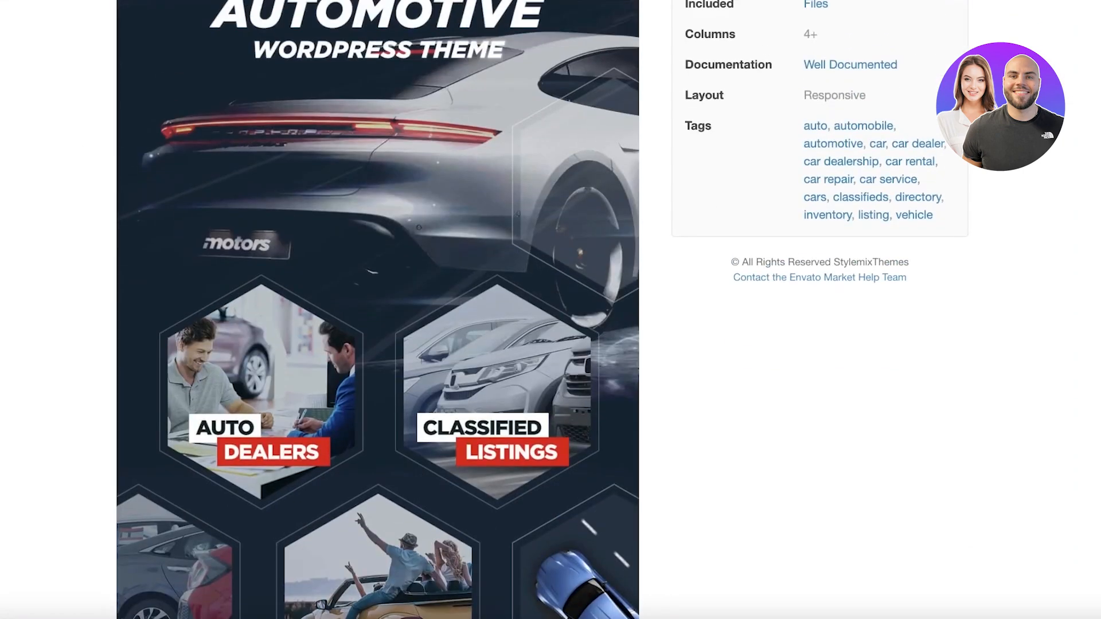
pyautogui.scroll(-3)
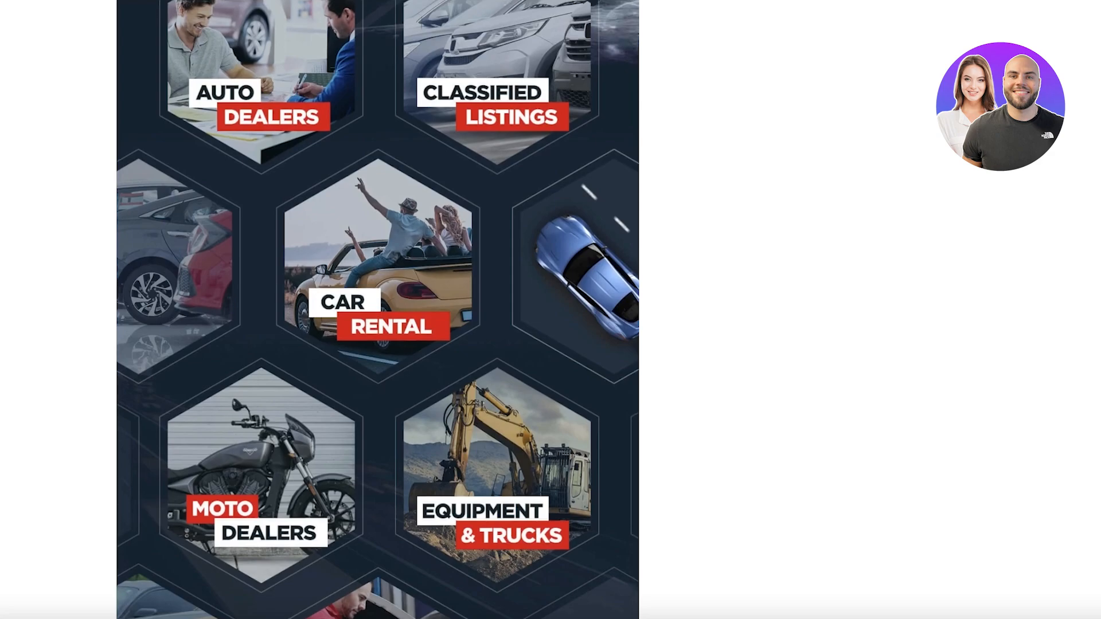
pyautogui.scroll(3)
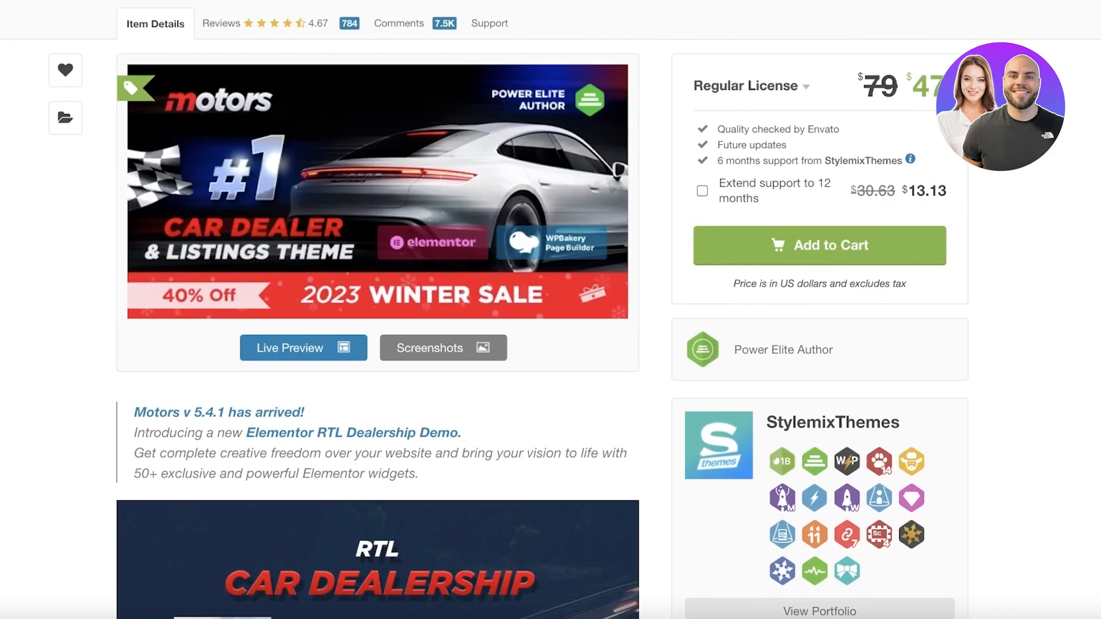
pyautogui.scroll(3)
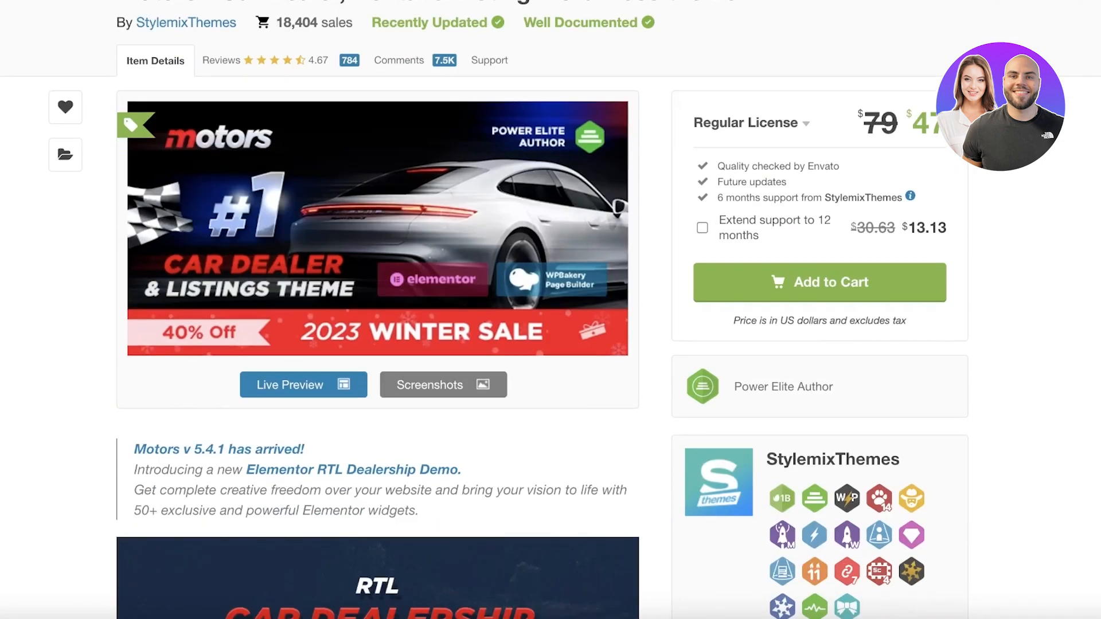
pyautogui.scroll(3)
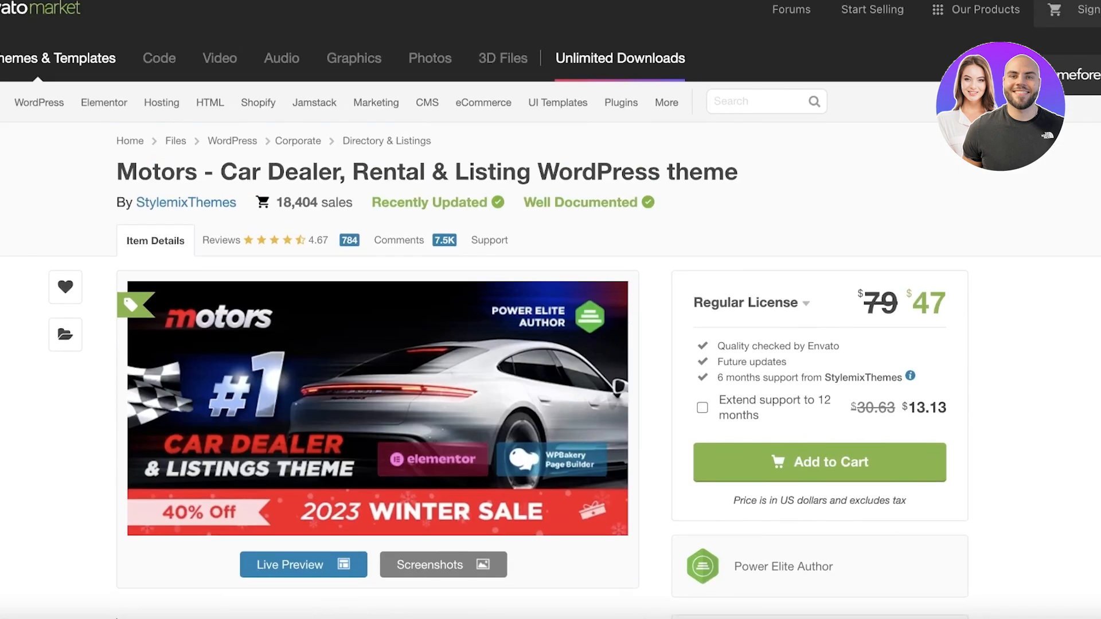
pyautogui.moveTo(1041, 181)
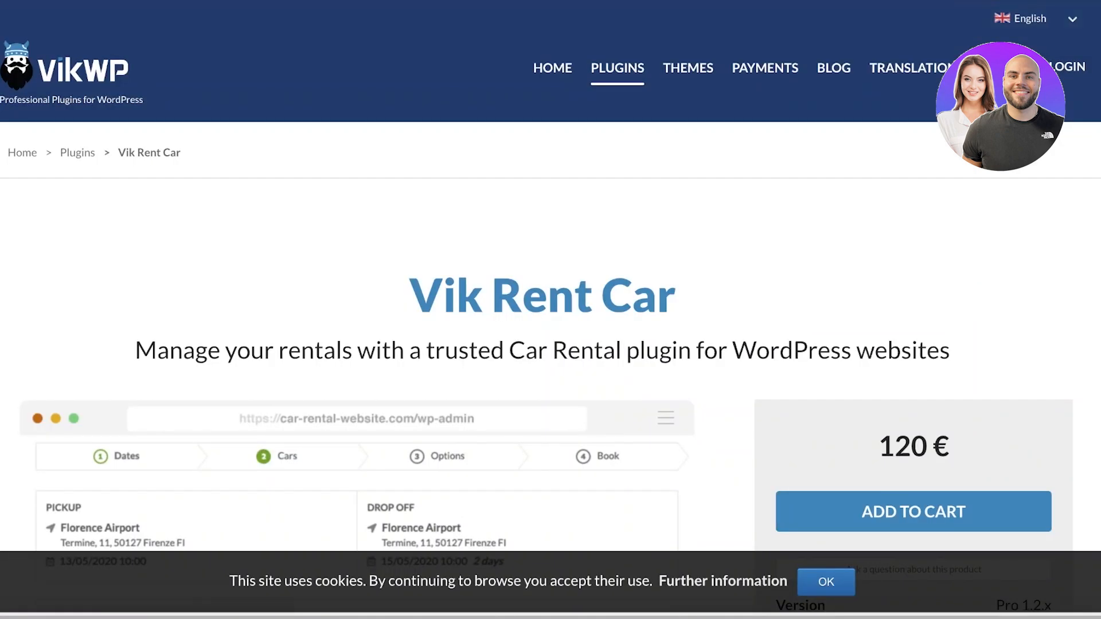
# - Scroll the Vik Rent Car page through its 120 € pricing and booking-preview feature sections
pyautogui.scroll(-3)
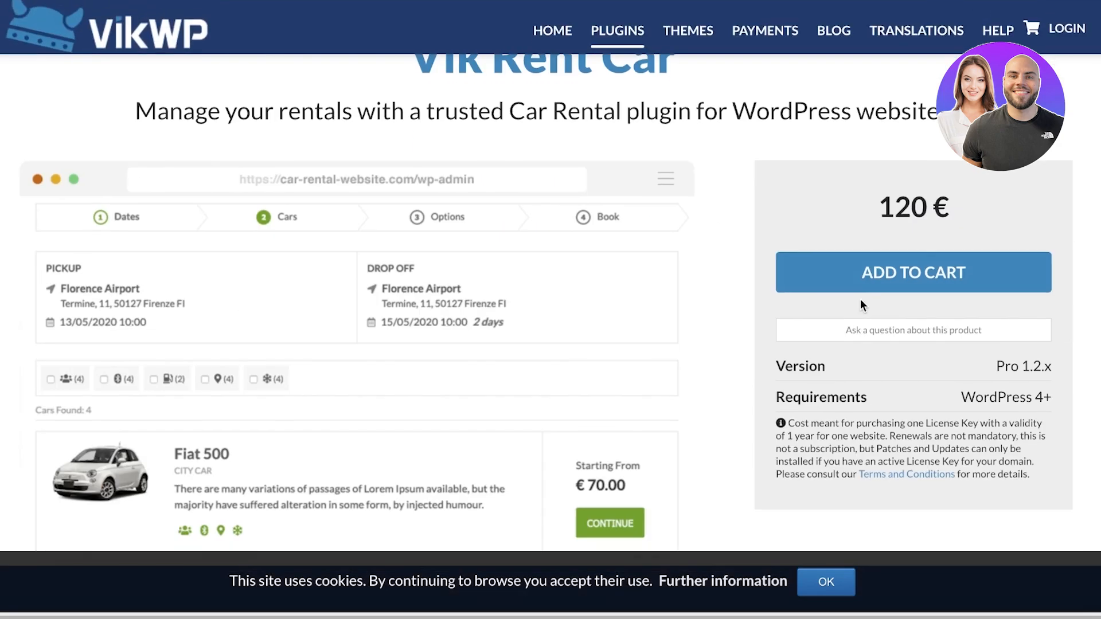
pyautogui.scroll(3)
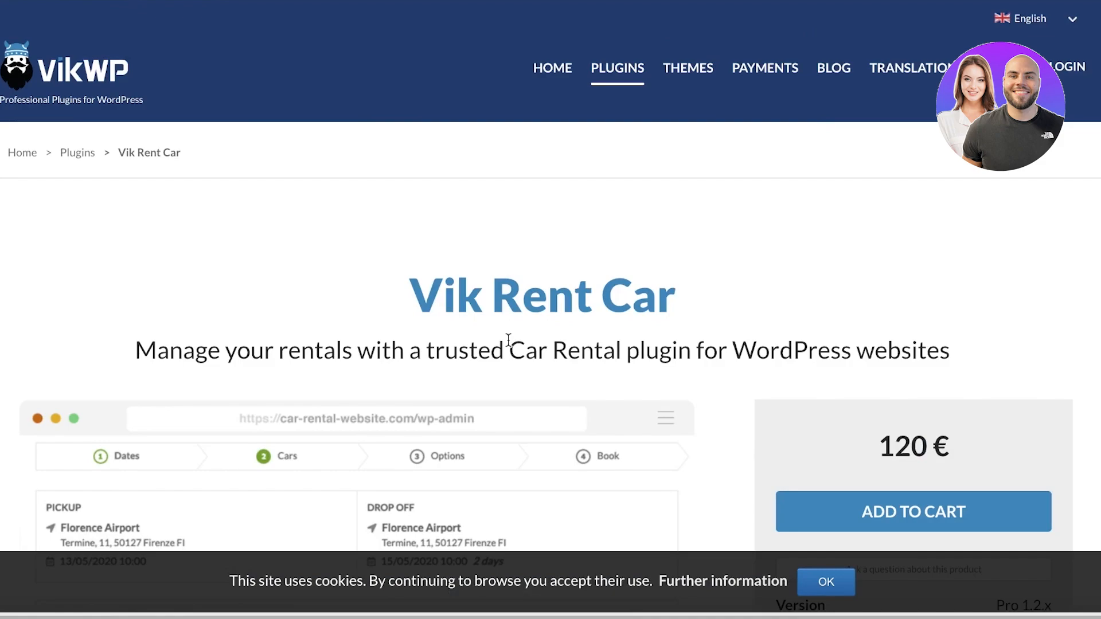
pyautogui.scroll(-3)
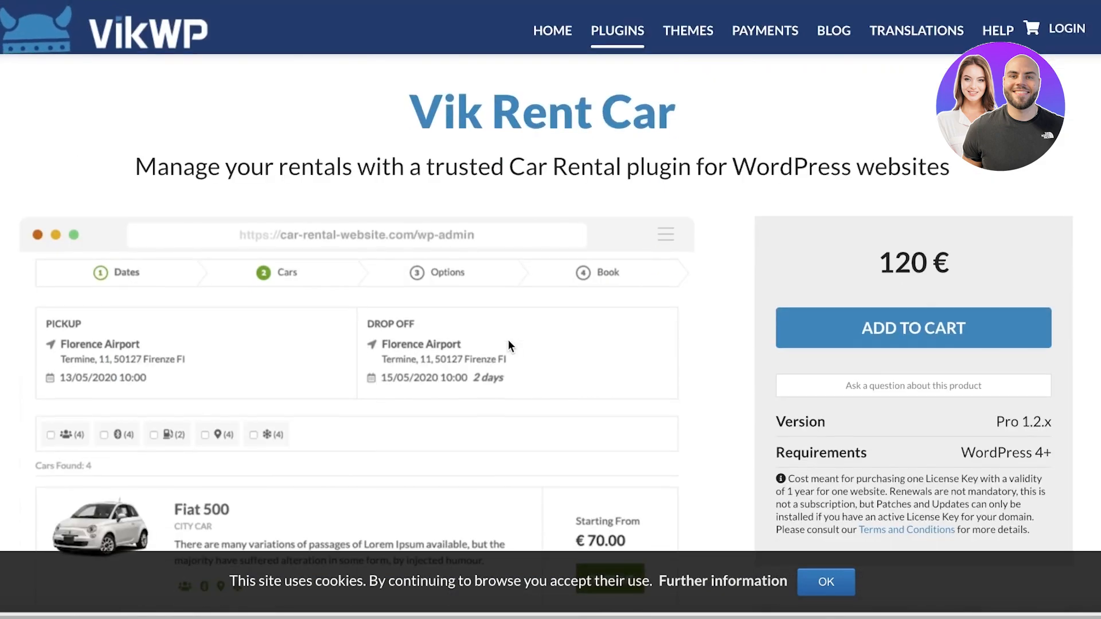
pyautogui.scroll(-3)
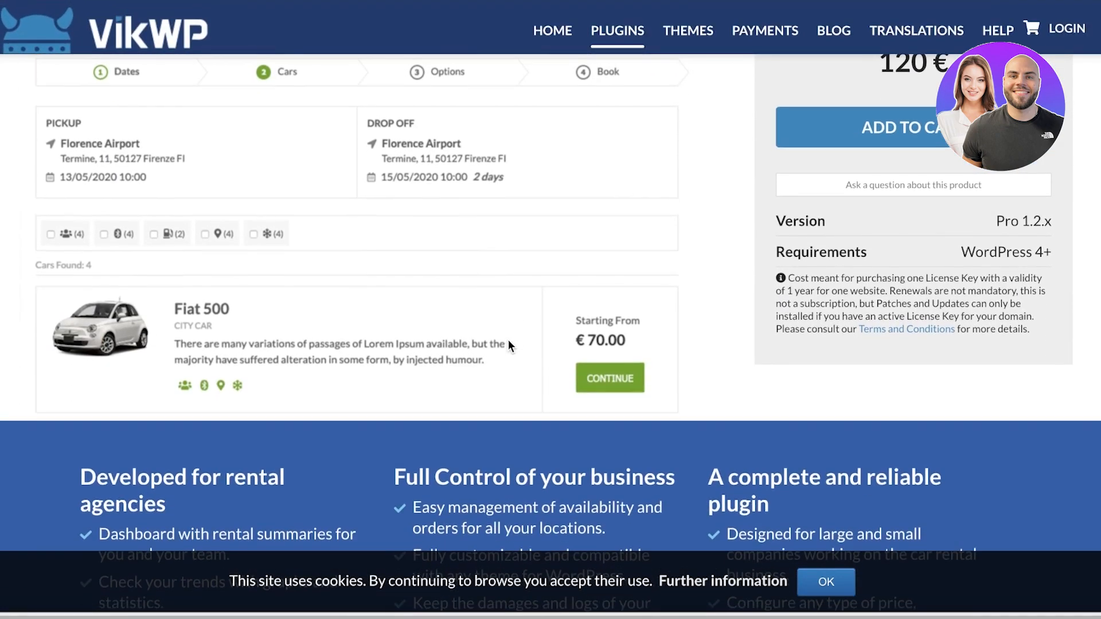
pyautogui.scroll(3)
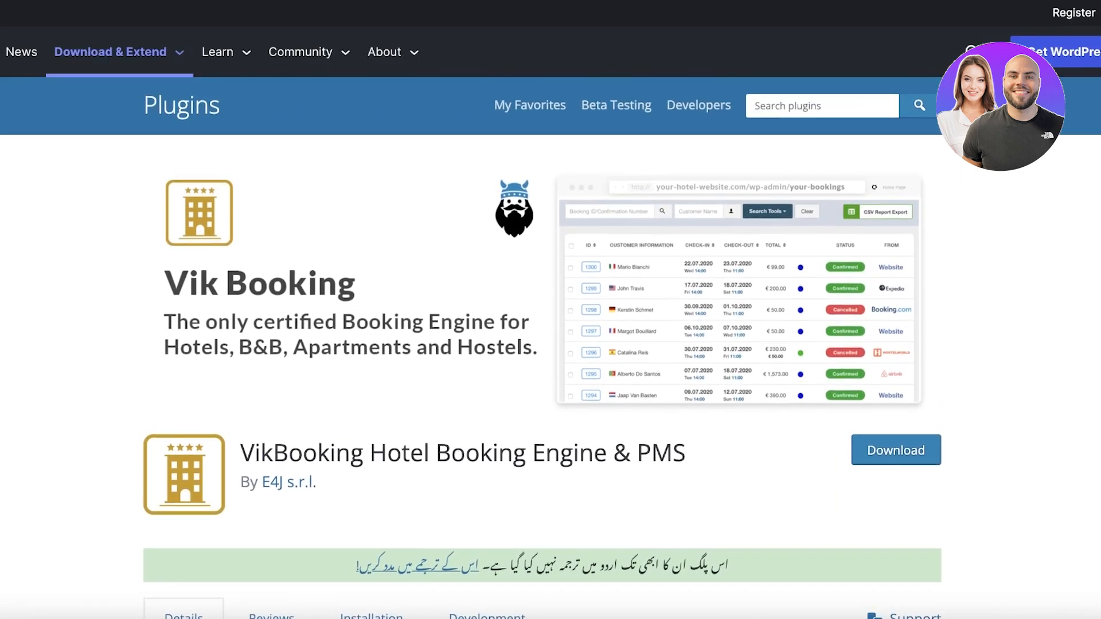
# - Scroll the Vik Booking listing's description and 5-star ratings, then return to the Jewels and Gems dashboard
pyautogui.scroll(-3)
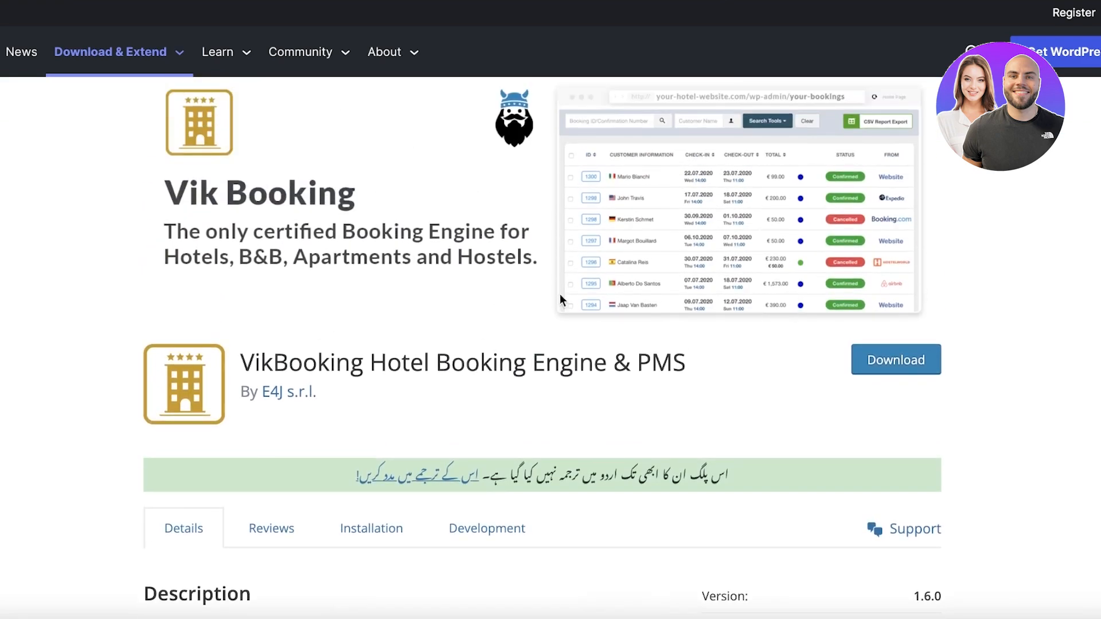
pyautogui.scroll(-3)
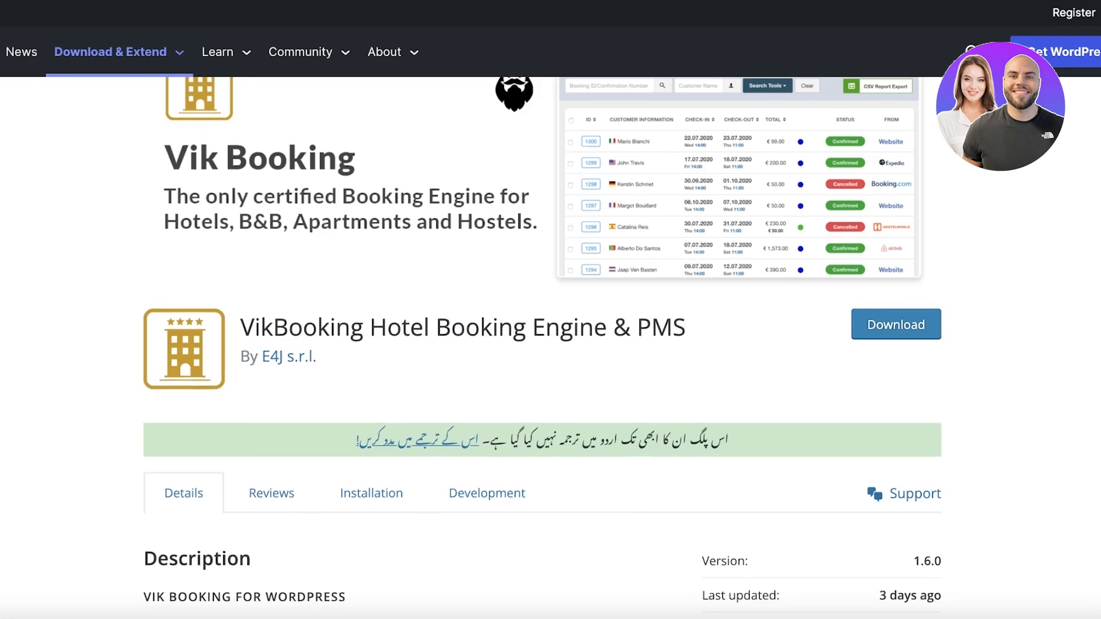
pyautogui.scroll(-3)
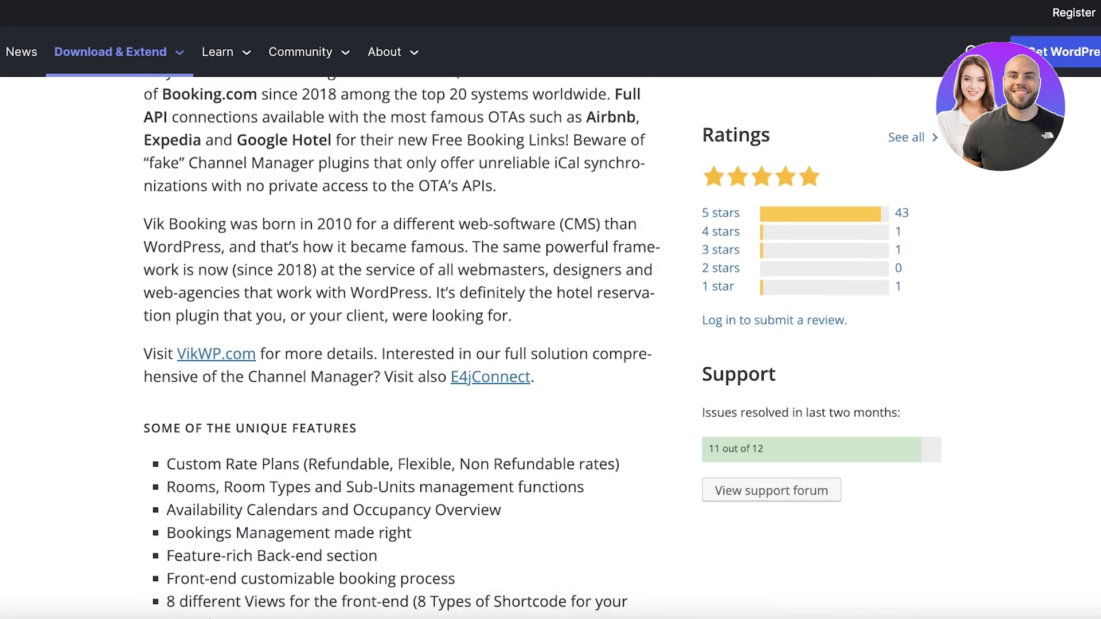
pyautogui.scroll(-3)
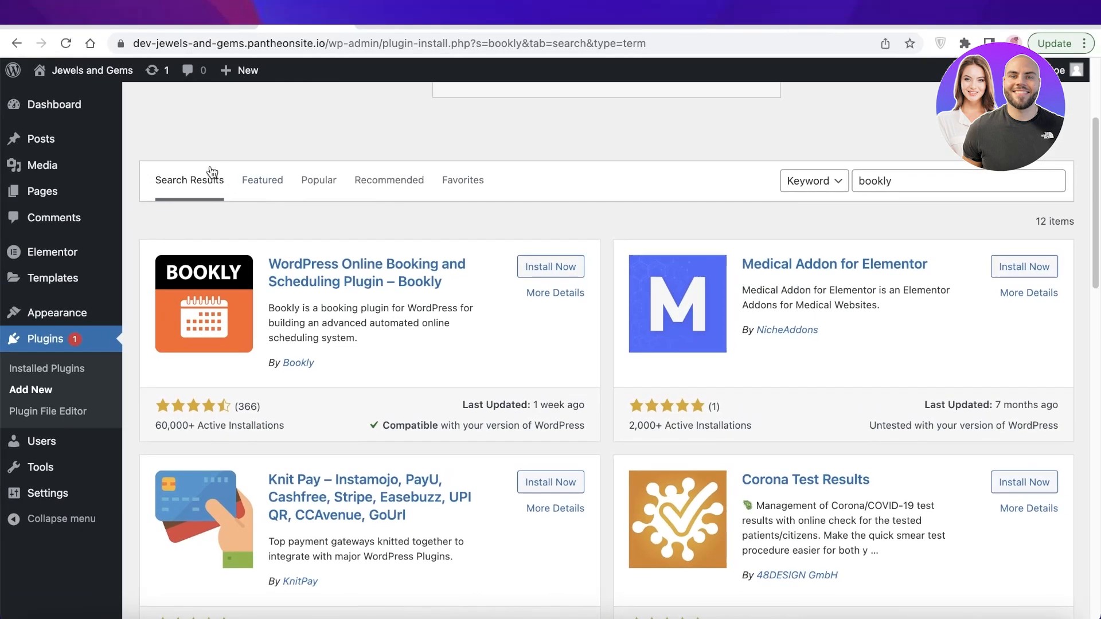
pyautogui.click(54, 105)
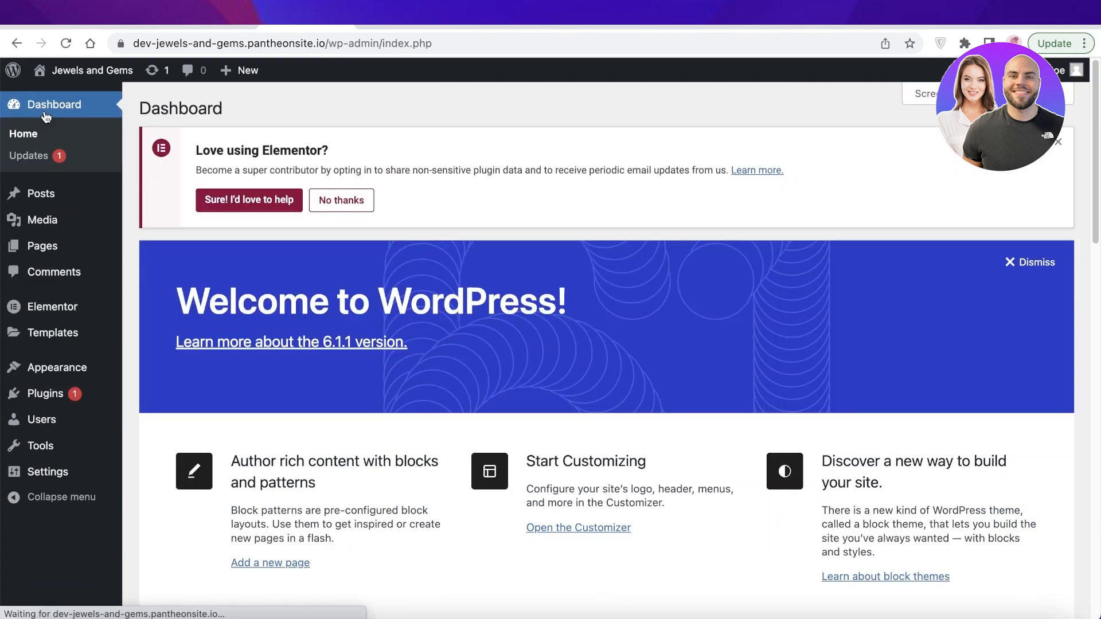